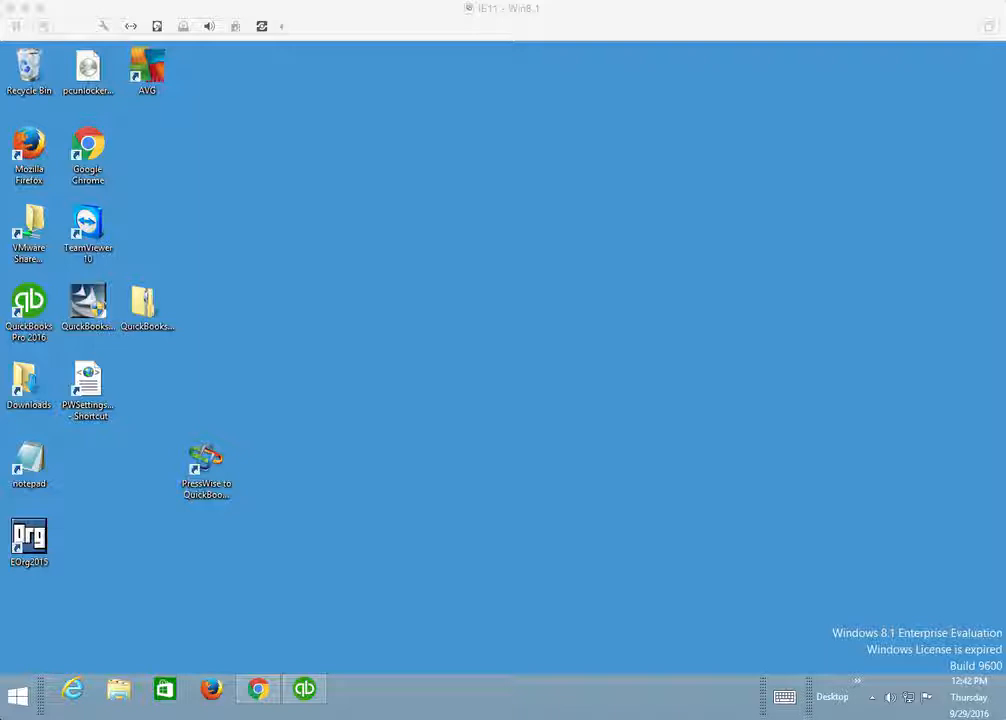
Launch the PressWise to QuickBooks connector, then view and close its technical support dialog
click(206, 463)
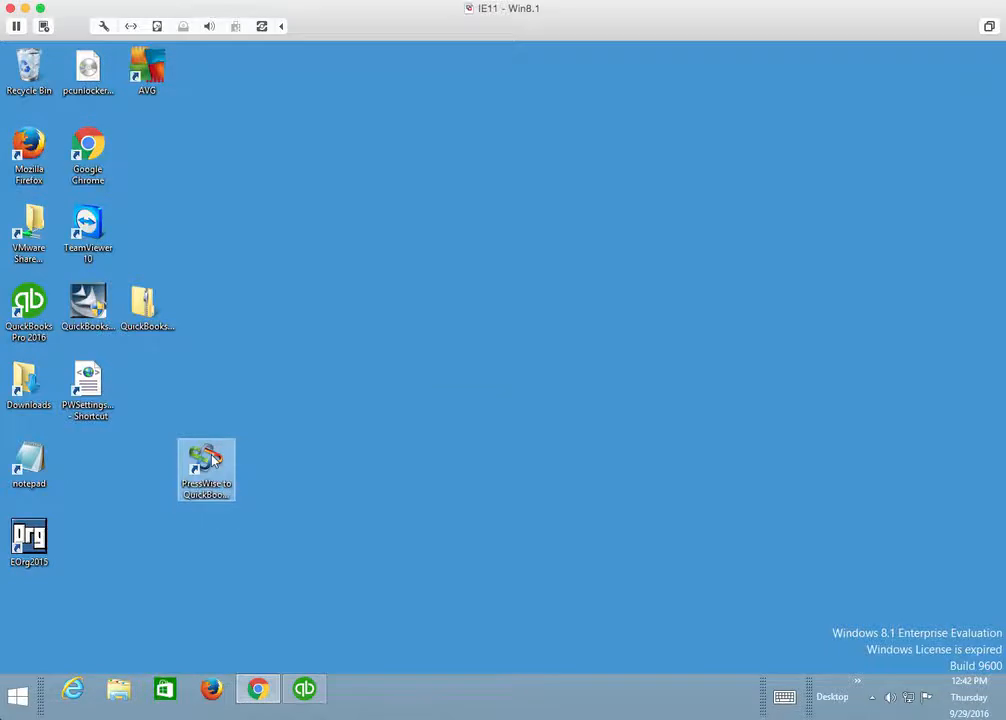
double_click(206, 470)
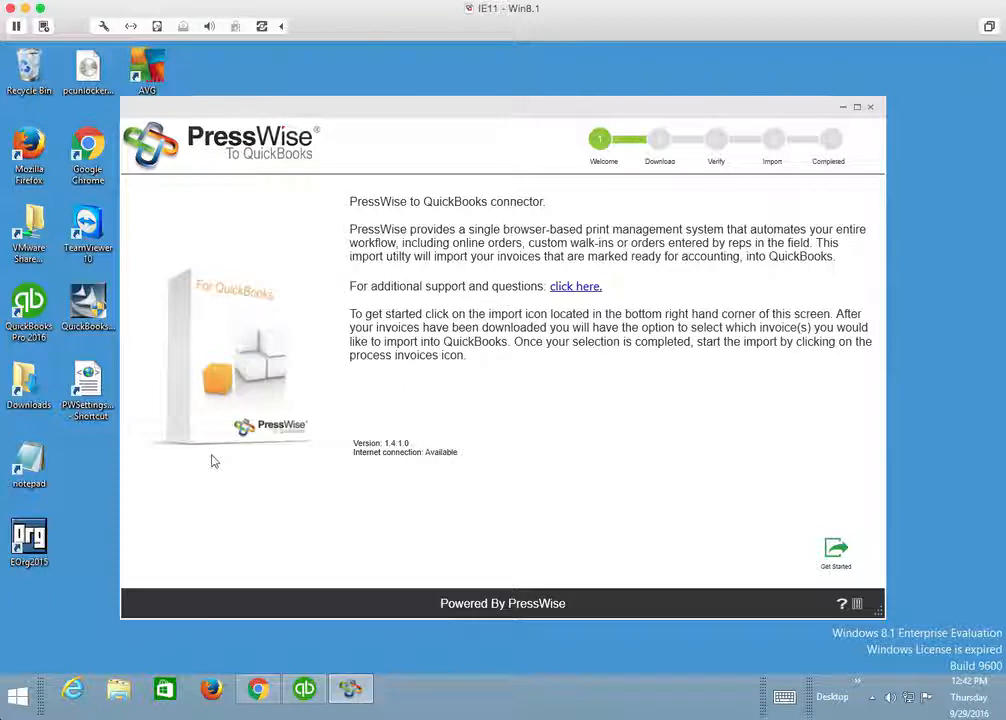
mouse_move(449, 334)
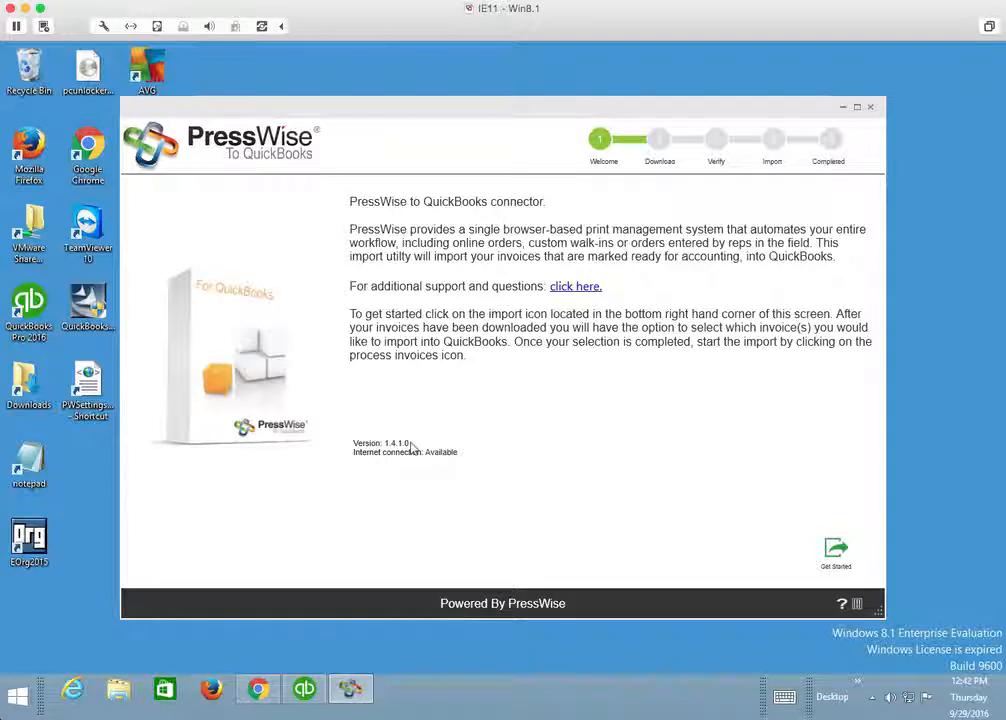
mouse_move(418, 448)
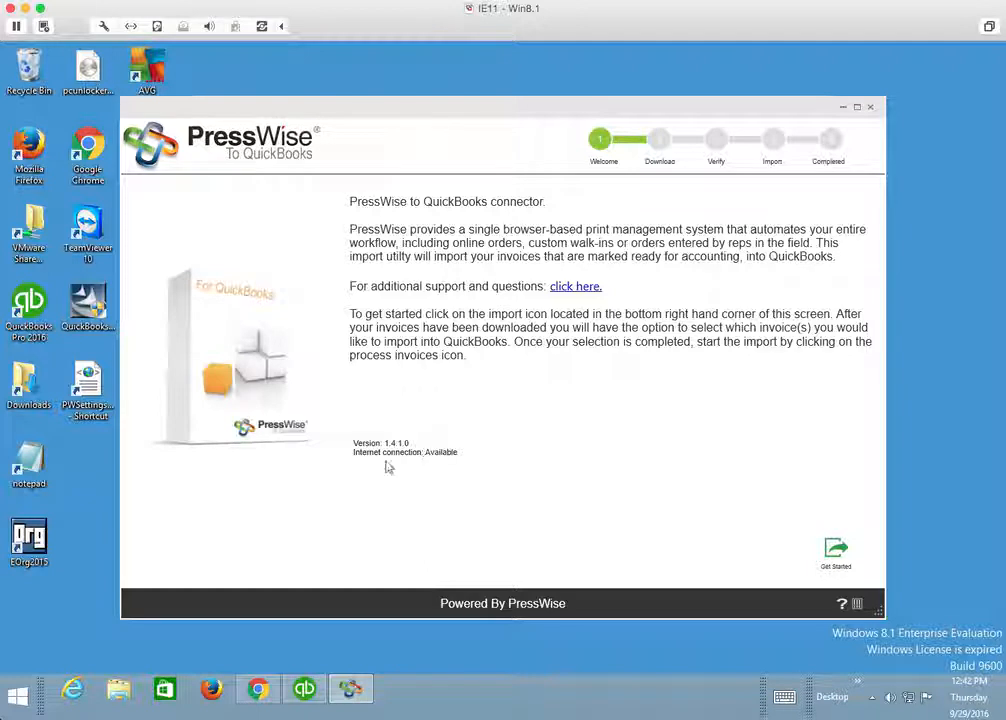
mouse_move(452, 462)
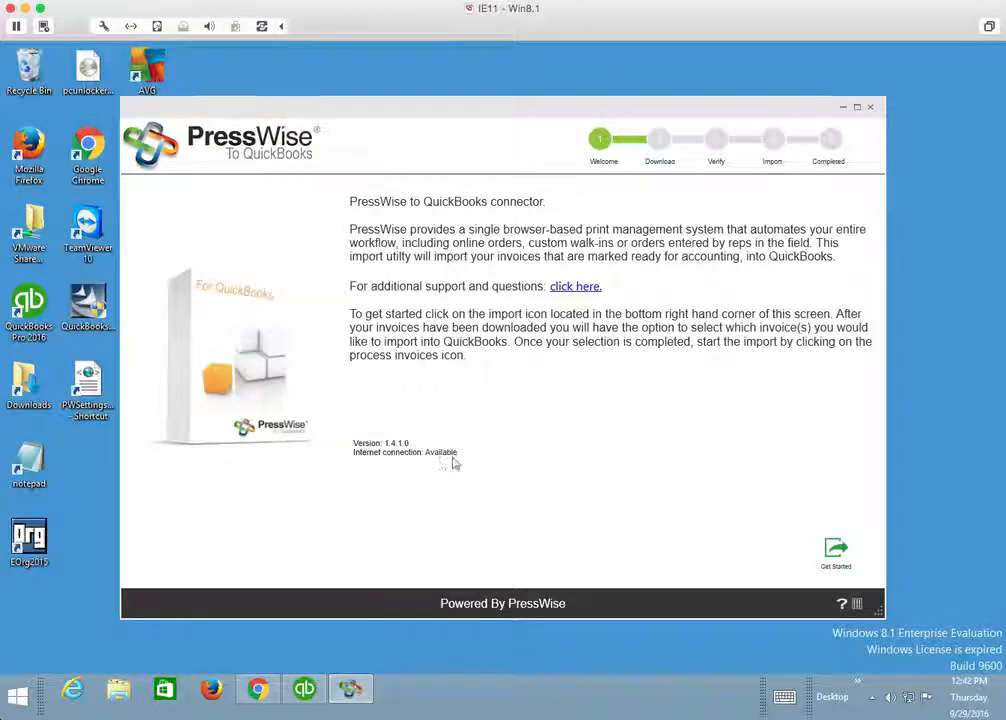
mouse_move(458, 466)
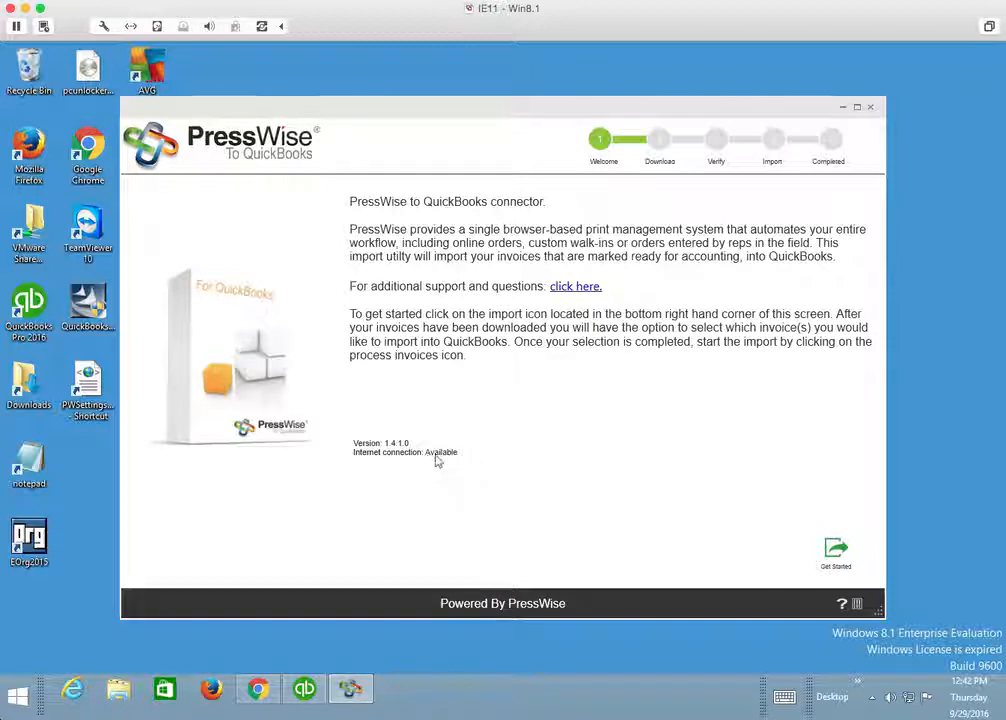
mouse_move(349, 546)
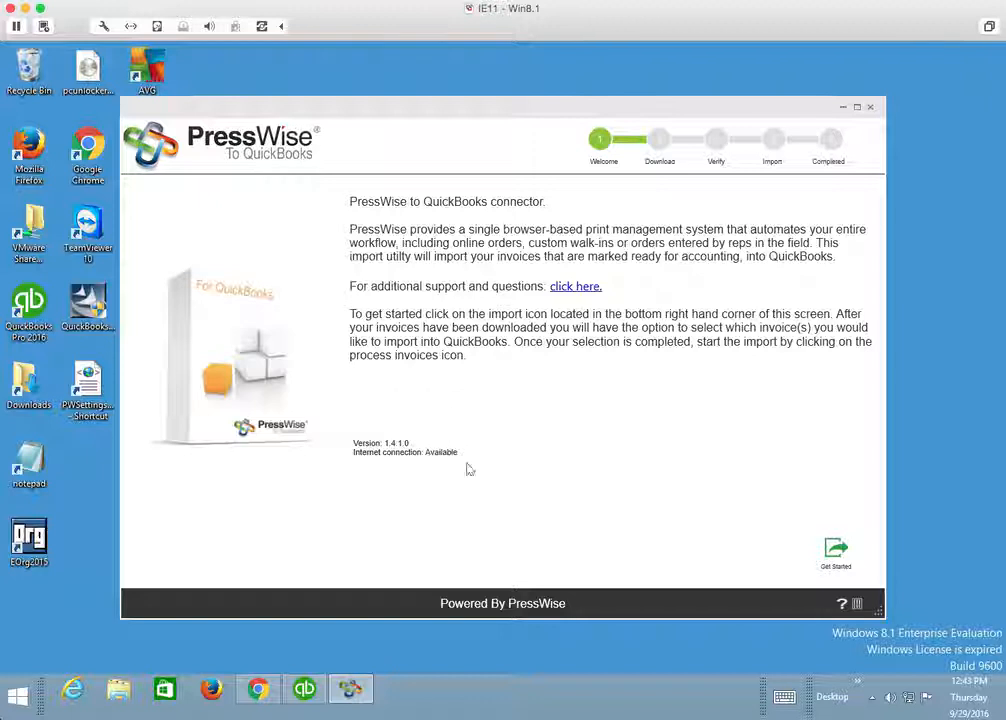
mouse_move(380, 457)
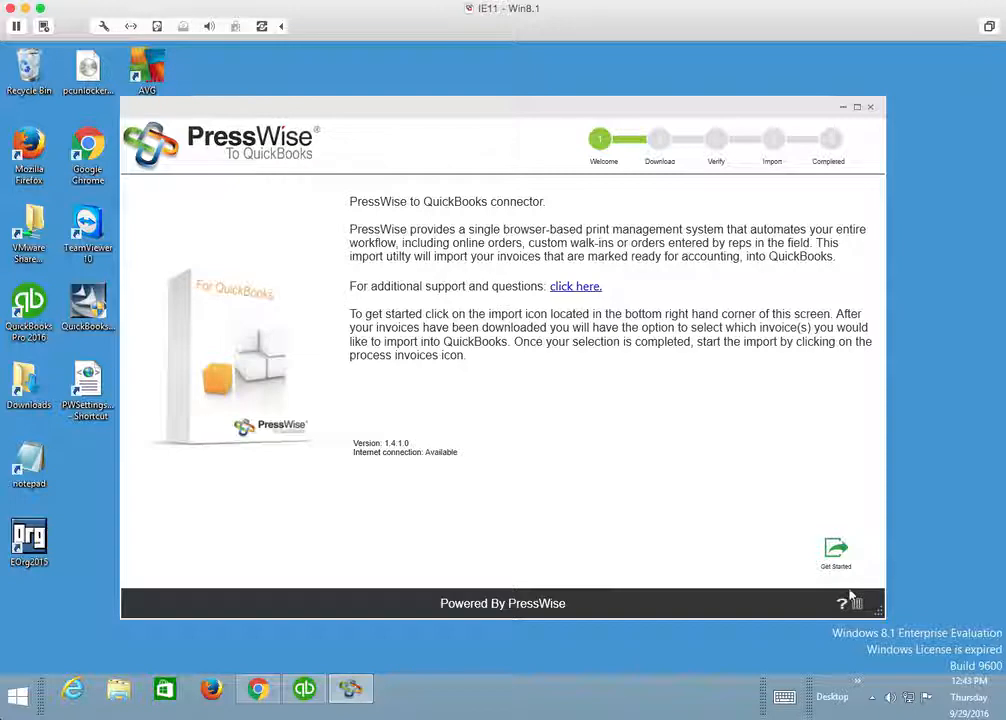
mouse_move(843, 603)
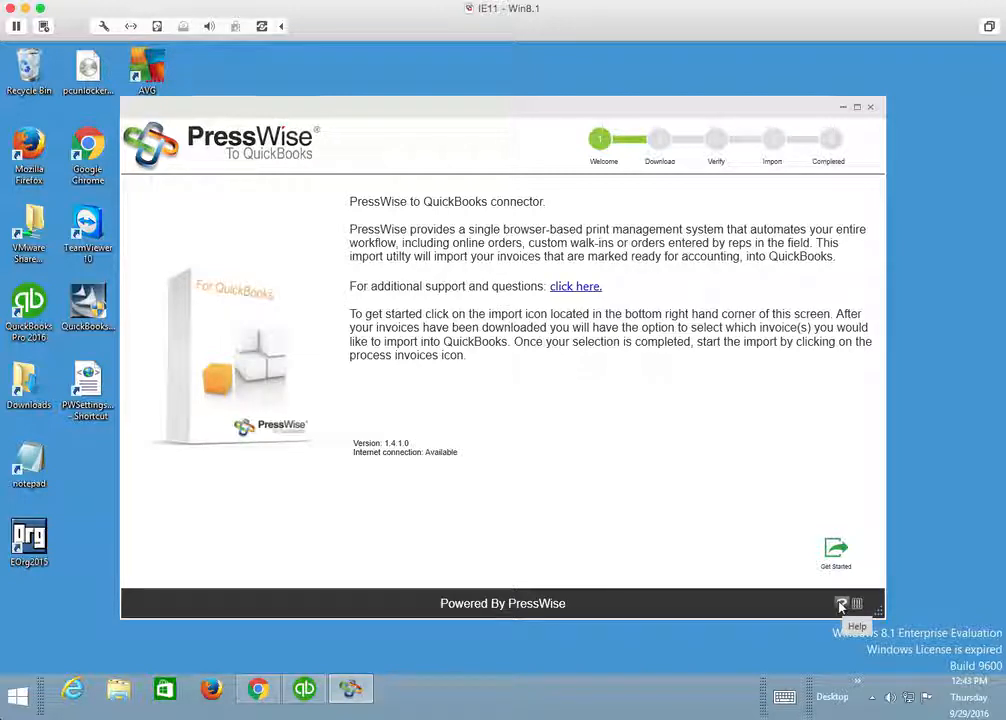
click(842, 603)
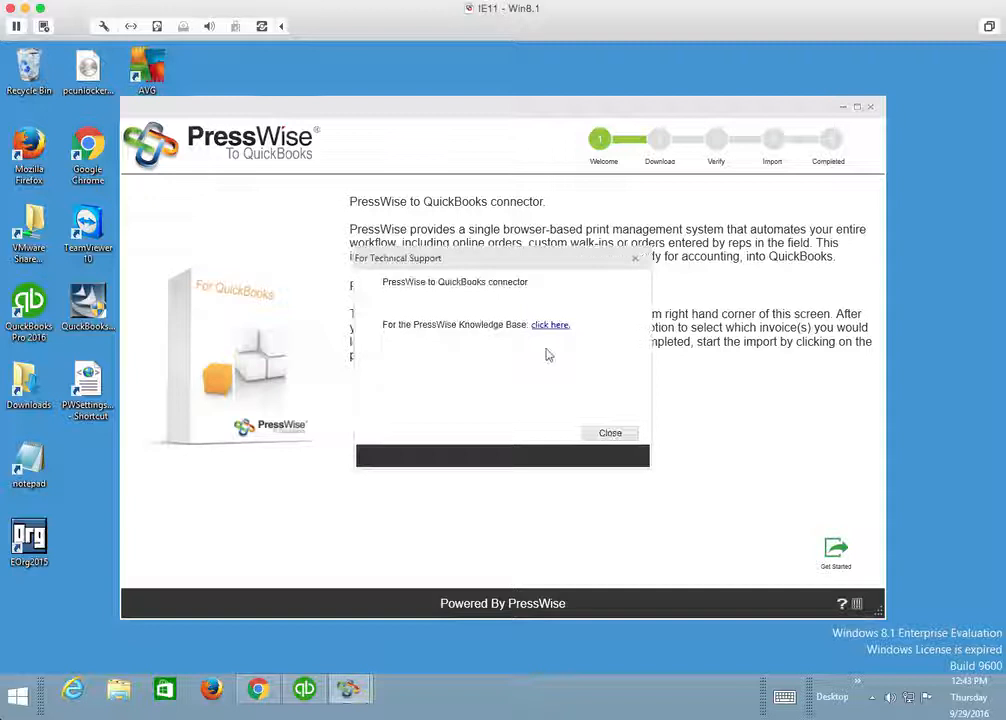
click(610, 433)
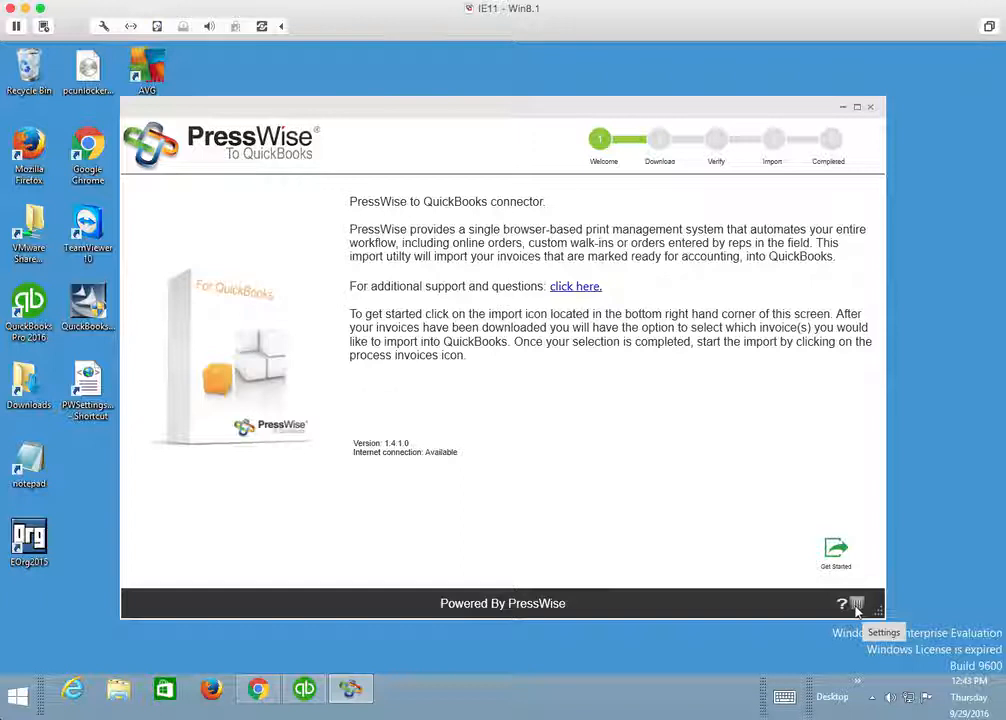
In Application Settings, set QuickBooks Debug to True, keeping Diagnostic Log Level at Normal
click(857, 603)
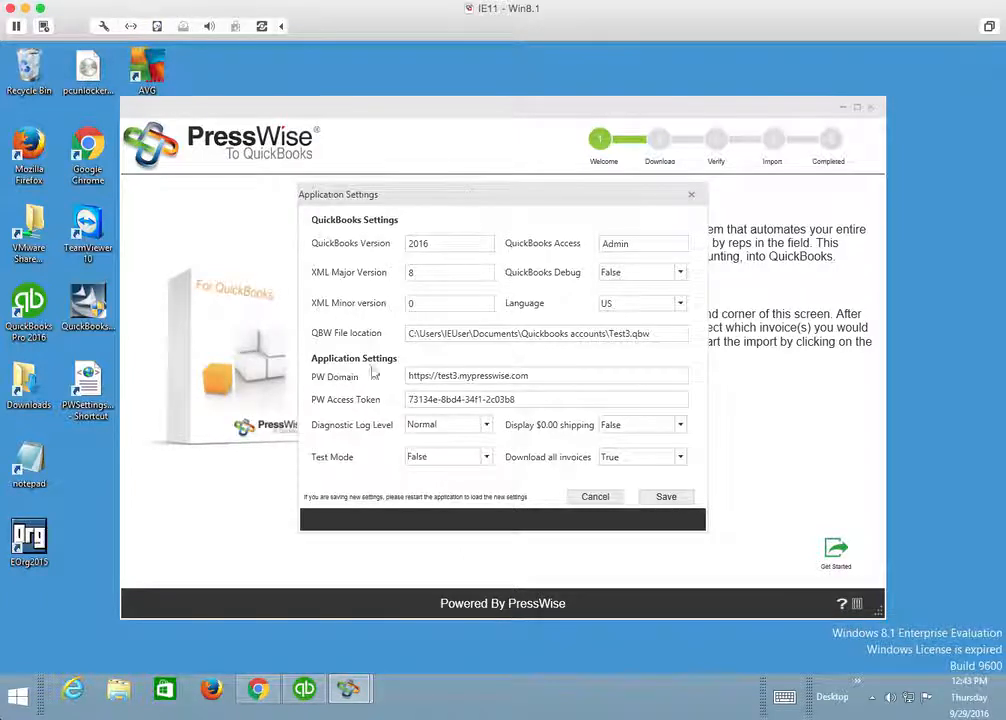
mouse_move(695, 288)
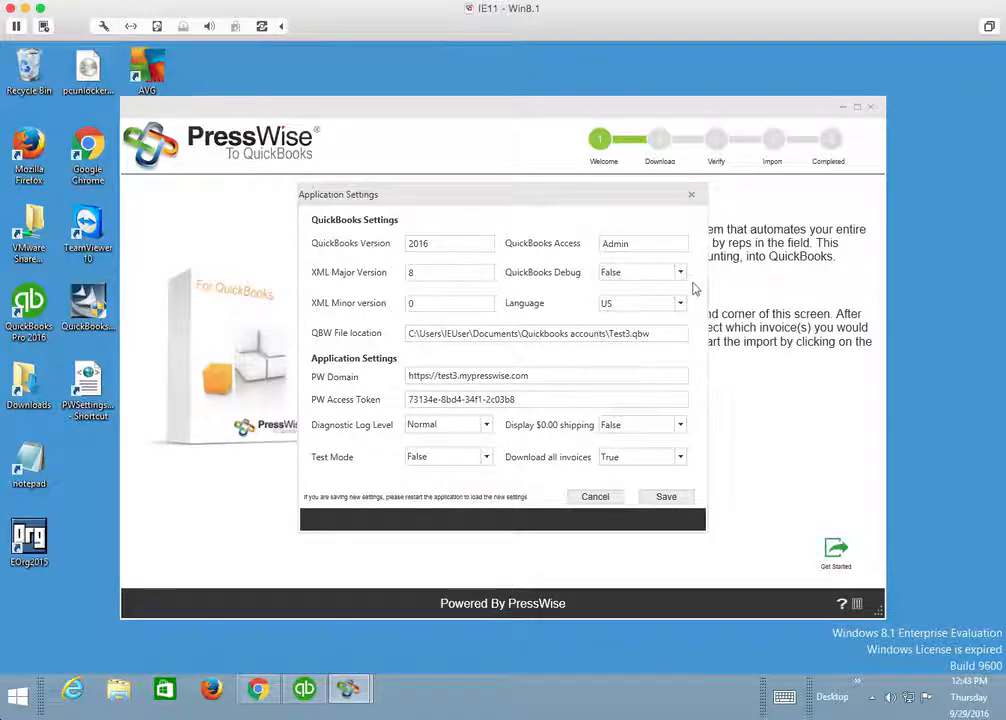
mouse_move(528, 282)
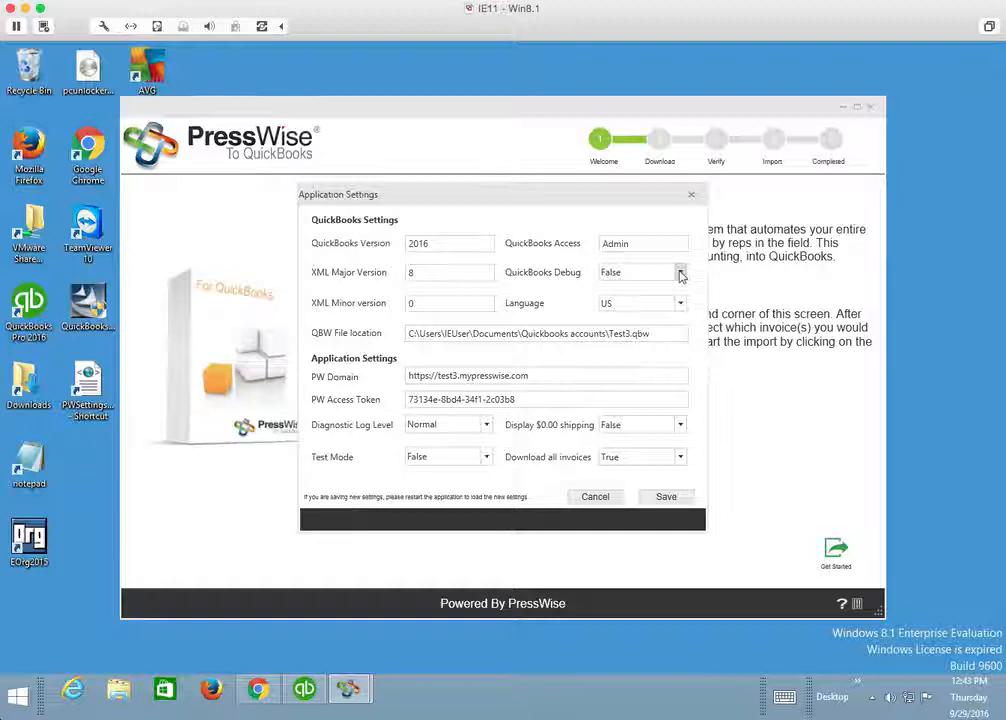
click(680, 272)
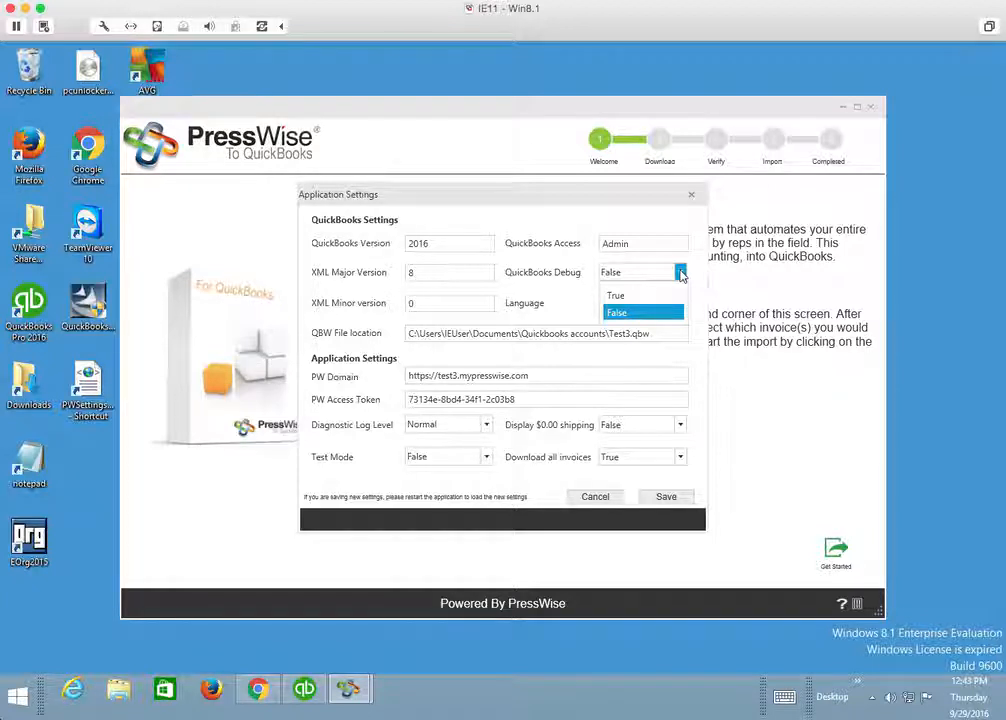
mouse_move(634, 294)
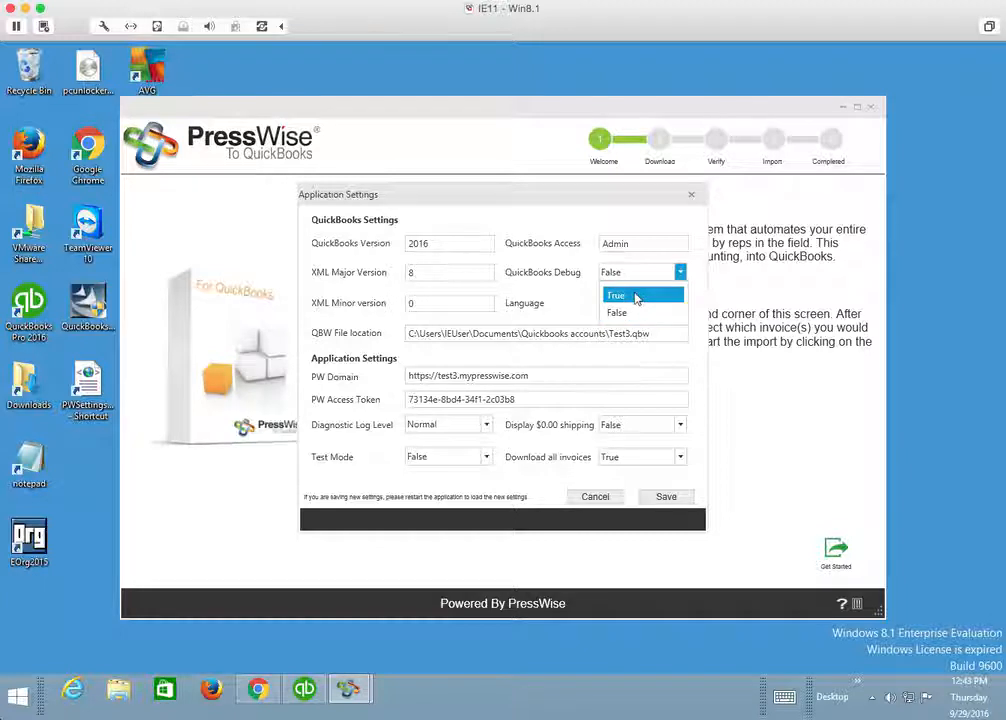
click(617, 294)
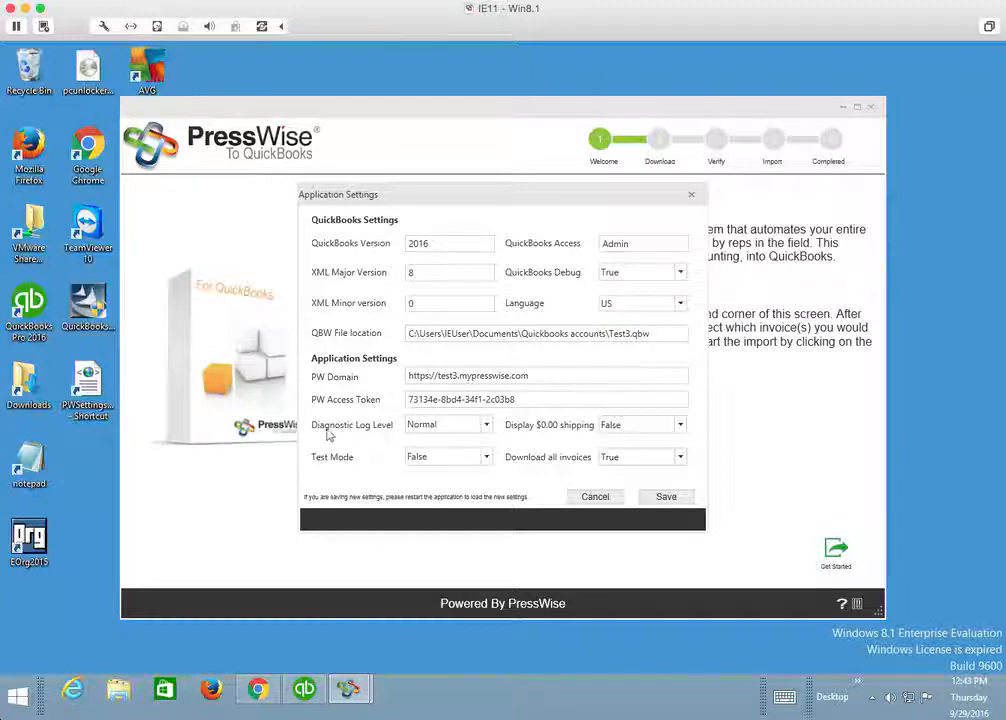
mouse_move(378, 436)
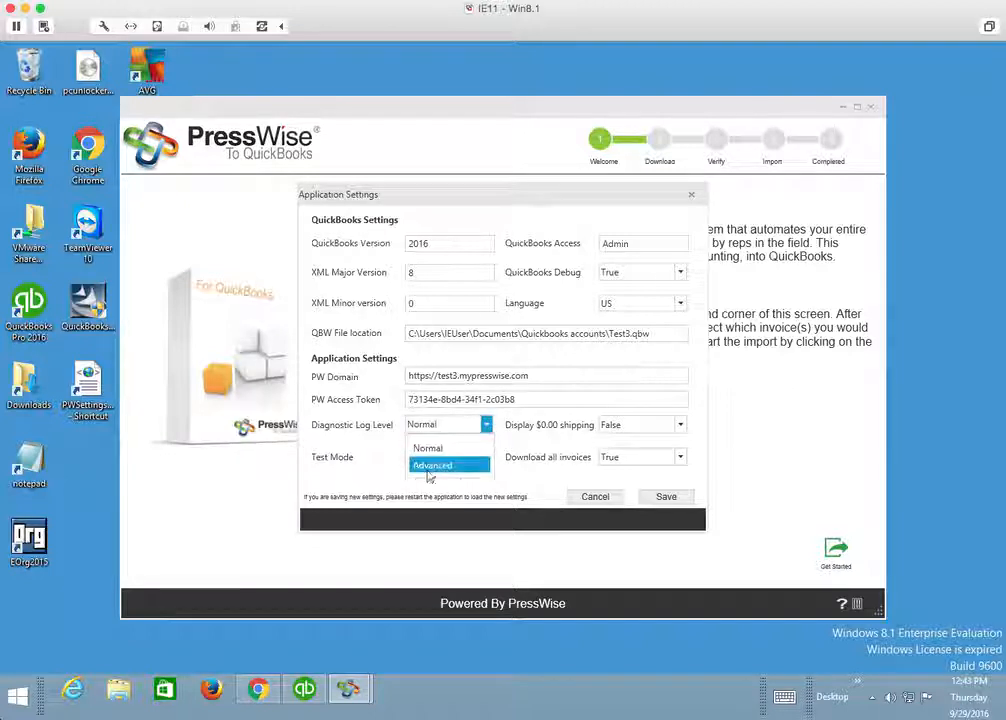
click(431, 465)
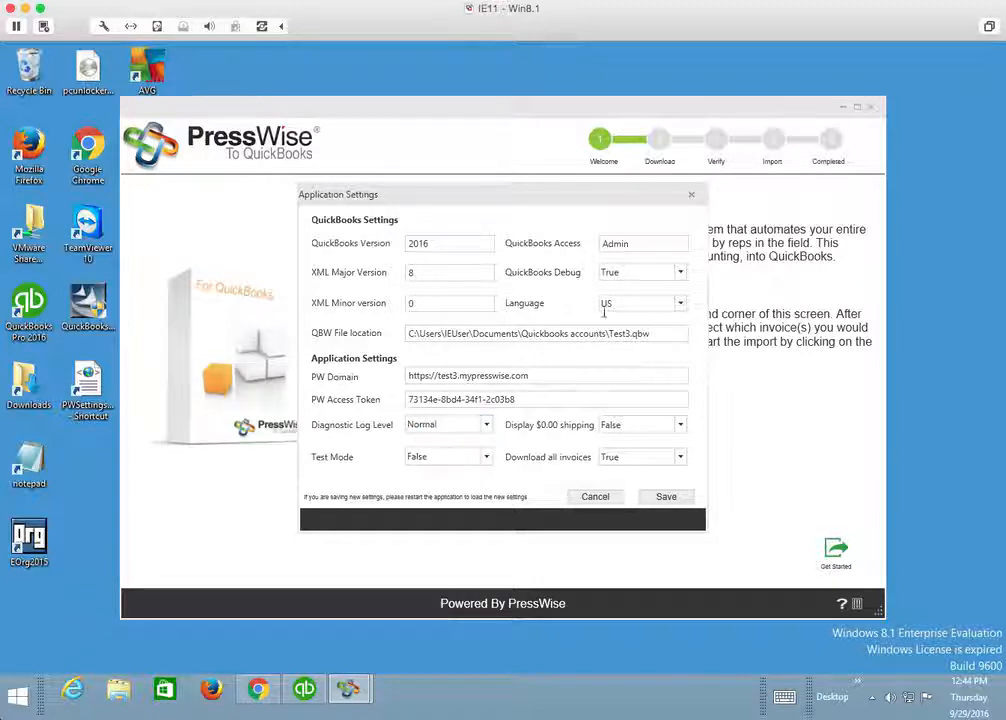
click(680, 272)
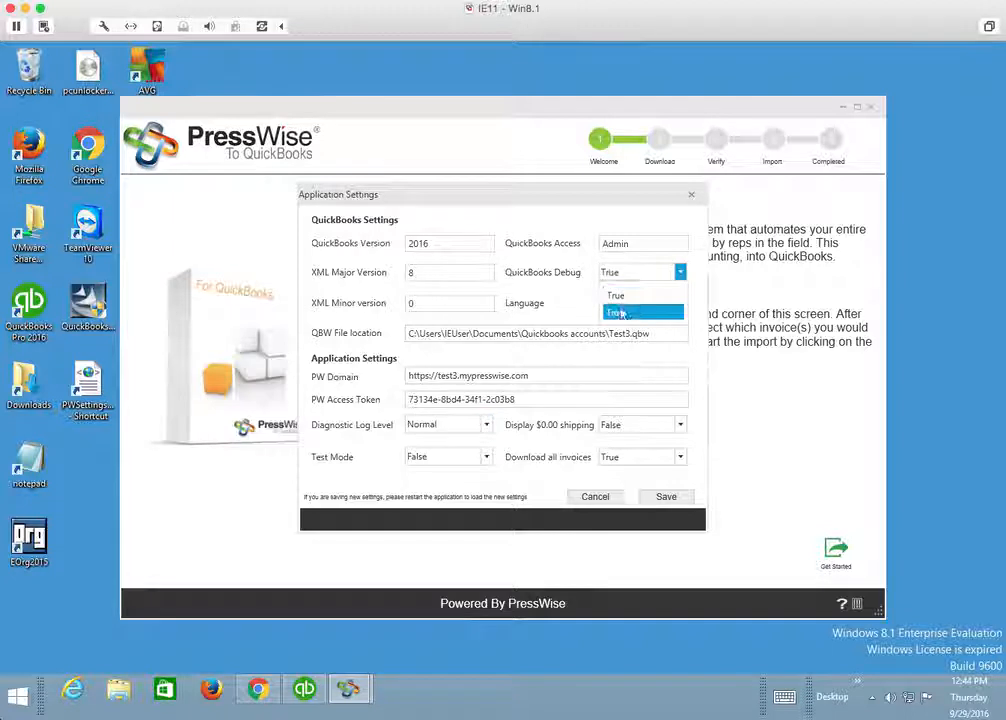
Set QuickBooks Debug back to False; toggle Display $0.00 shipping to True, then back to False
click(617, 313)
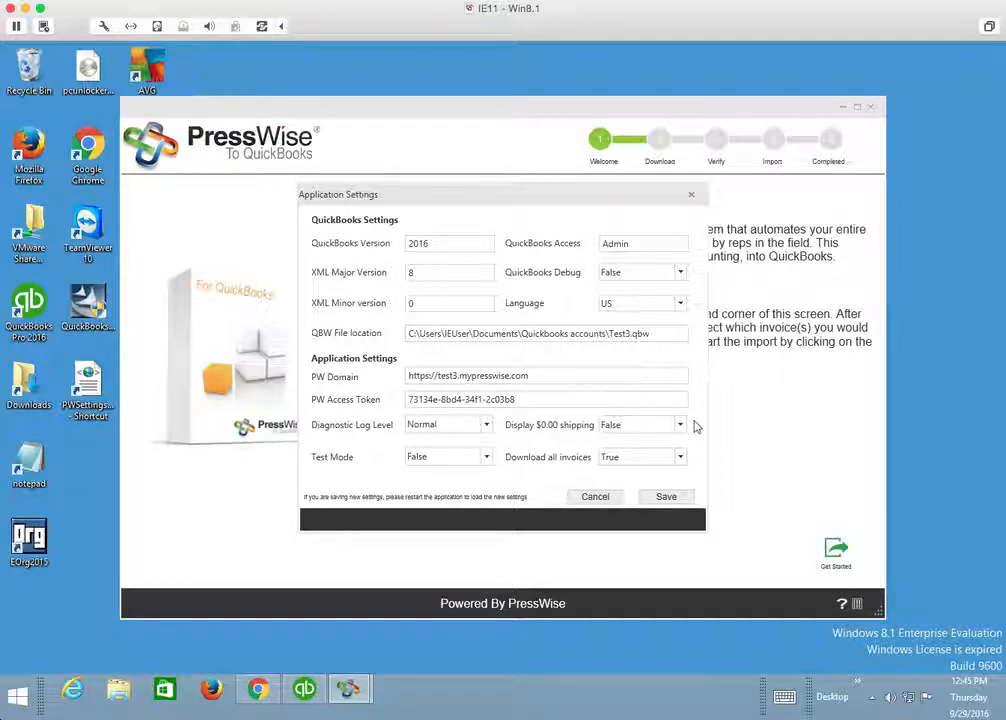
click(680, 456)
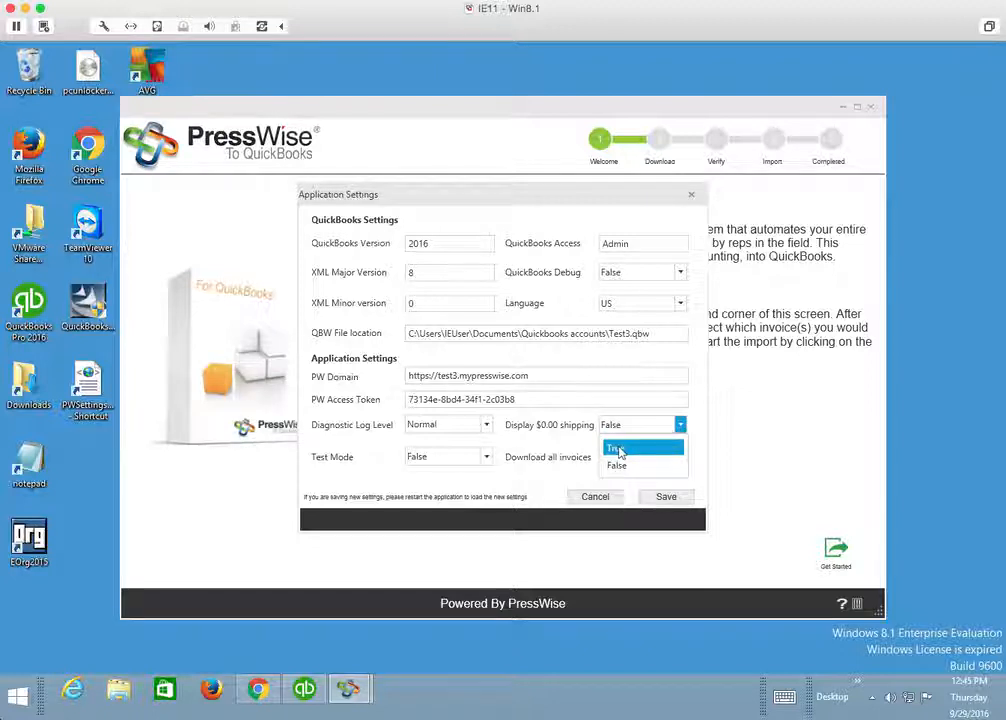
click(617, 448)
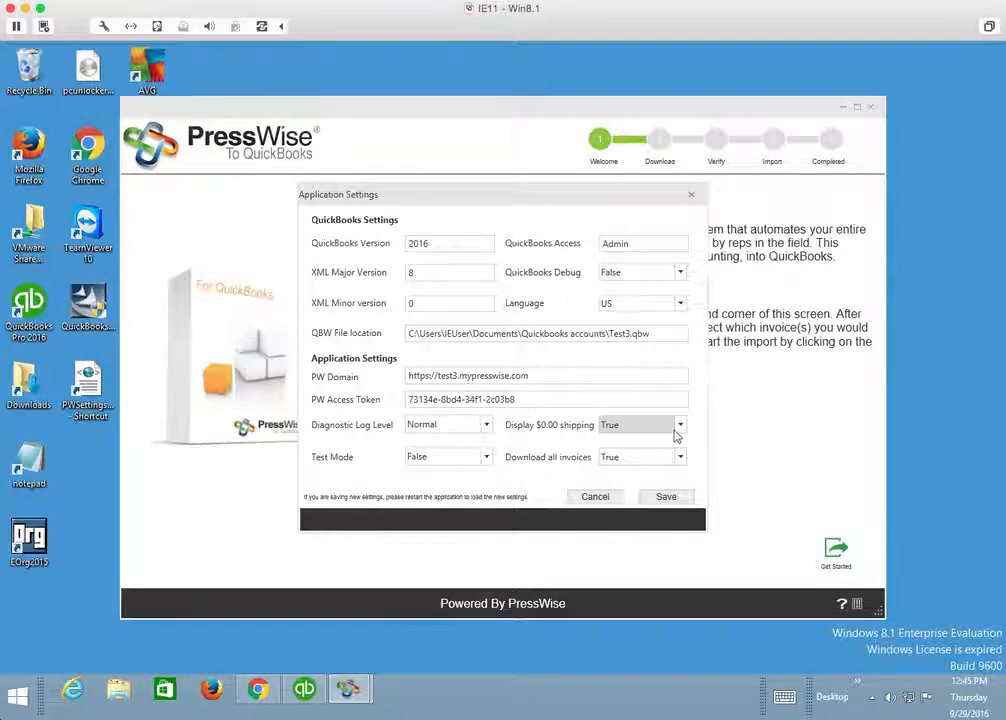
click(680, 424)
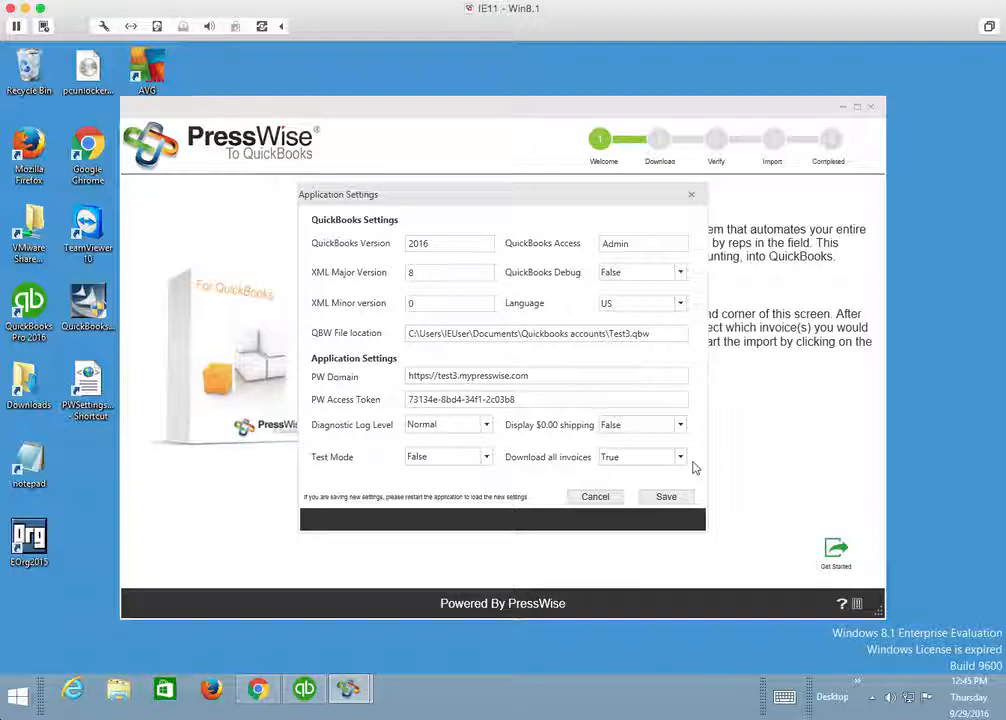
mouse_move(692, 478)
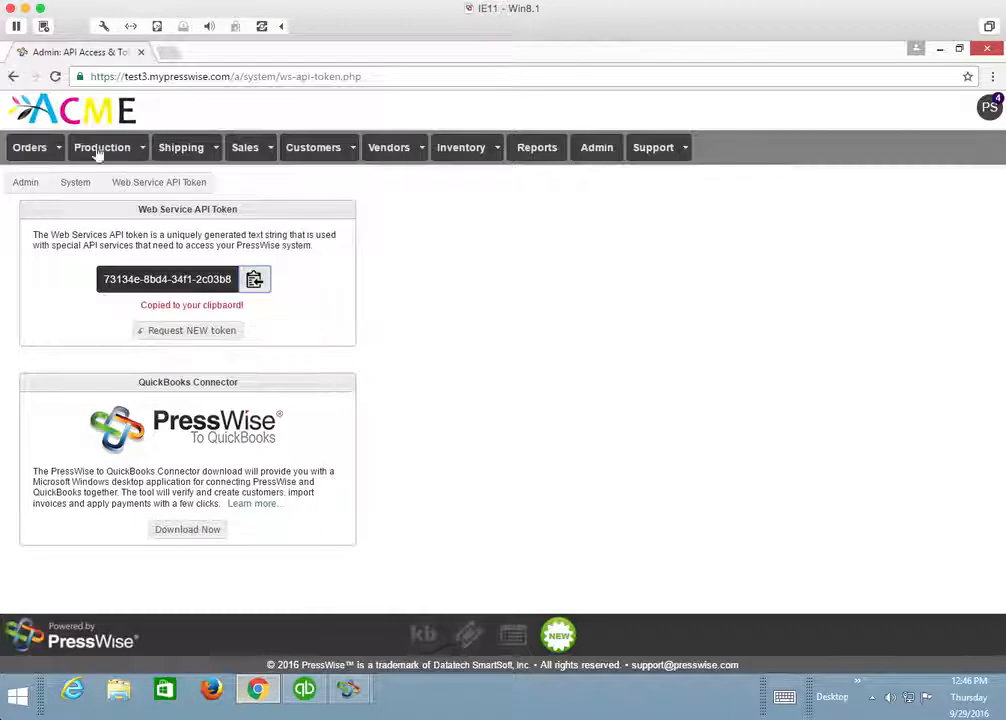
Open the PressWise Accounting queue listing shipped orders 000283 and 000291 through the quick links
click(29, 147)
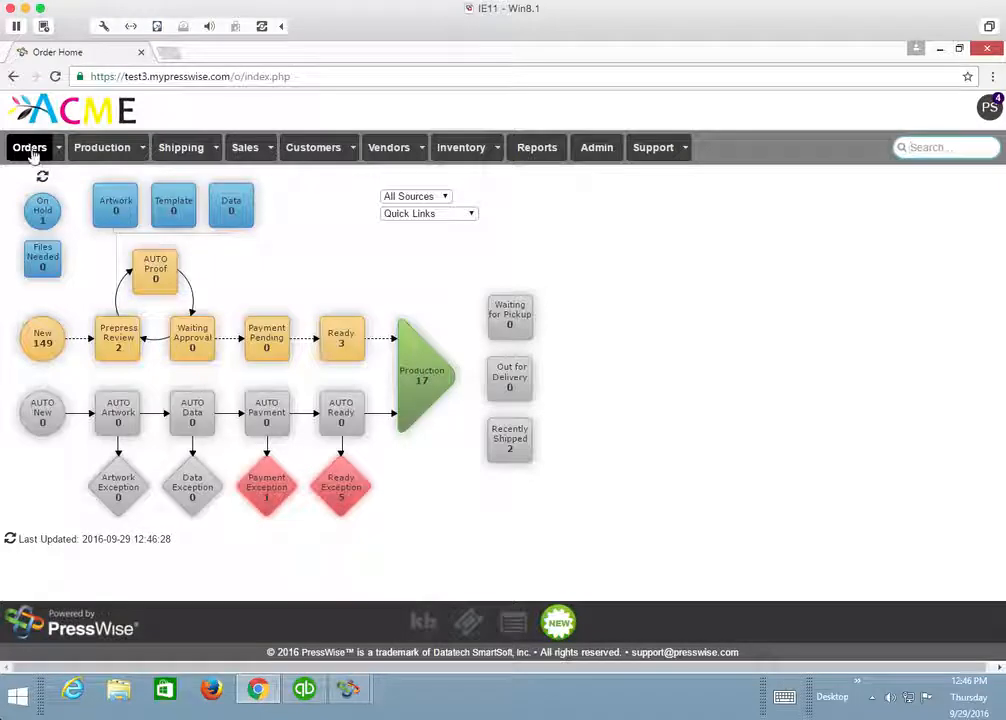
click(428, 213)
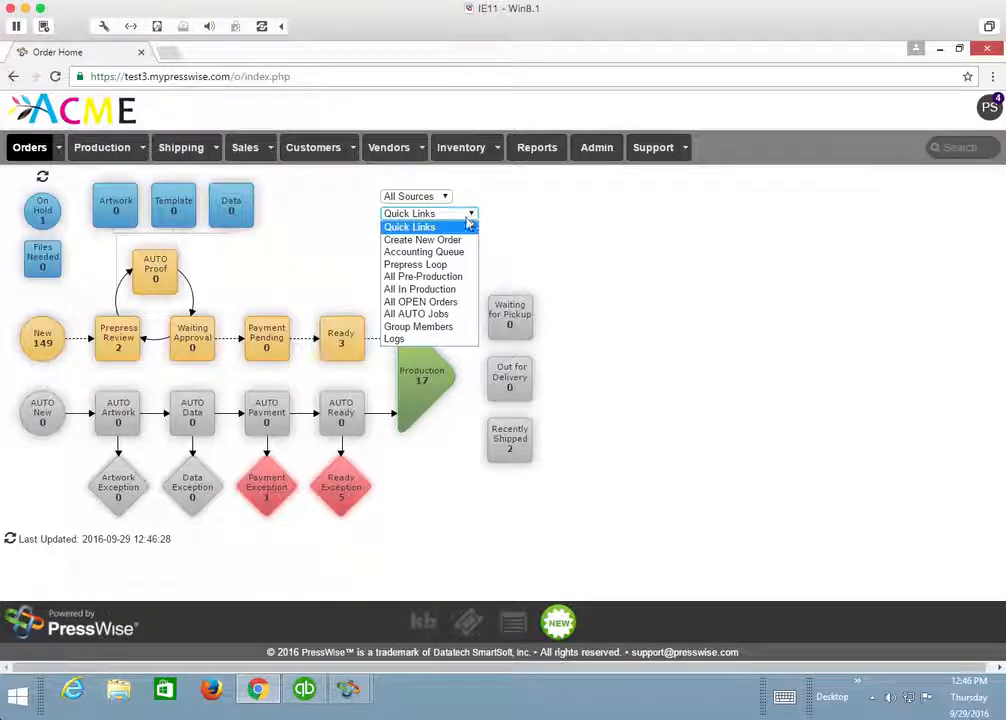
click(423, 251)
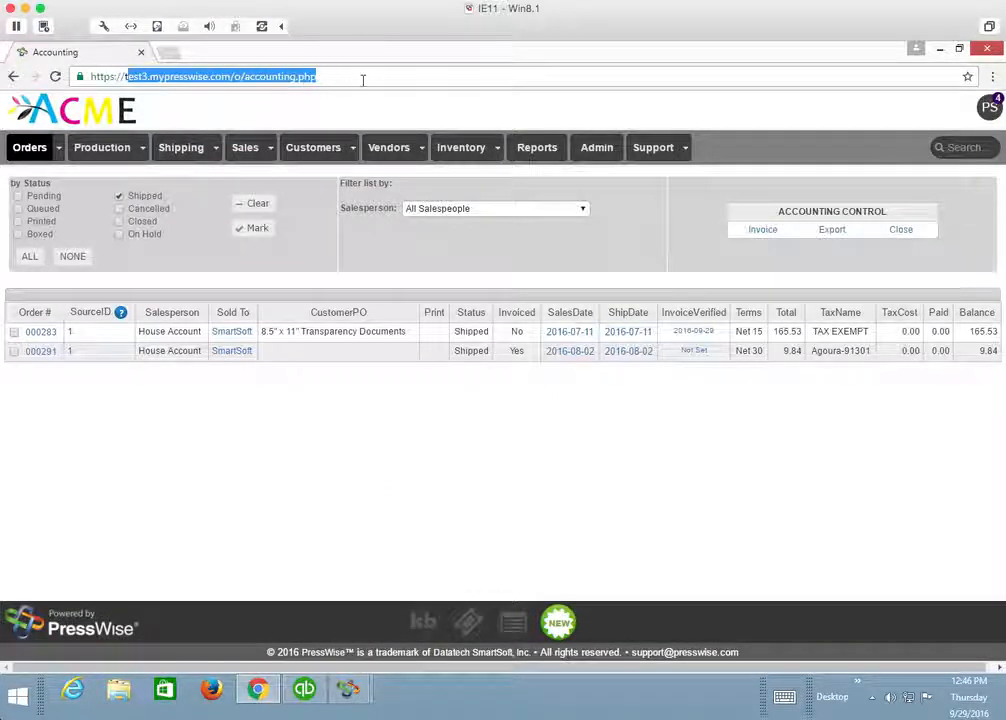
mouse_move(285, 426)
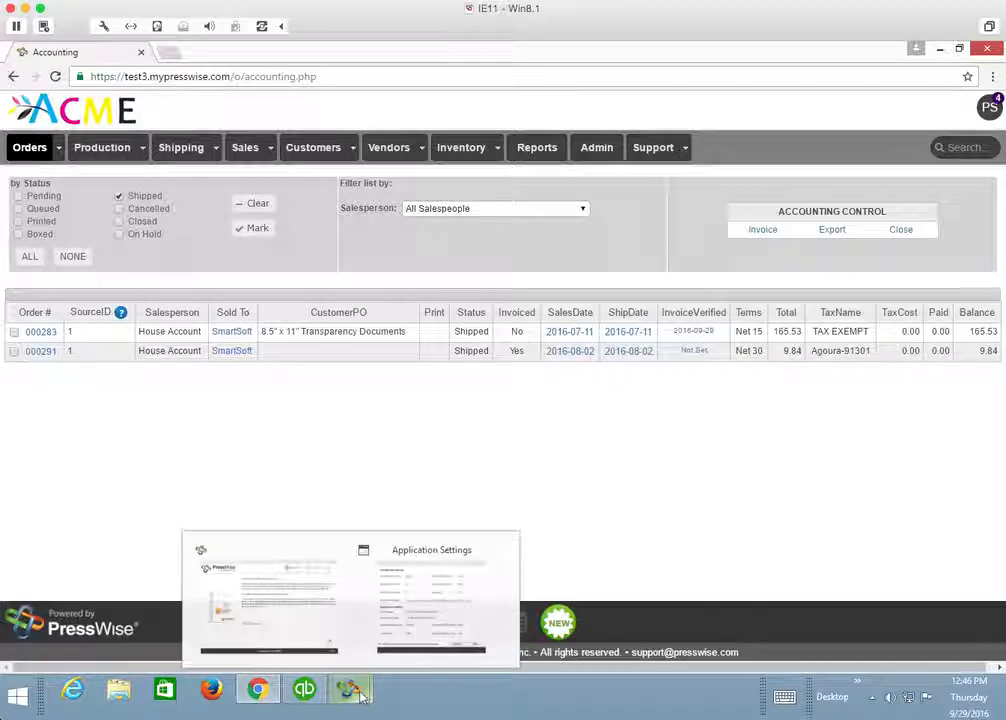
mouse_move(683, 480)
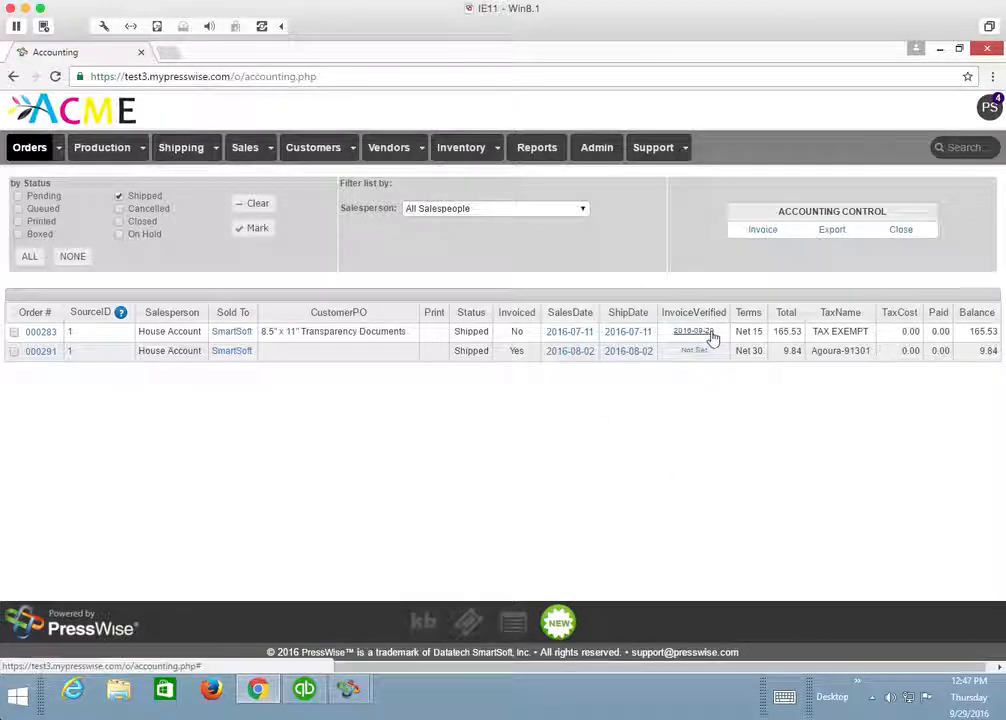
mouse_move(478, 555)
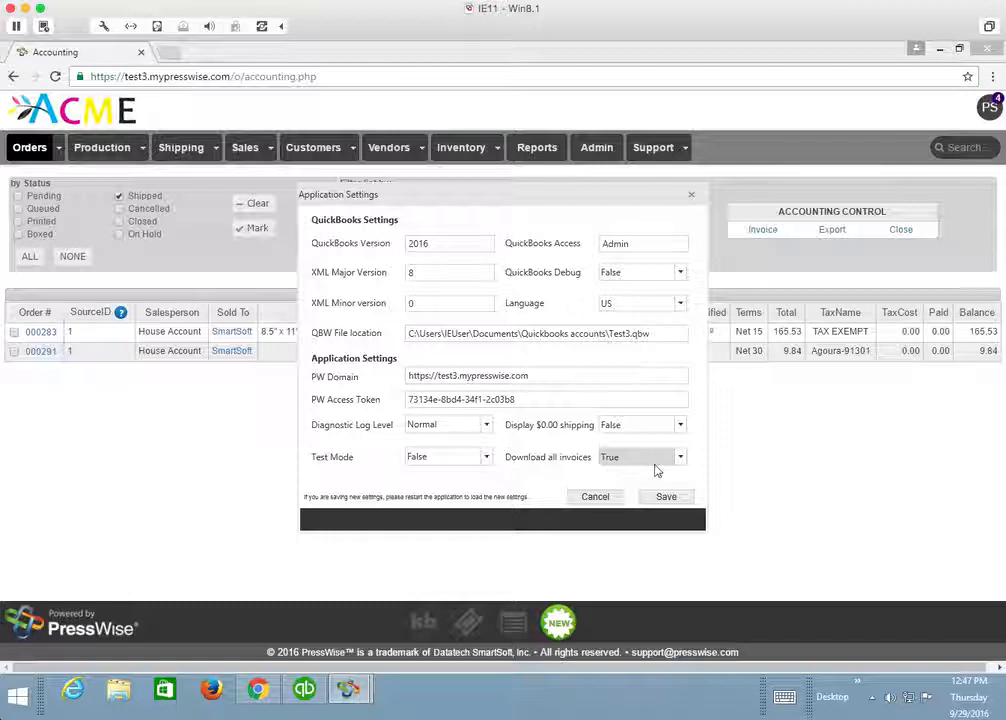
Set Download all invoices to False and save the connector settings
click(680, 456)
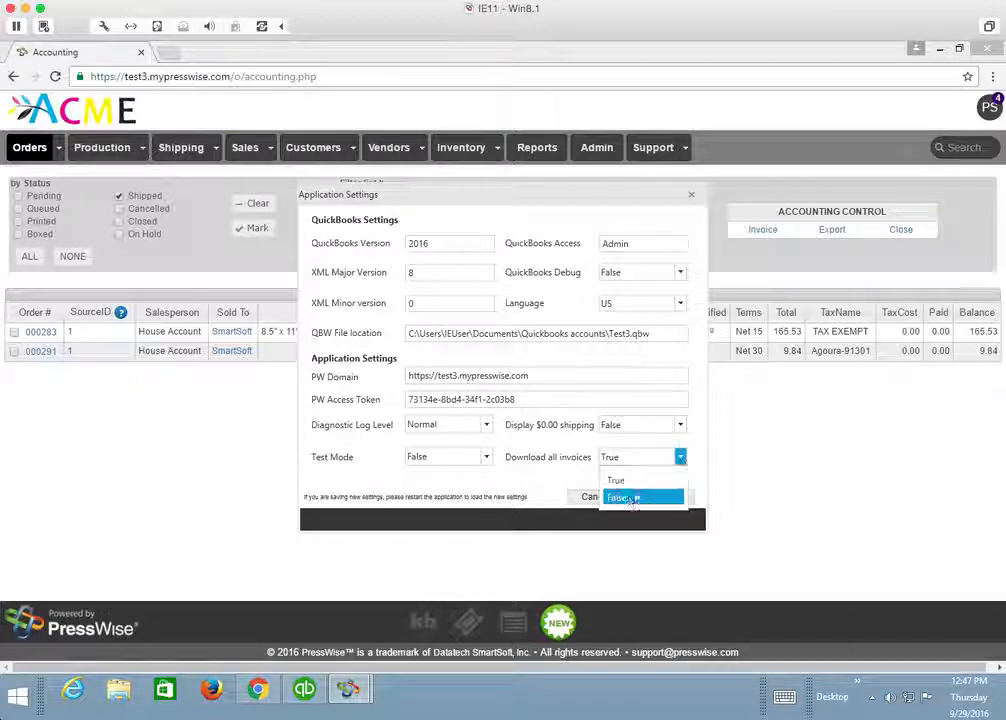
click(623, 497)
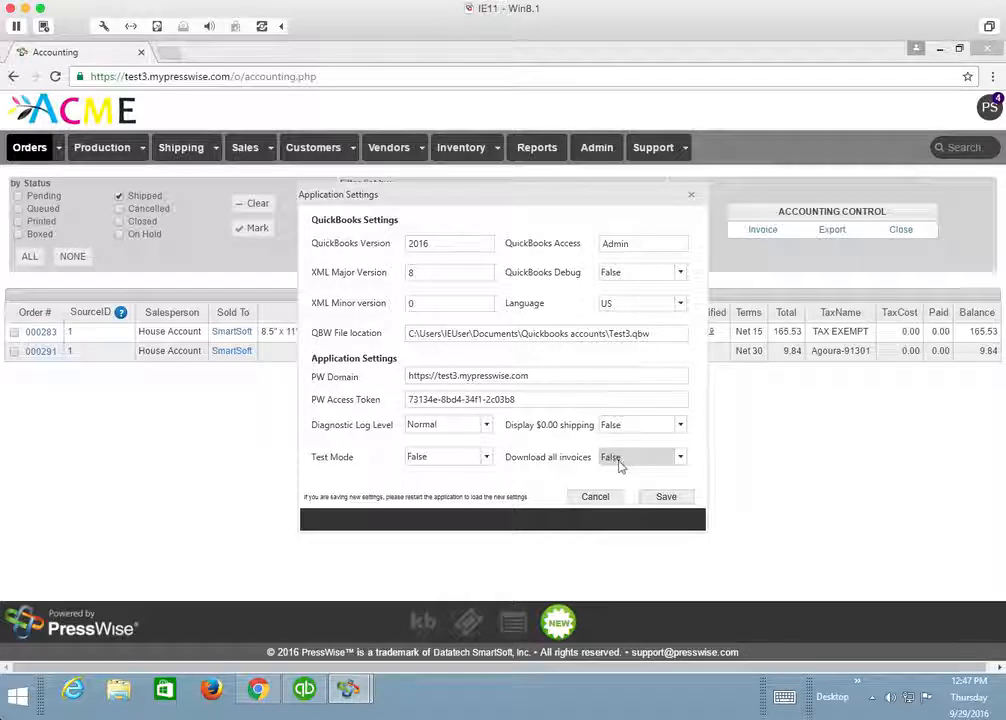
click(595, 496)
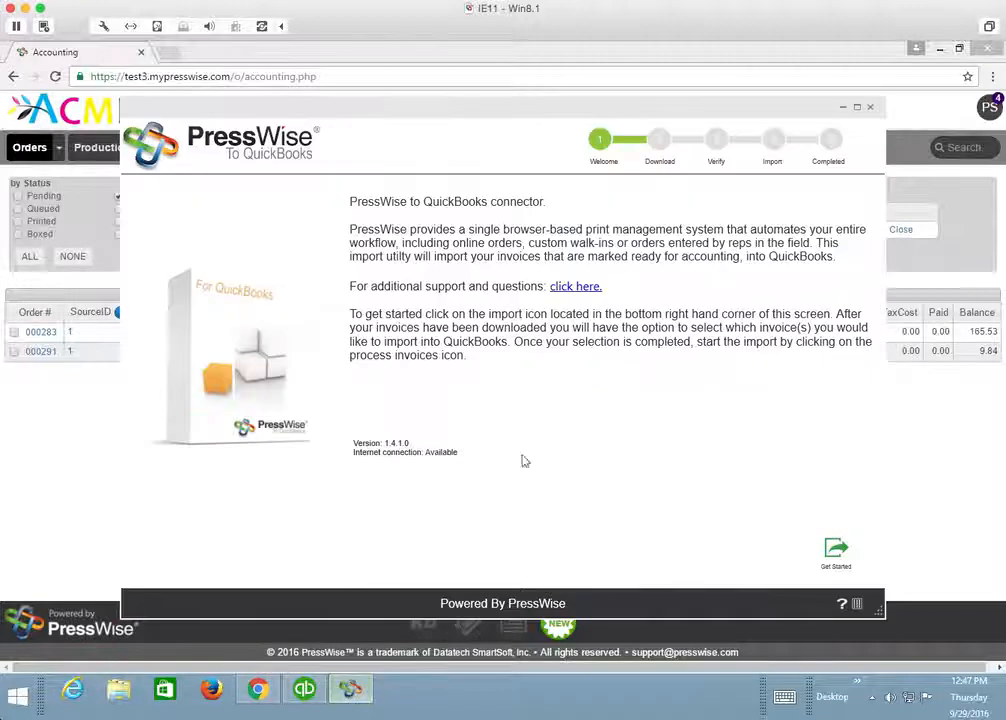
mouse_move(835, 551)
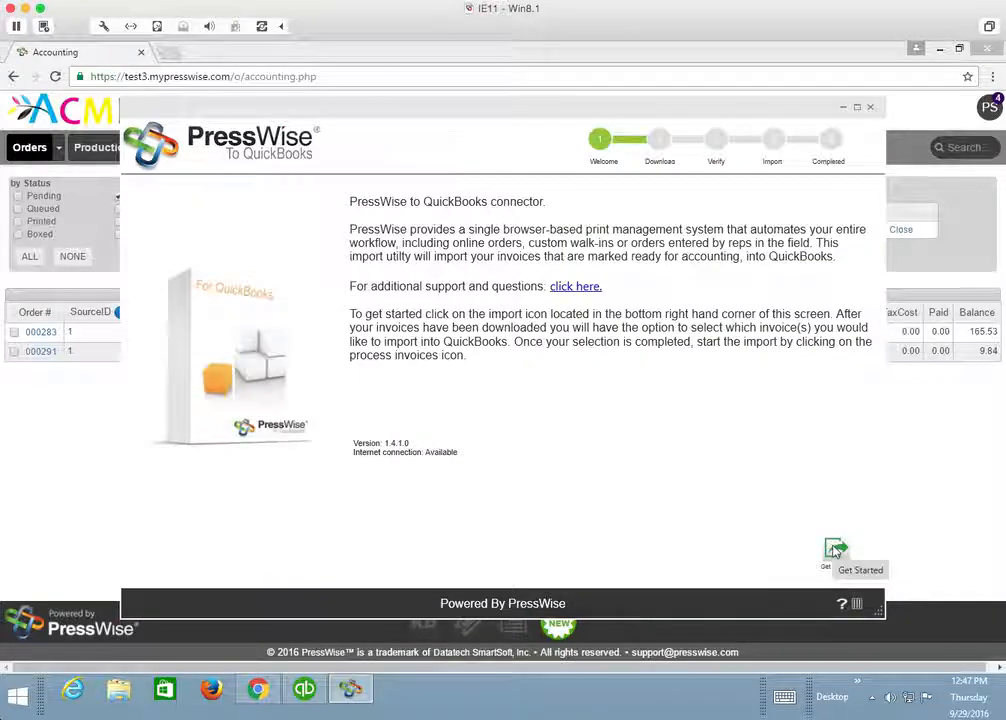
mouse_move(856, 604)
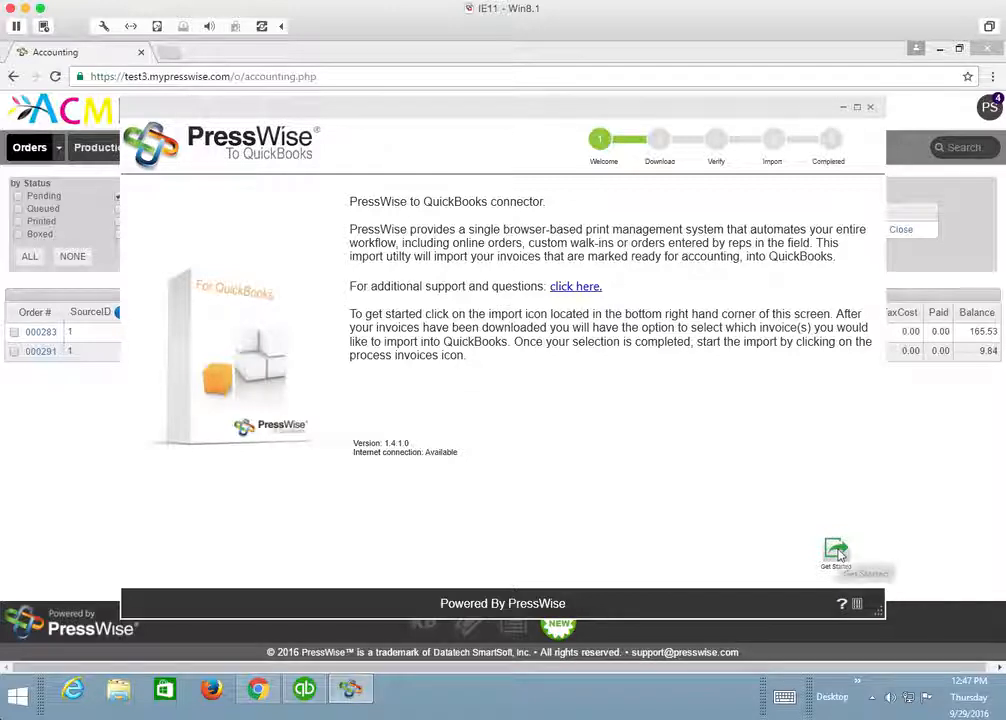
Use Get Started to download verified invoices, listing SmartSoft order 283 for import
click(835, 551)
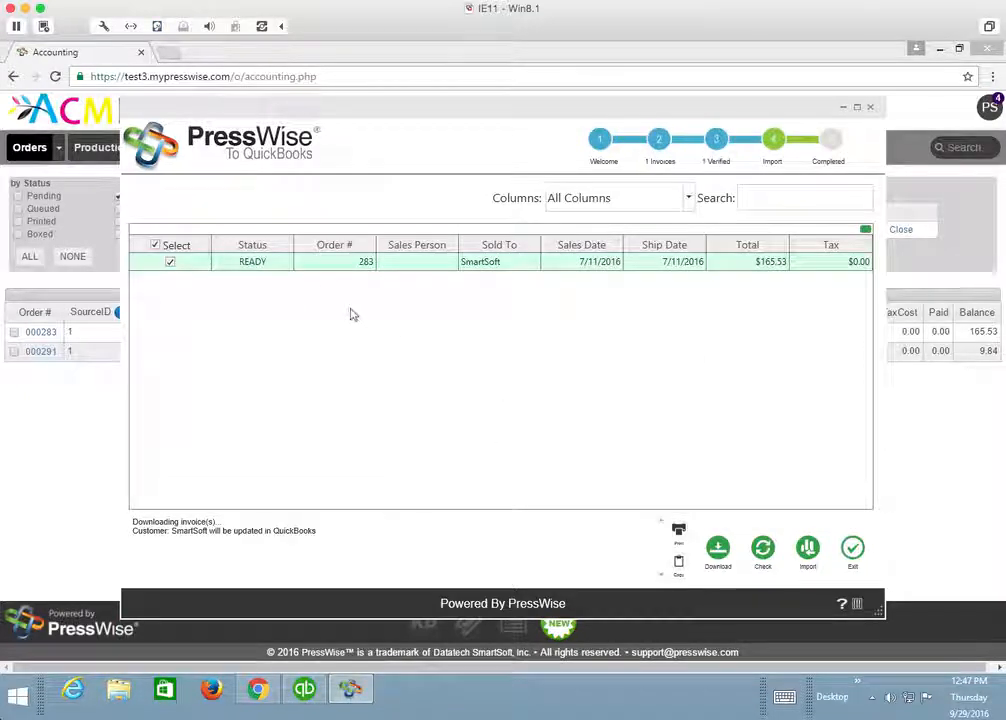
mouse_move(658, 345)
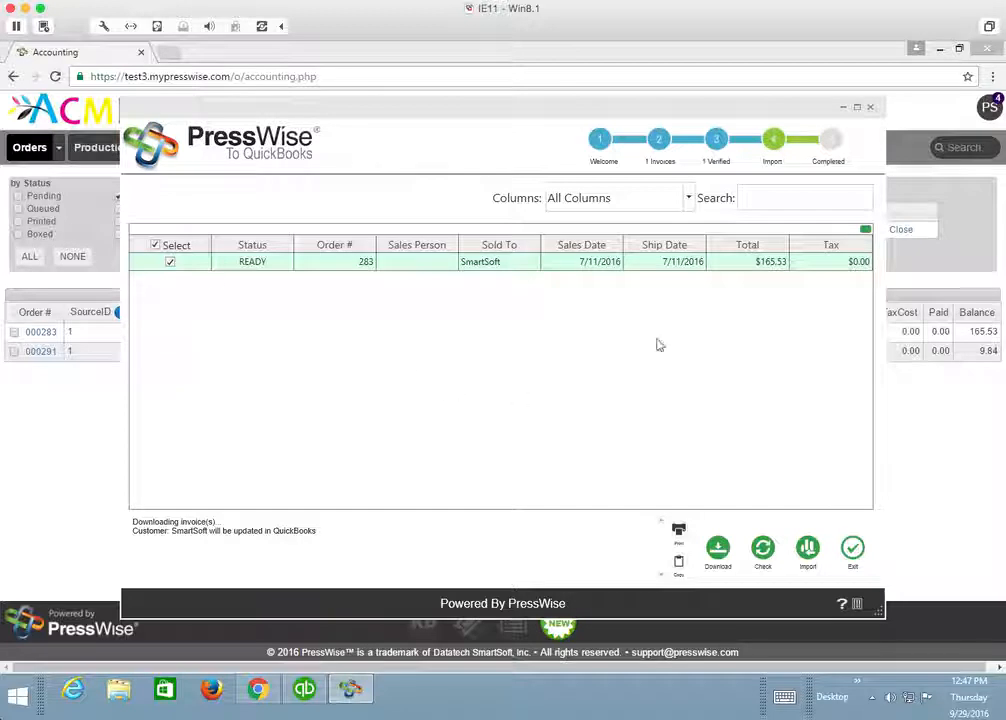
mouse_move(461, 302)
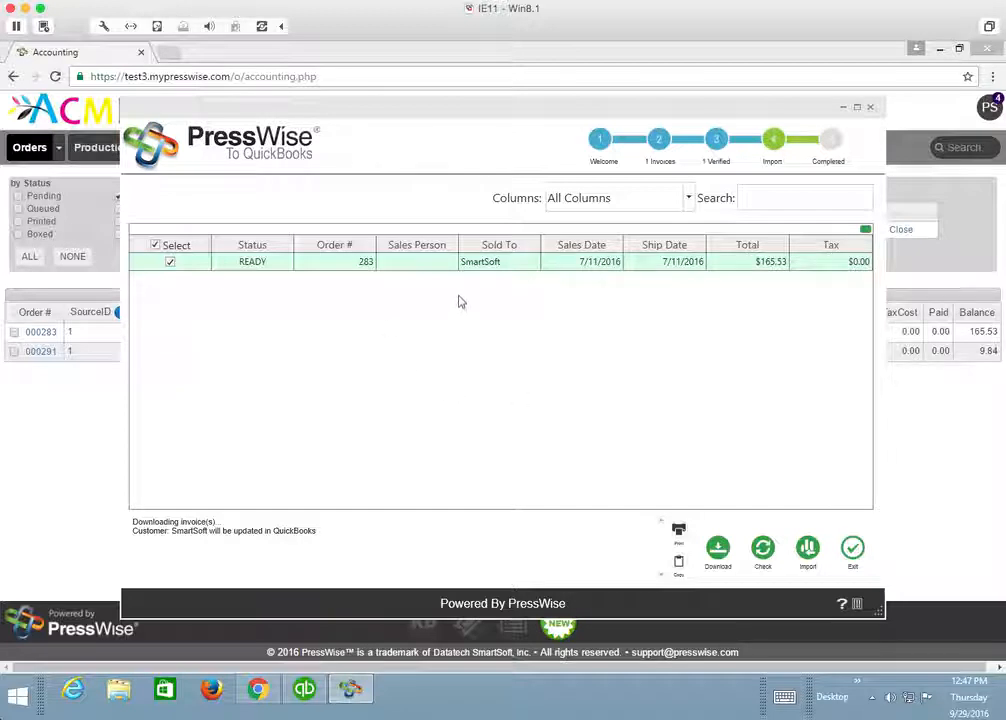
mouse_move(484, 323)
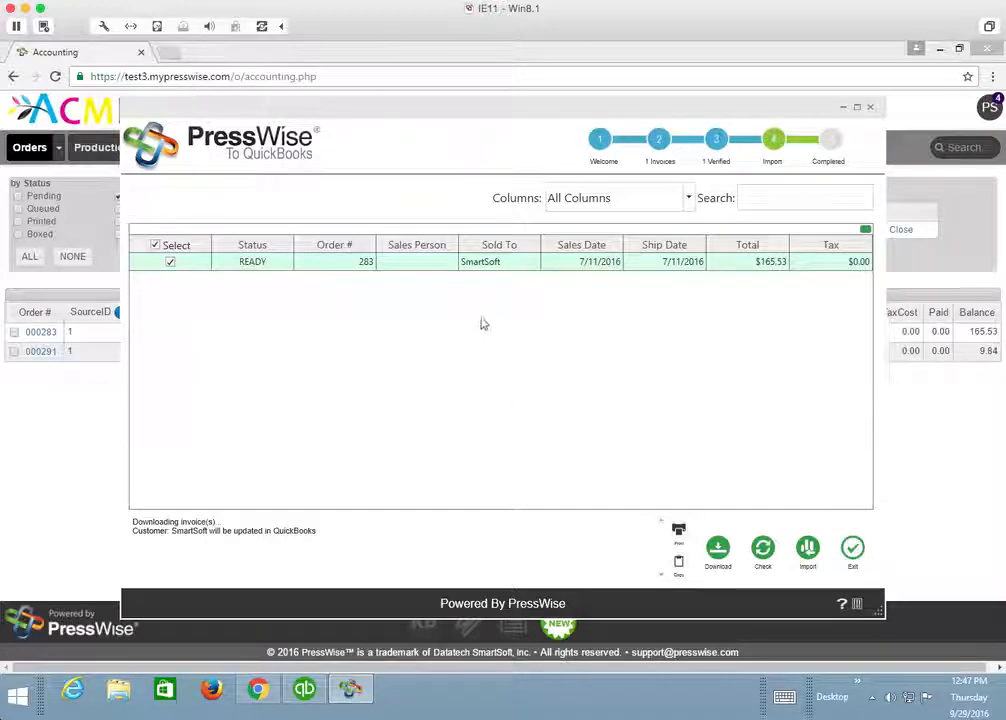
mouse_move(589, 360)
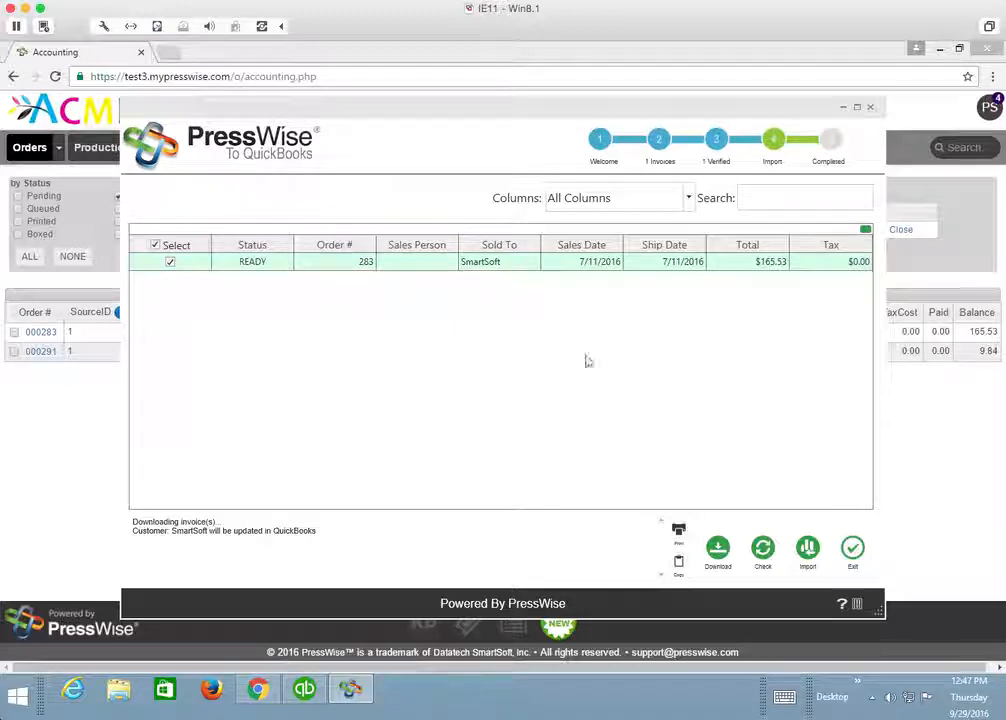
mouse_move(556, 426)
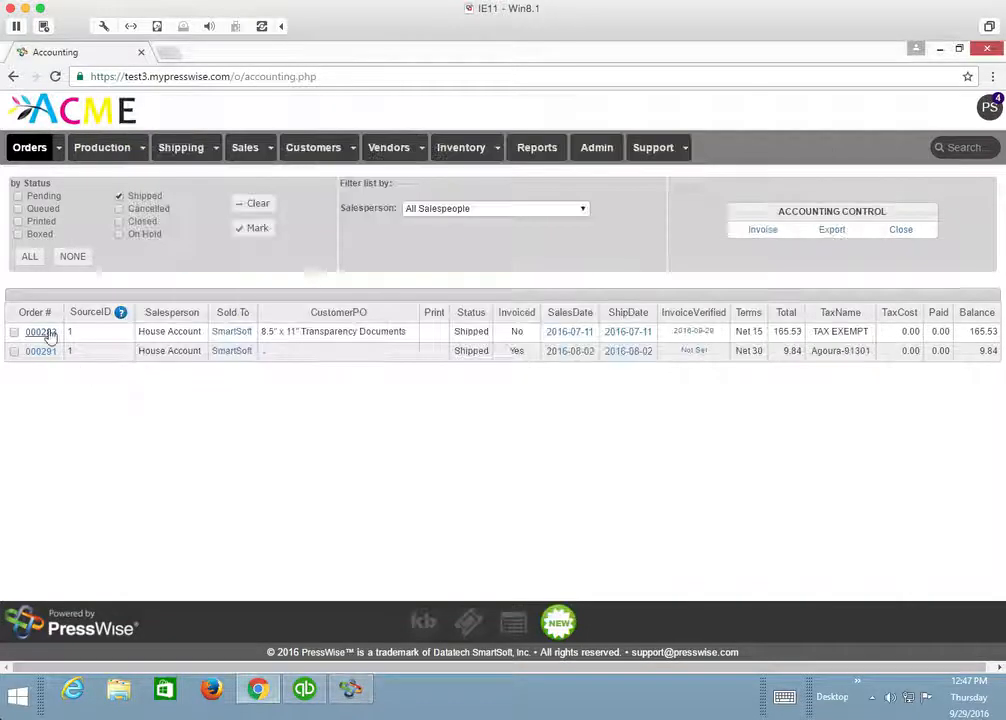
Tick order 283 and set order 291's InvoiceVerified date to 2016-09-29
click(14, 331)
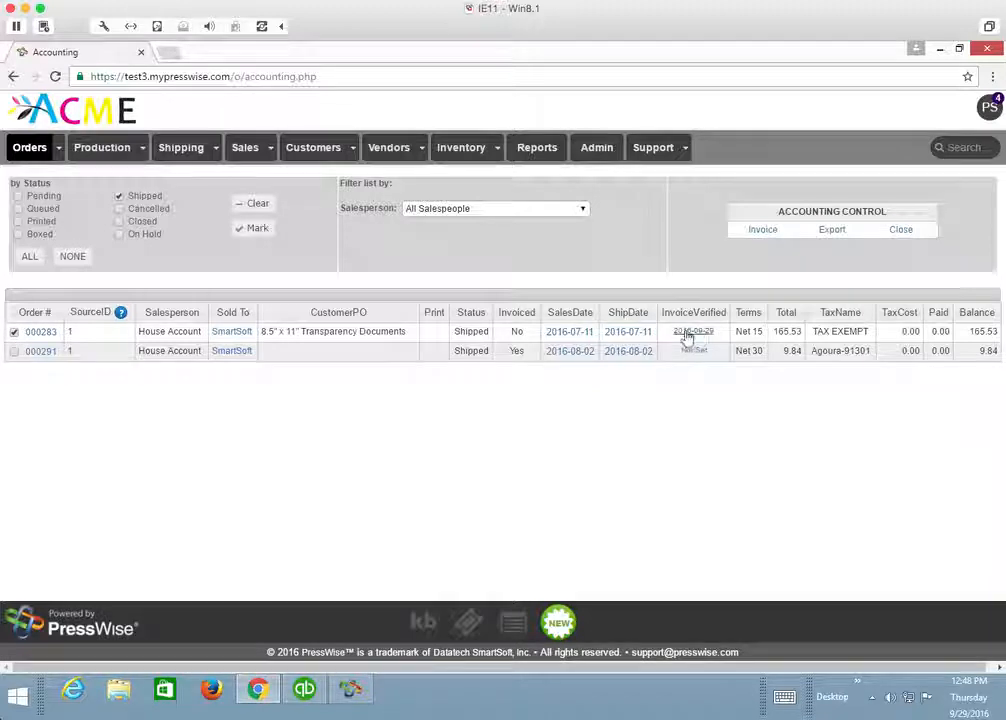
mouse_move(697, 356)
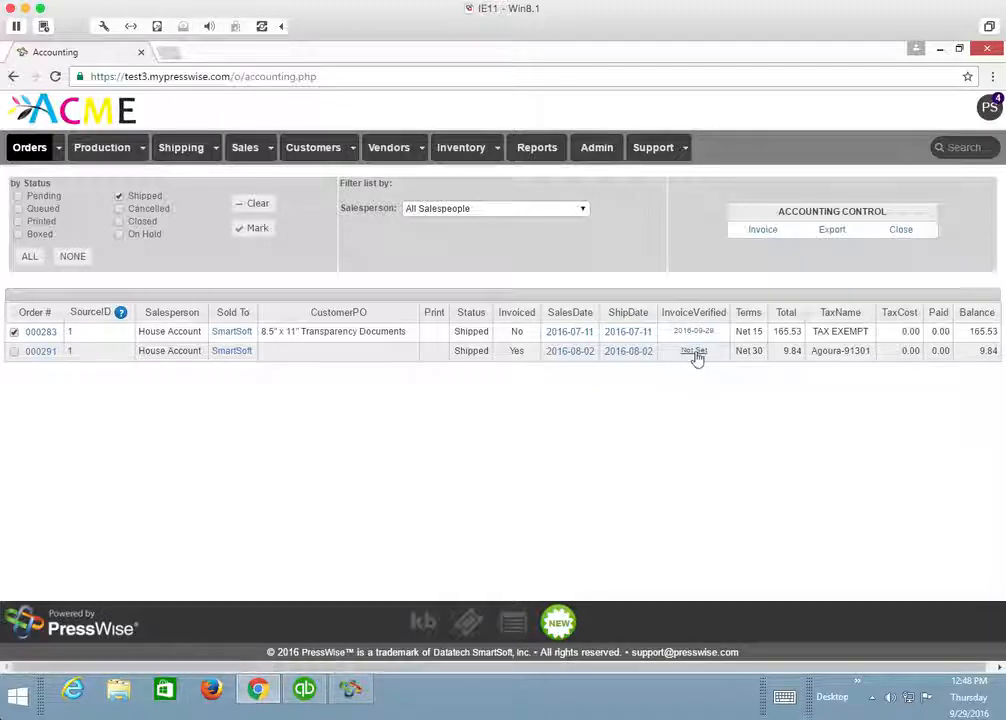
click(693, 351)
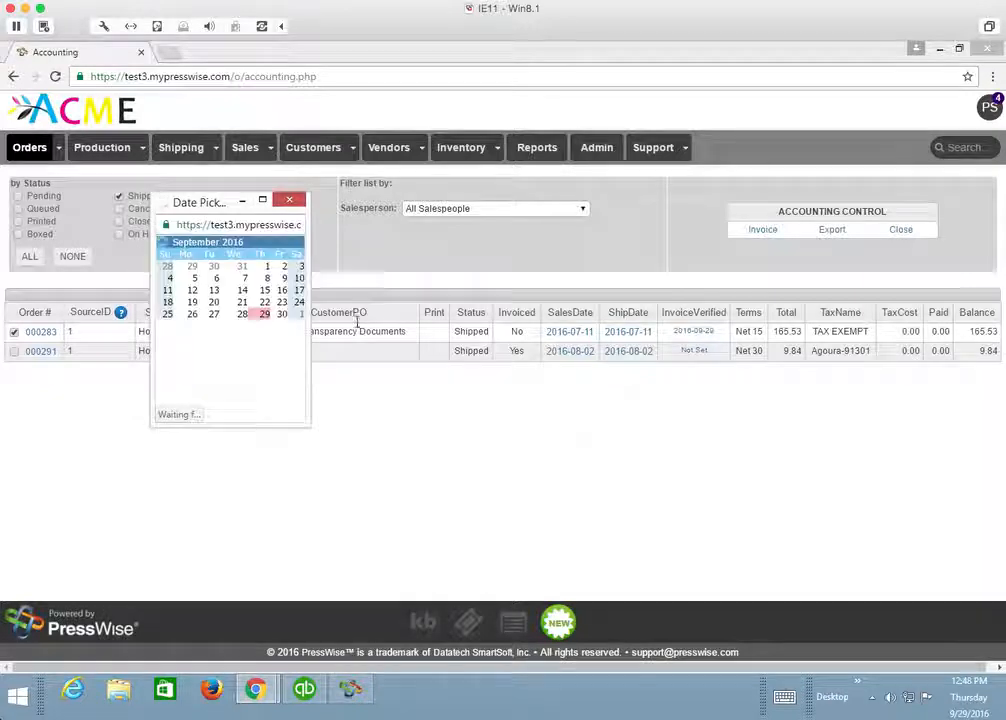
click(289, 199)
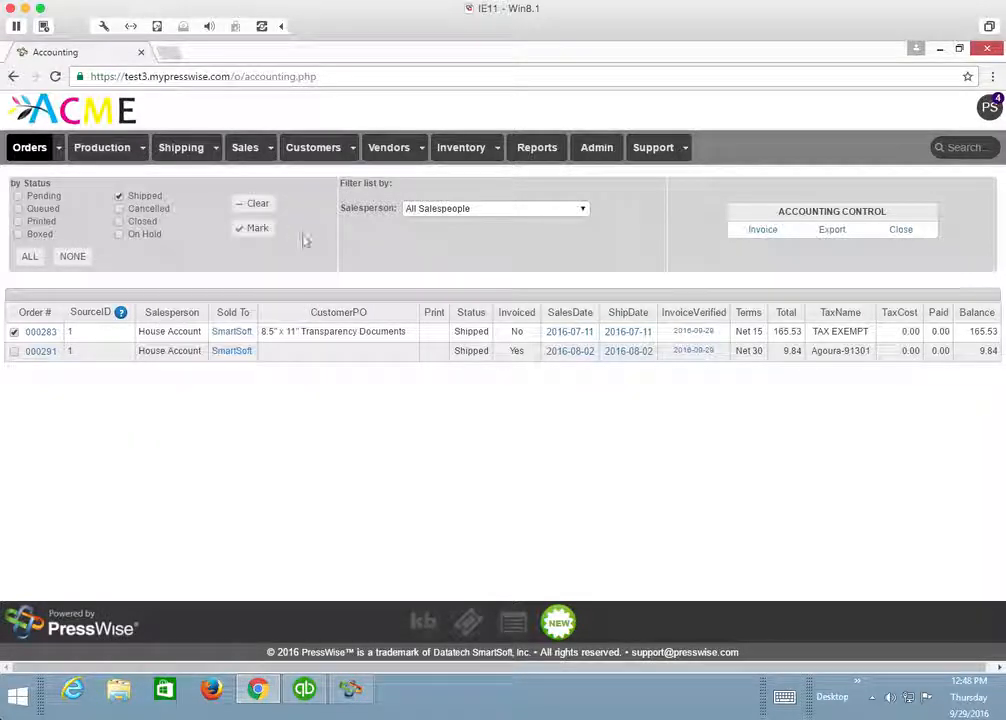
mouse_move(350, 688)
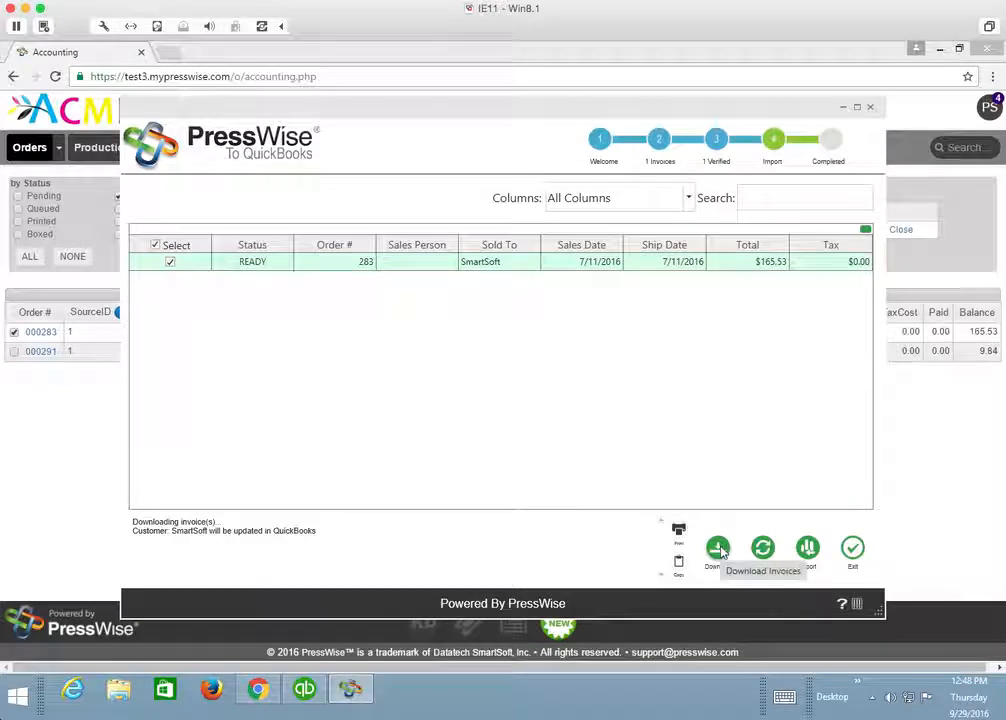
Re-download invoices so SmartSoft orders 283 and 291 both appear ready to import
click(718, 547)
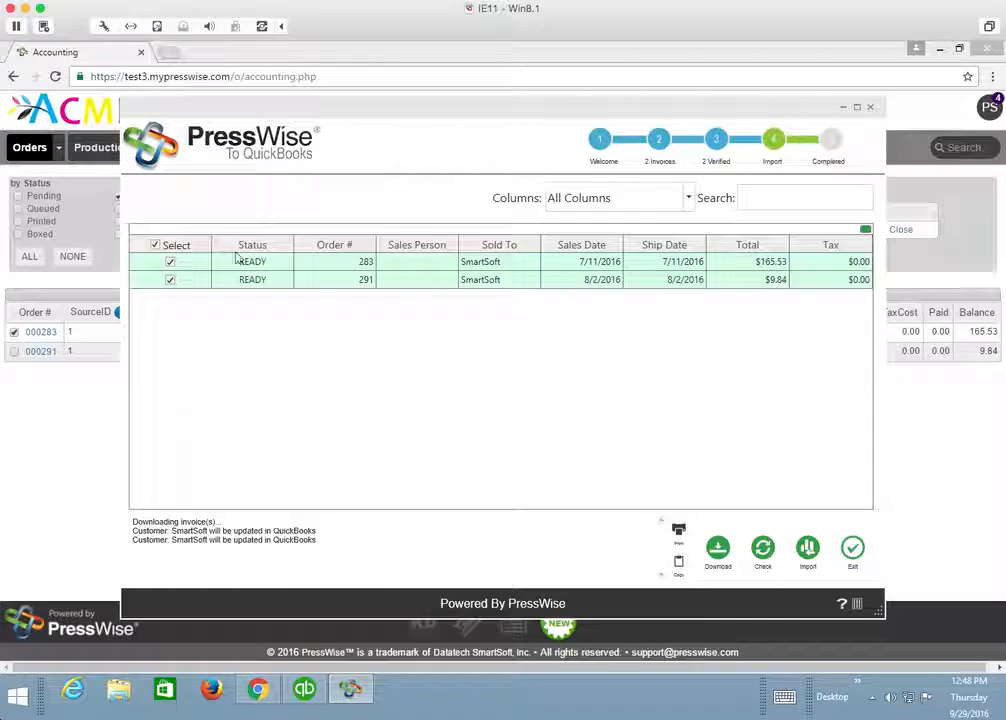
mouse_move(378, 208)
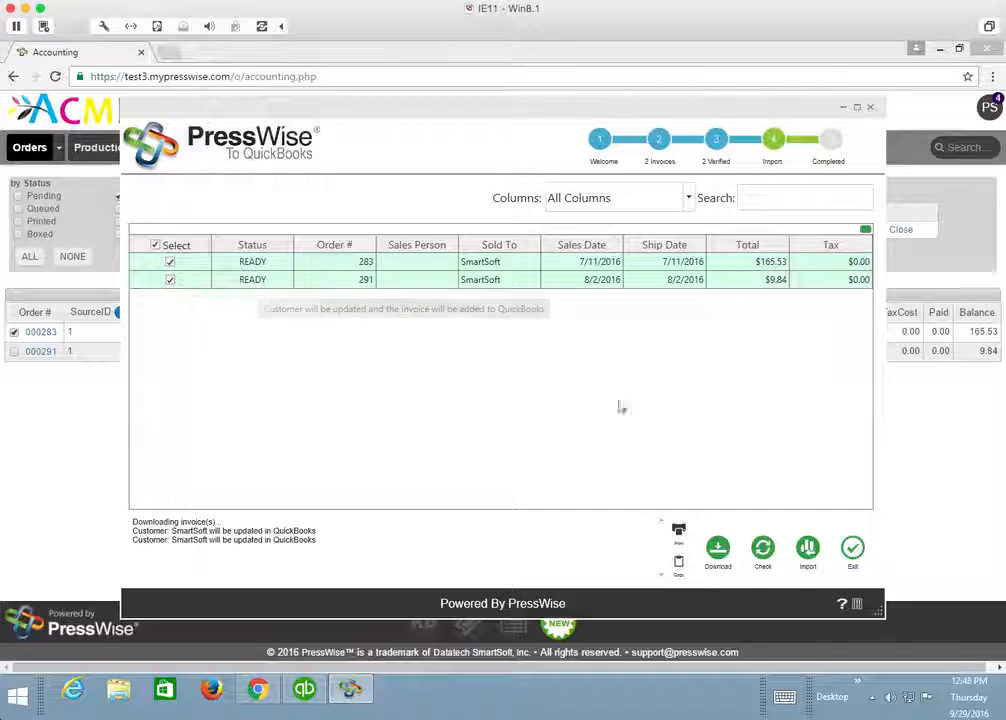
mouse_move(825, 508)
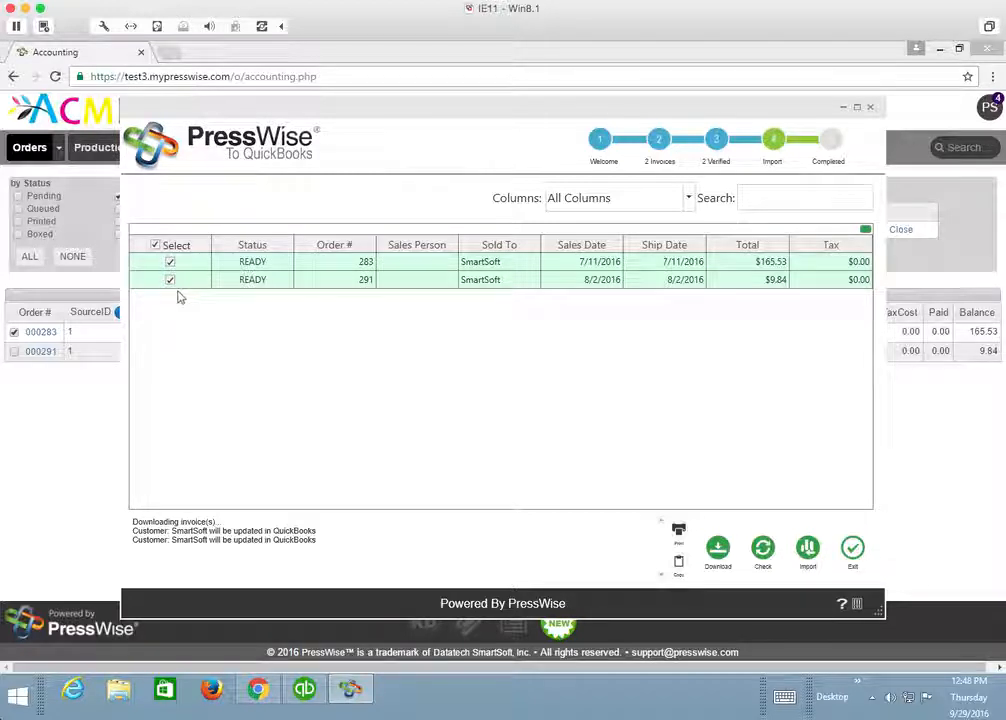
mouse_move(262, 310)
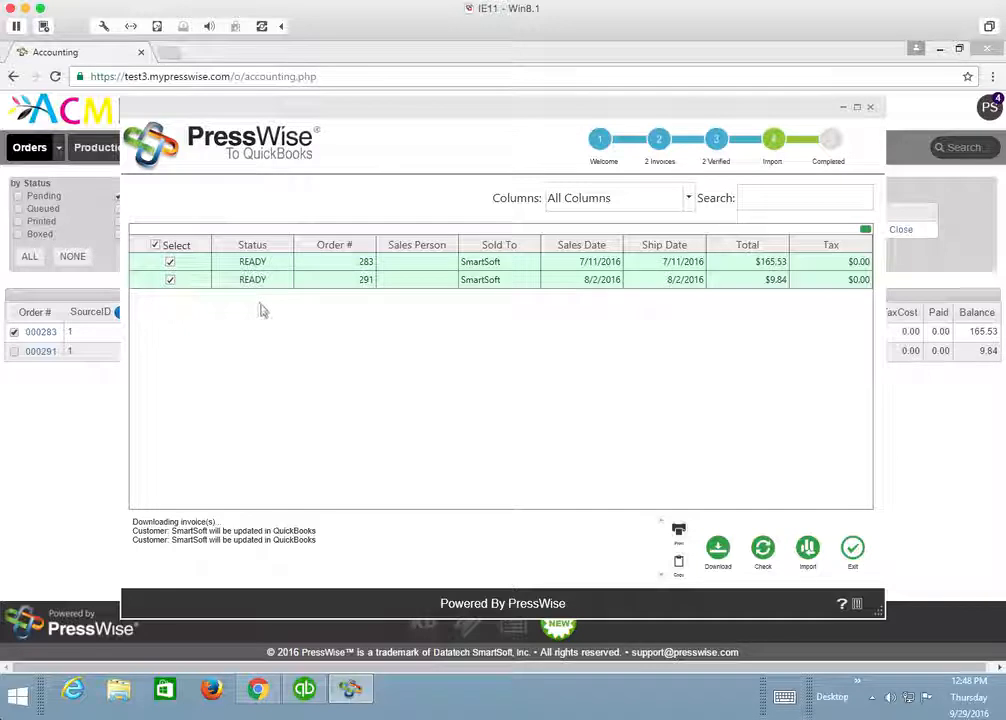
mouse_move(464, 359)
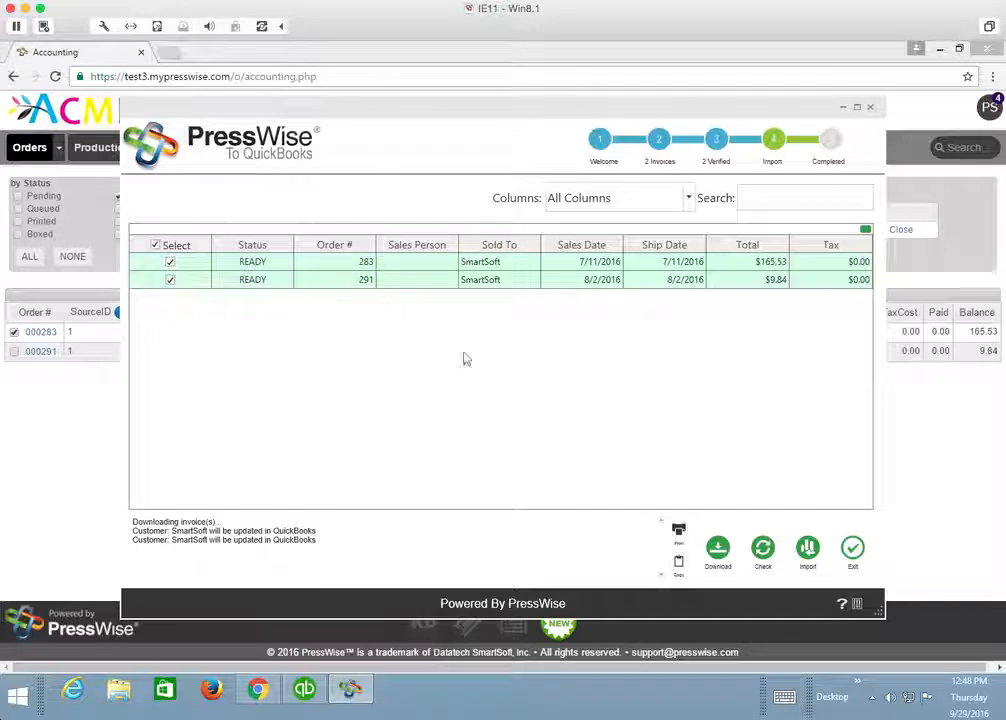
mouse_move(533, 348)
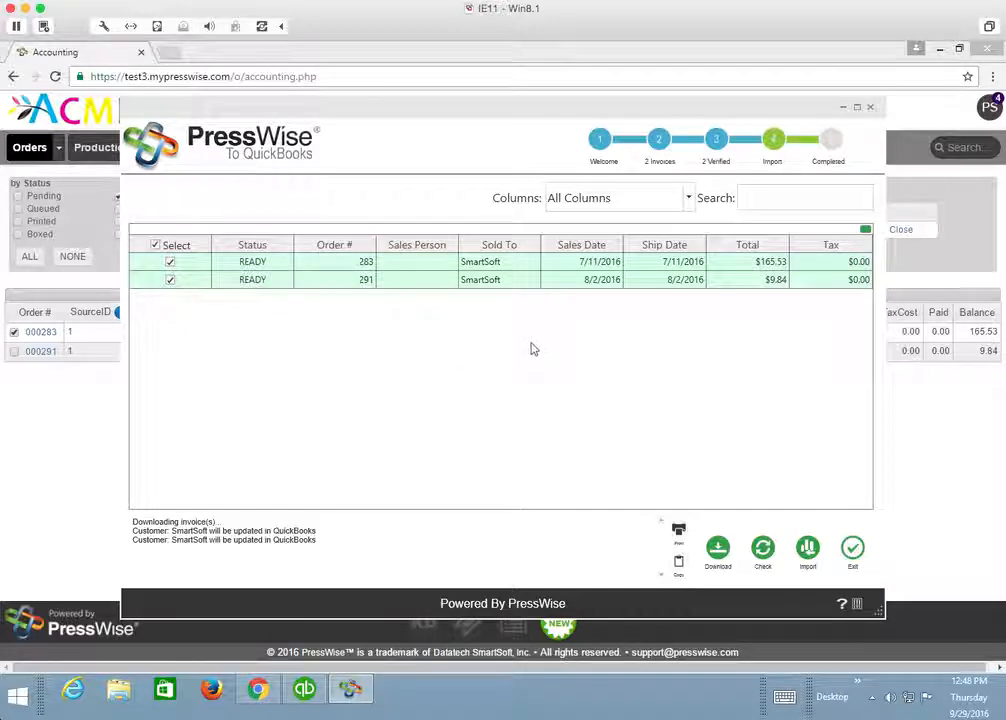
mouse_move(807, 550)
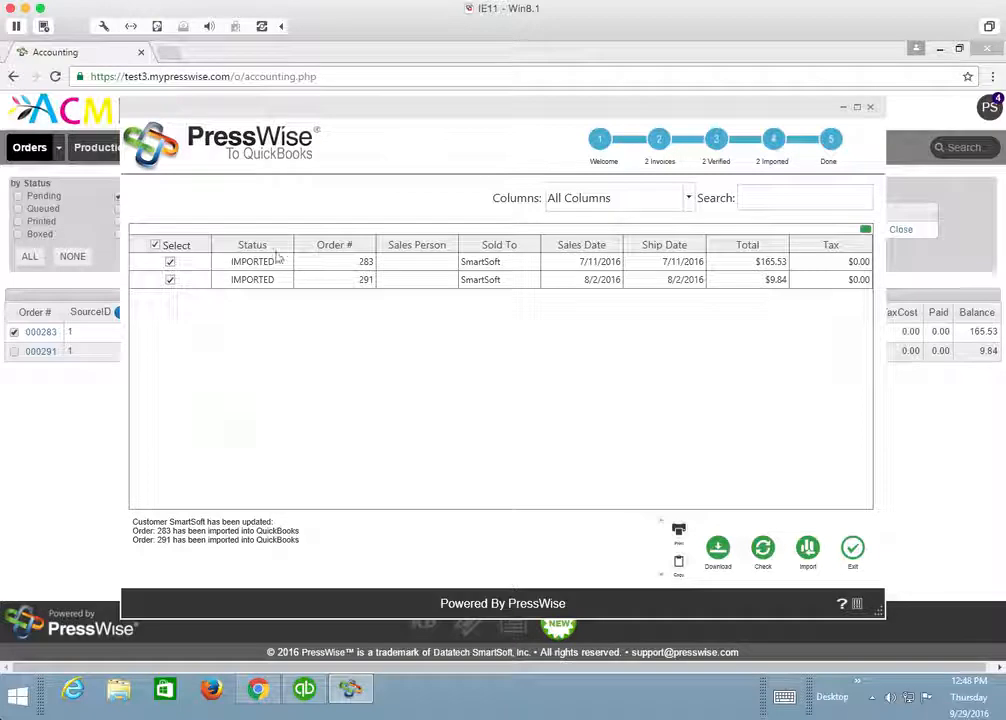
mouse_move(360, 277)
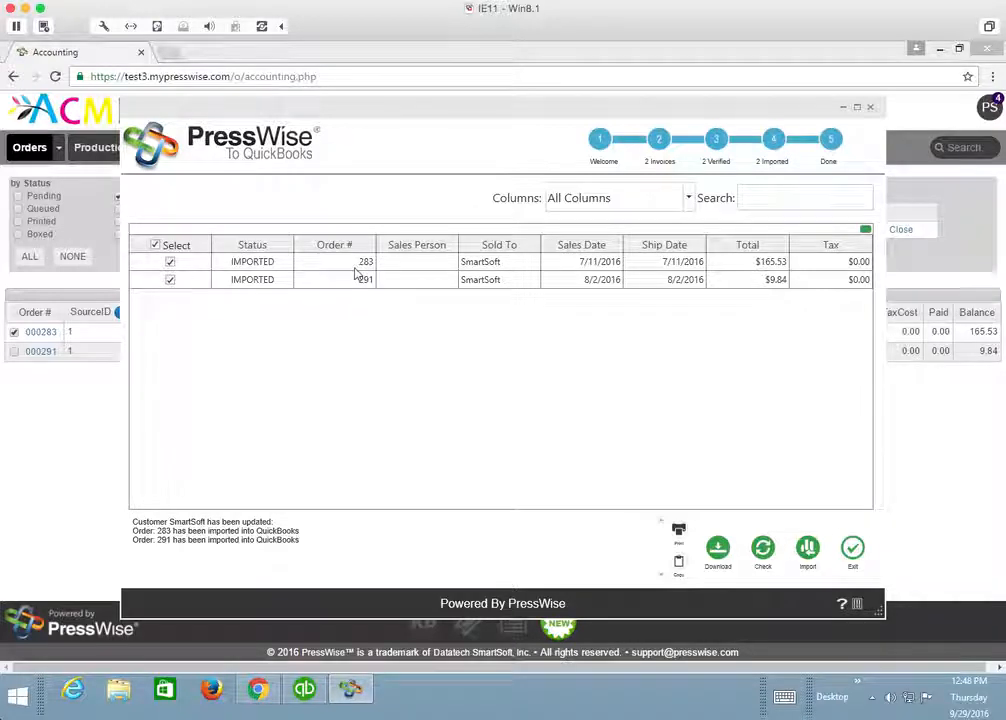
mouse_move(434, 216)
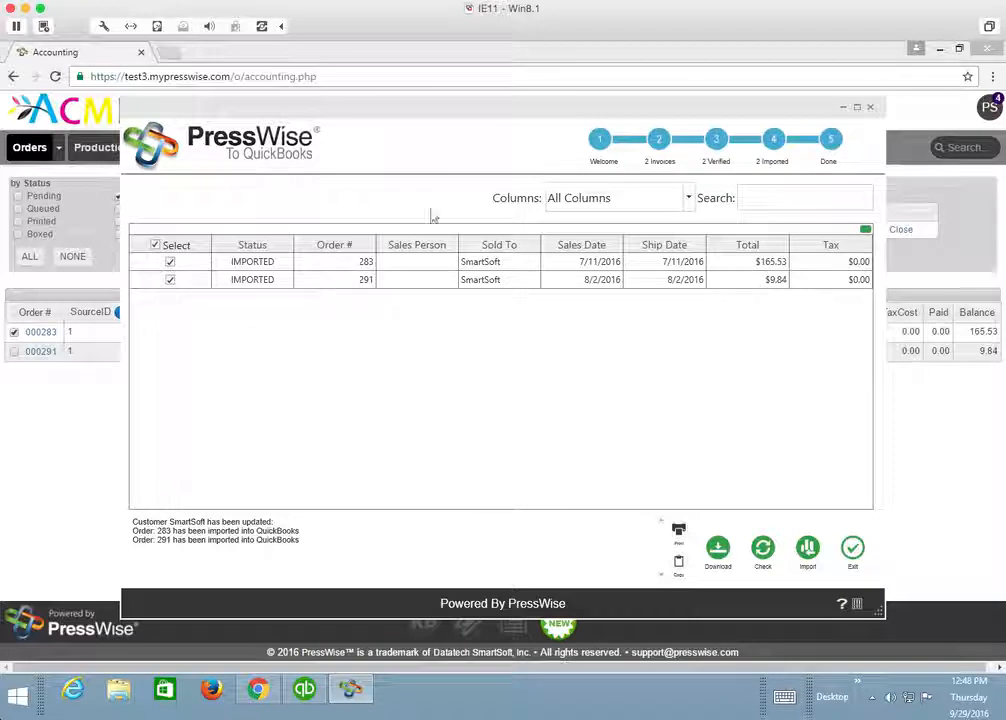
mouse_move(252, 279)
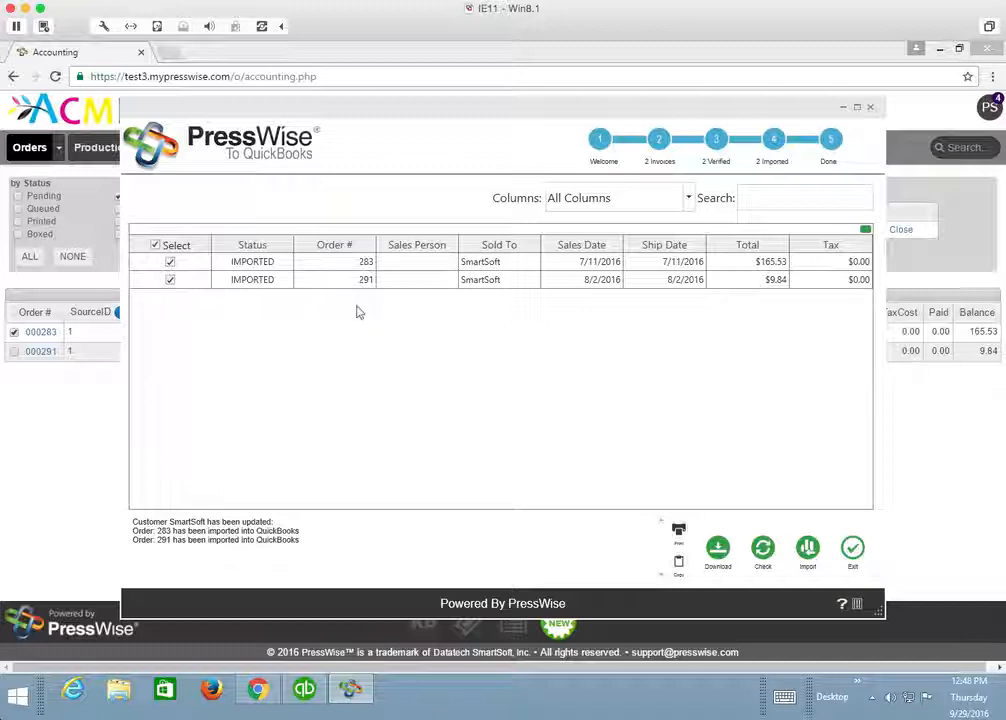
mouse_move(308, 311)
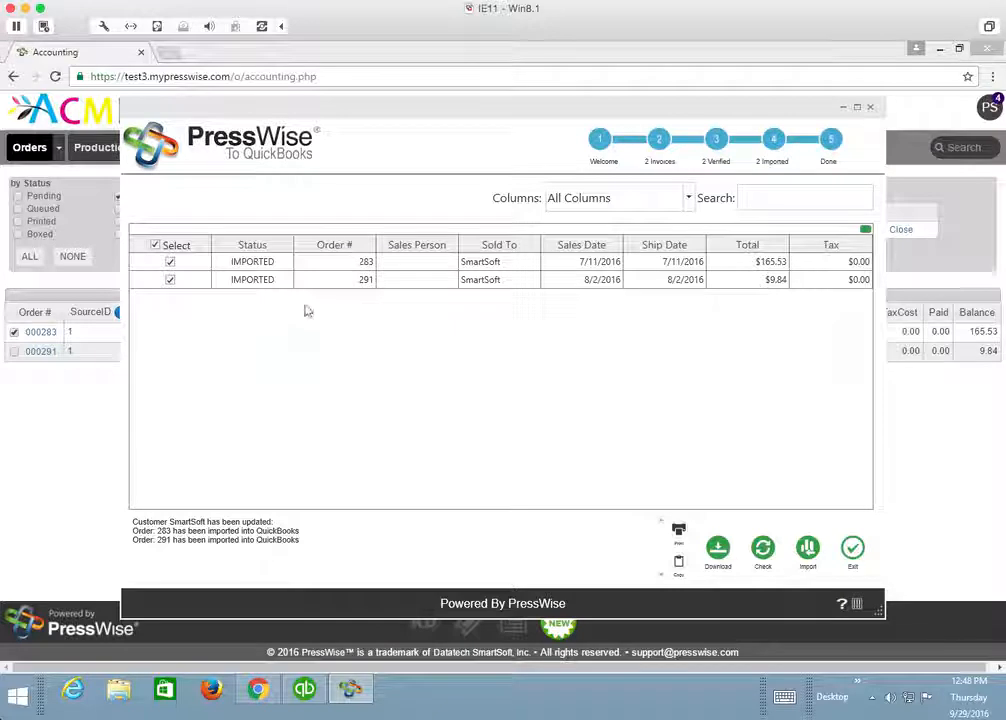
mouse_move(288, 308)
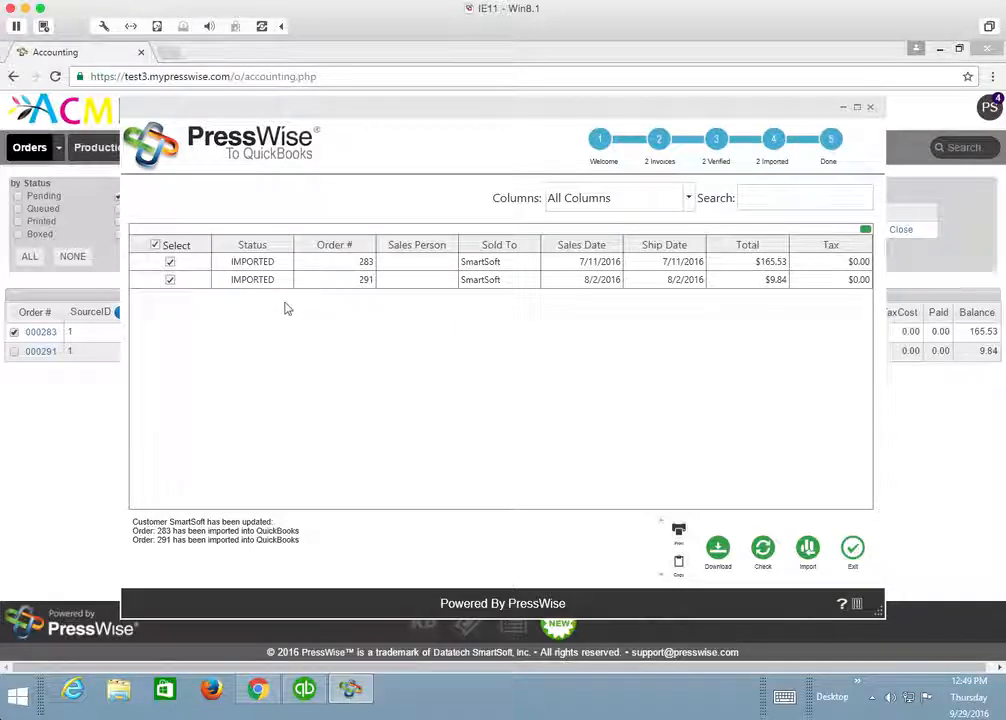
mouse_move(245, 305)
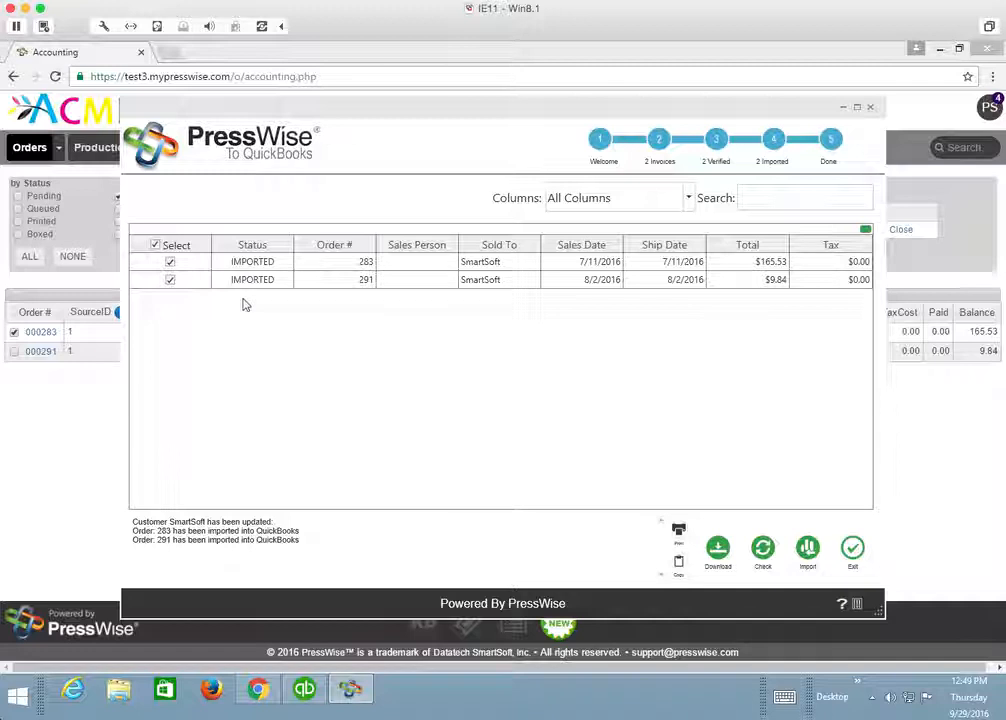
mouse_move(290, 343)
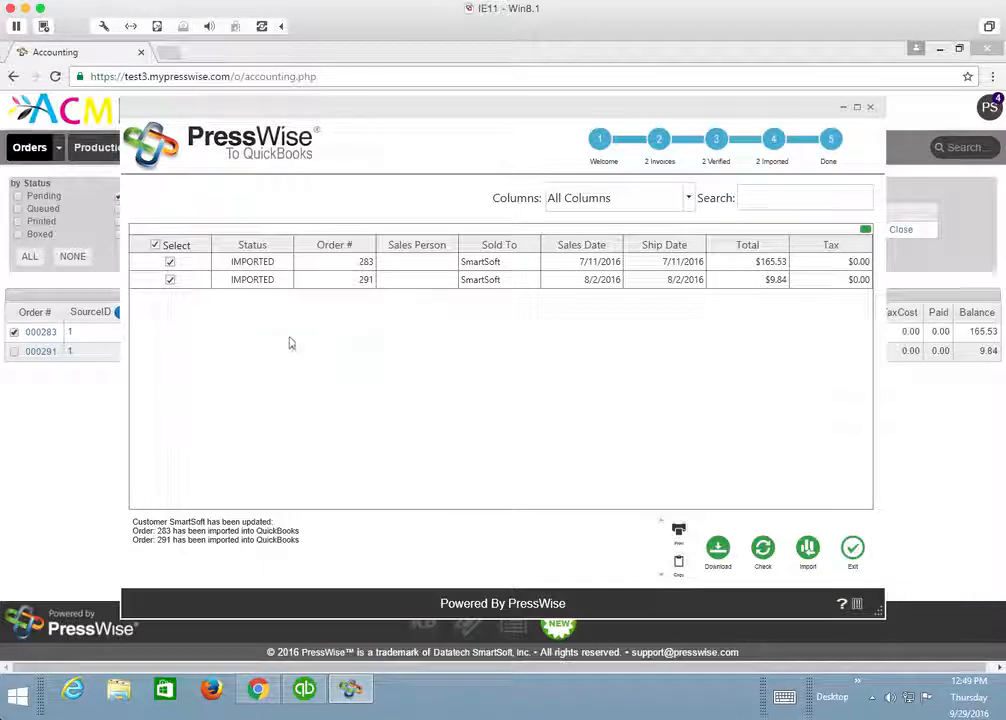
mouse_move(252, 279)
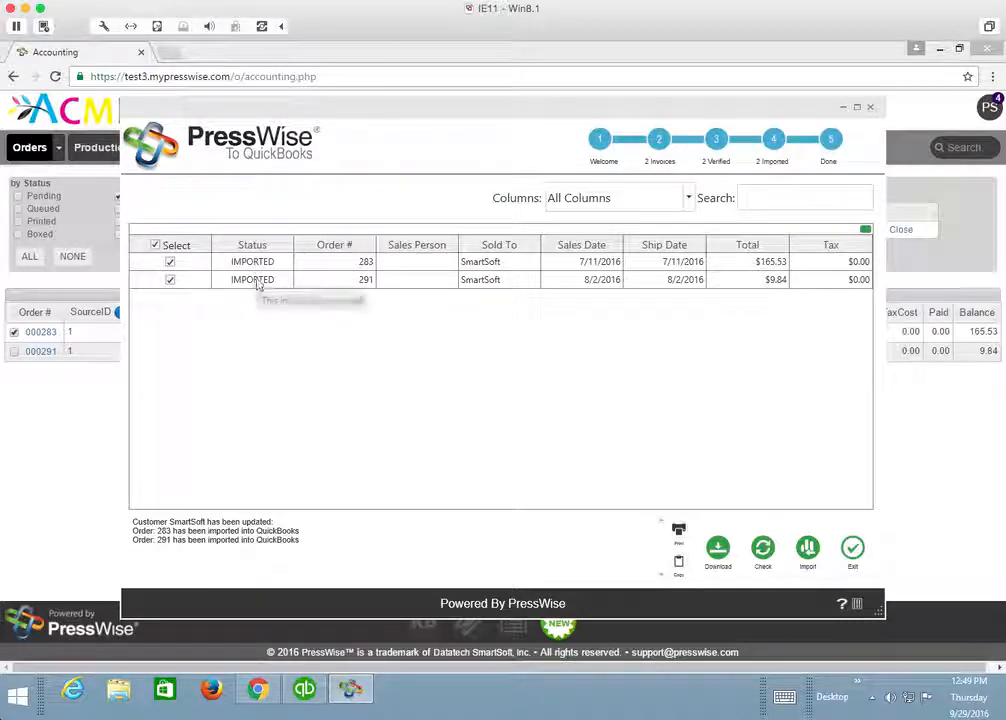
mouse_move(253, 279)
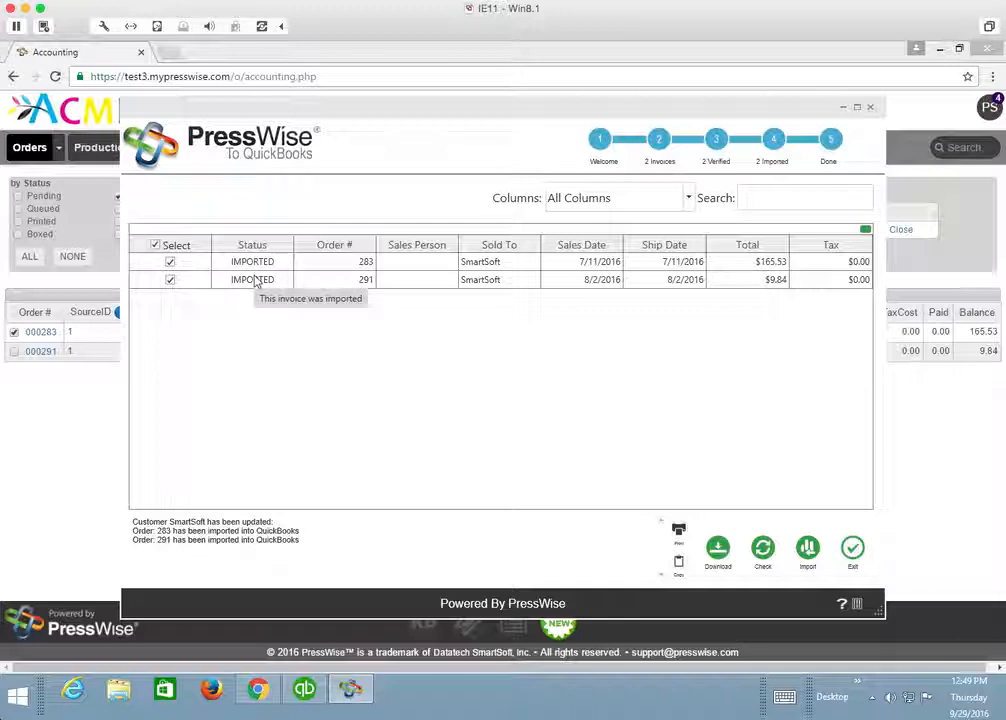
mouse_move(252, 279)
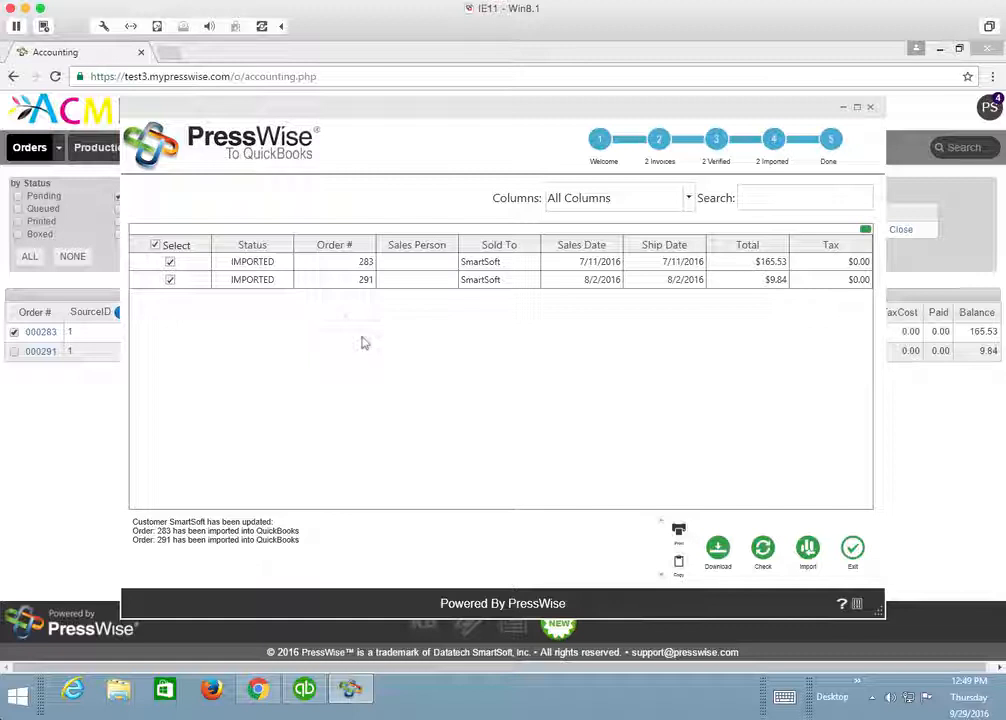
mouse_move(442, 415)
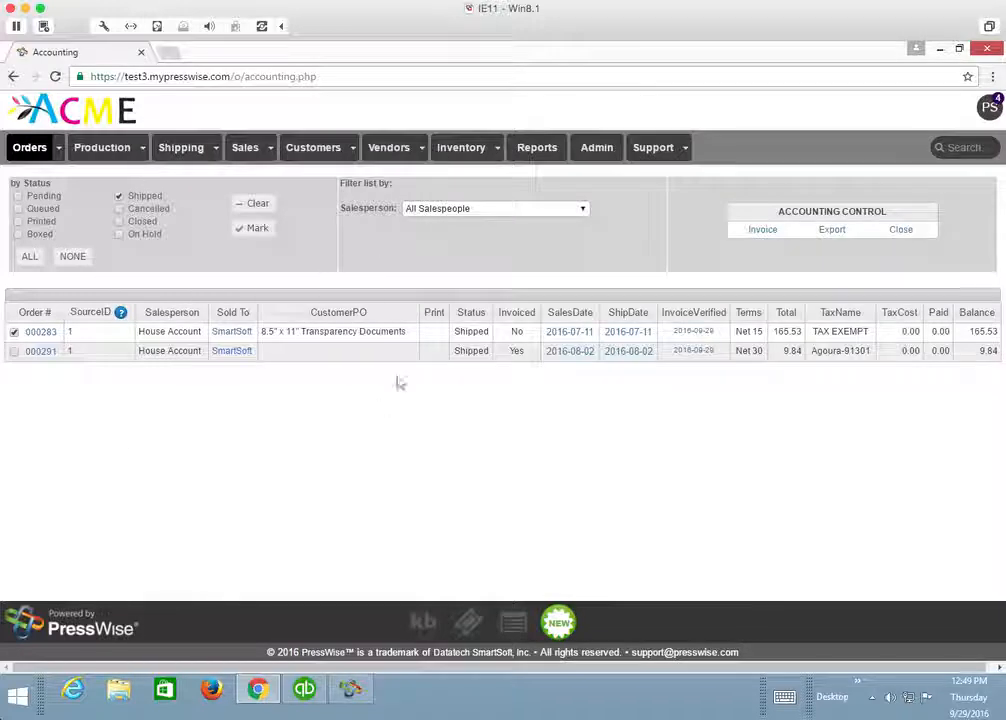
mouse_move(420, 381)
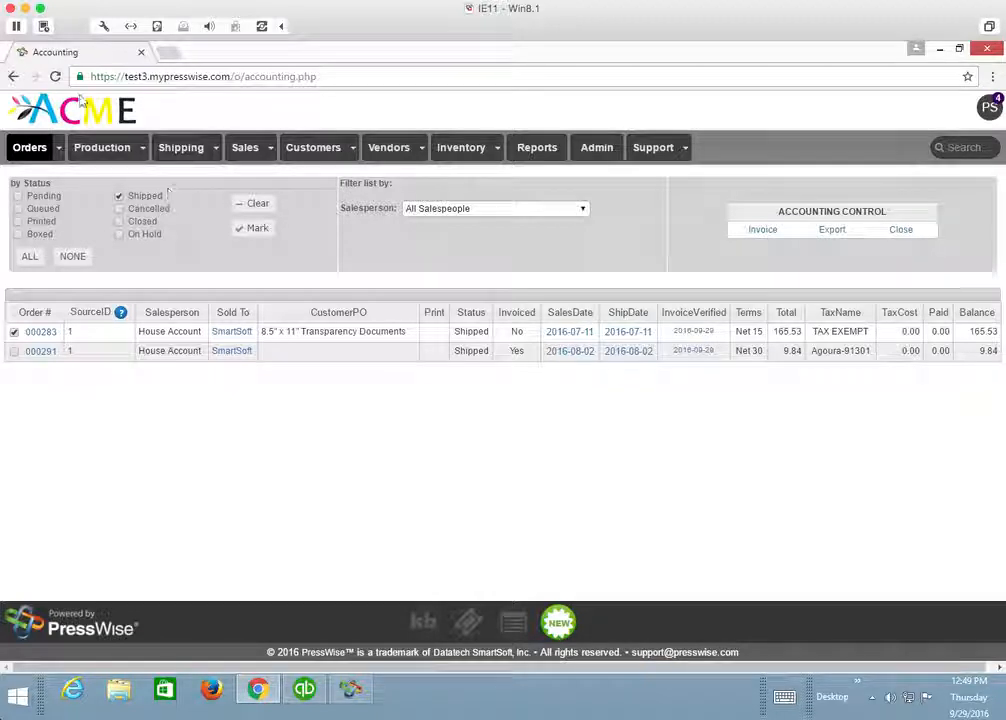
Clear the Shipped status filter and search for order 283 to open it
click(55, 76)
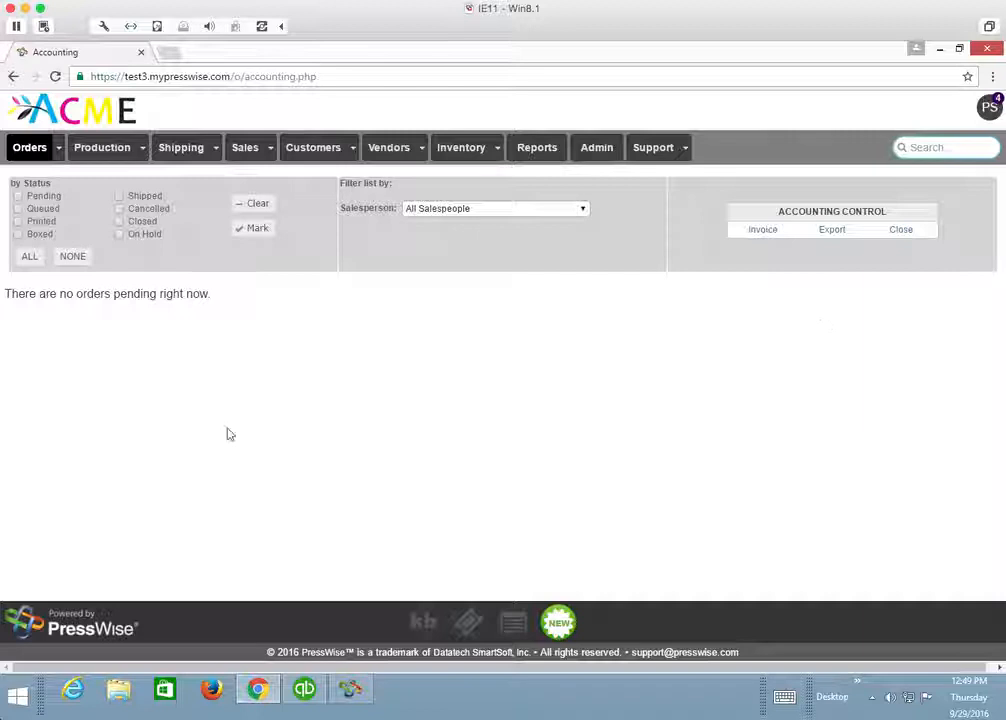
mouse_move(268, 320)
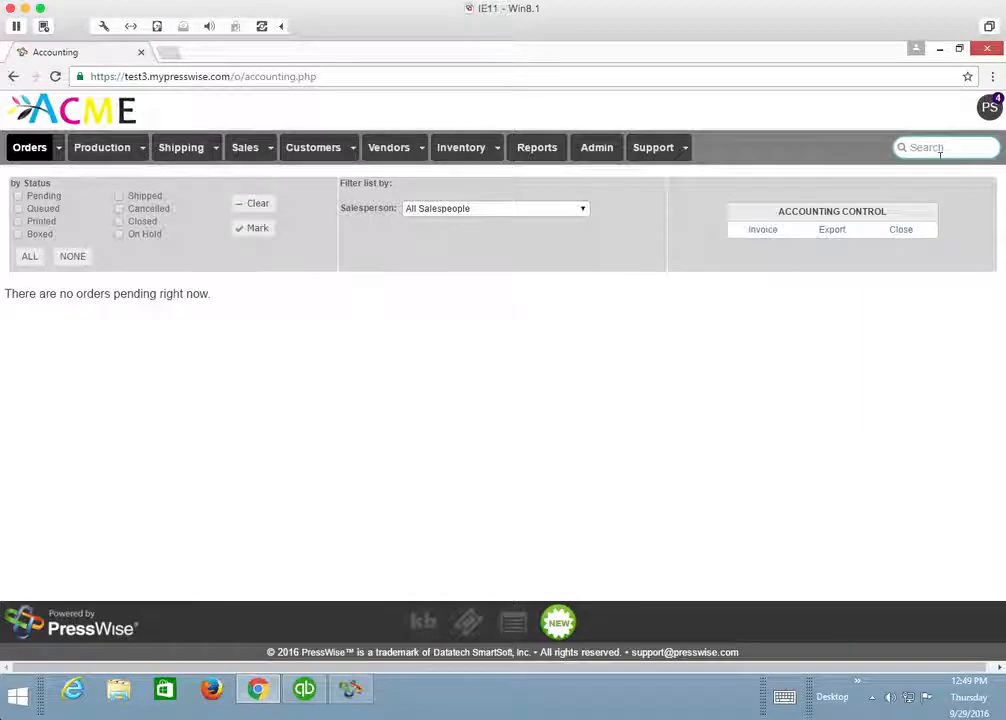
text(283)
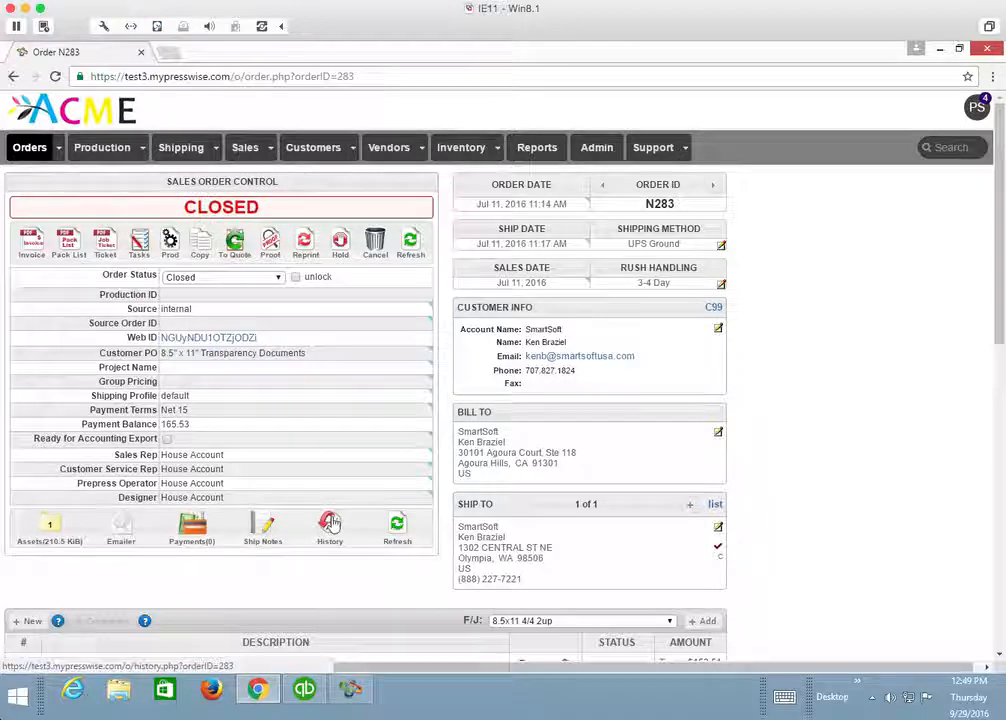
View order 283's history log showing the connector closed it, then switch to QuickBooks
click(329, 524)
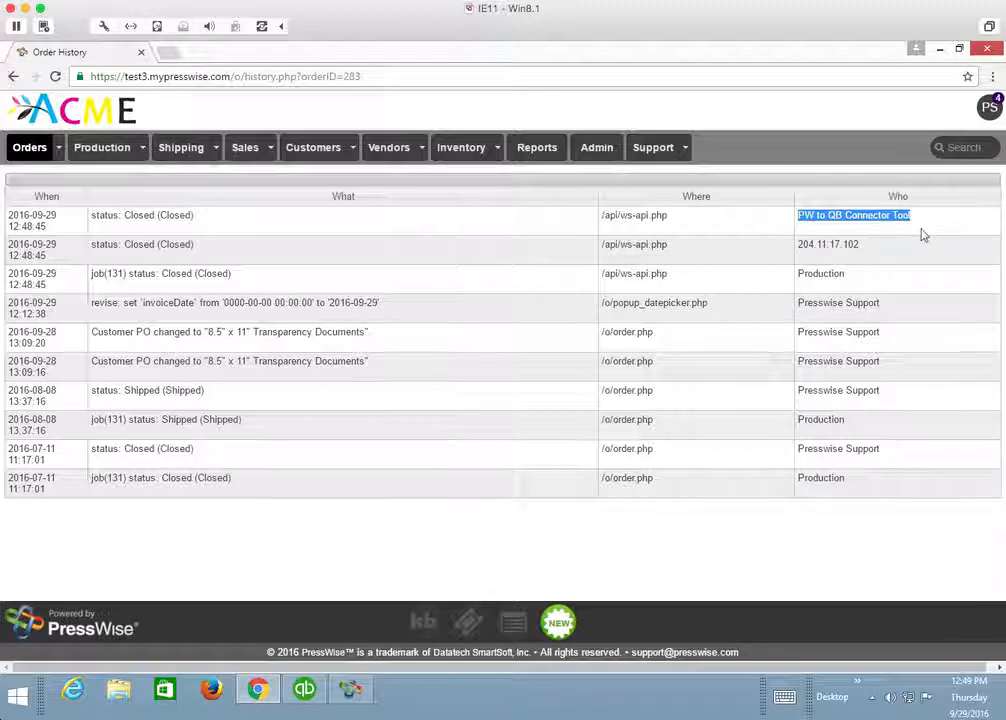
mouse_move(75, 237)
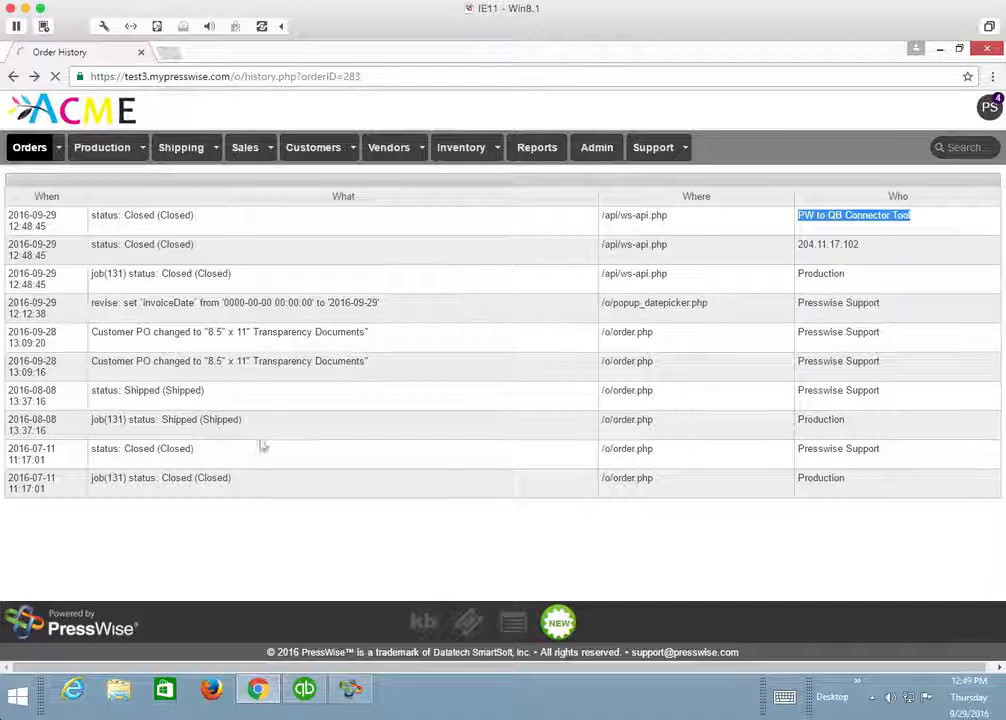
click(304, 689)
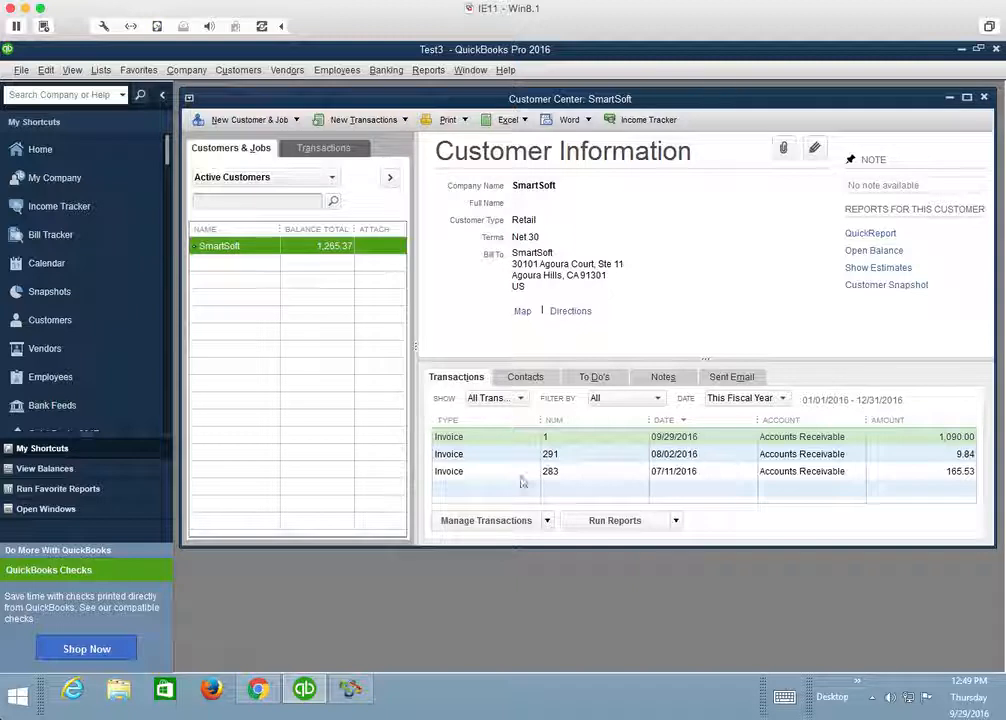
Open SmartSoft's invoice 283 (165.53, Indigo and UPS Ground lines) from the Customer Center
click(550, 471)
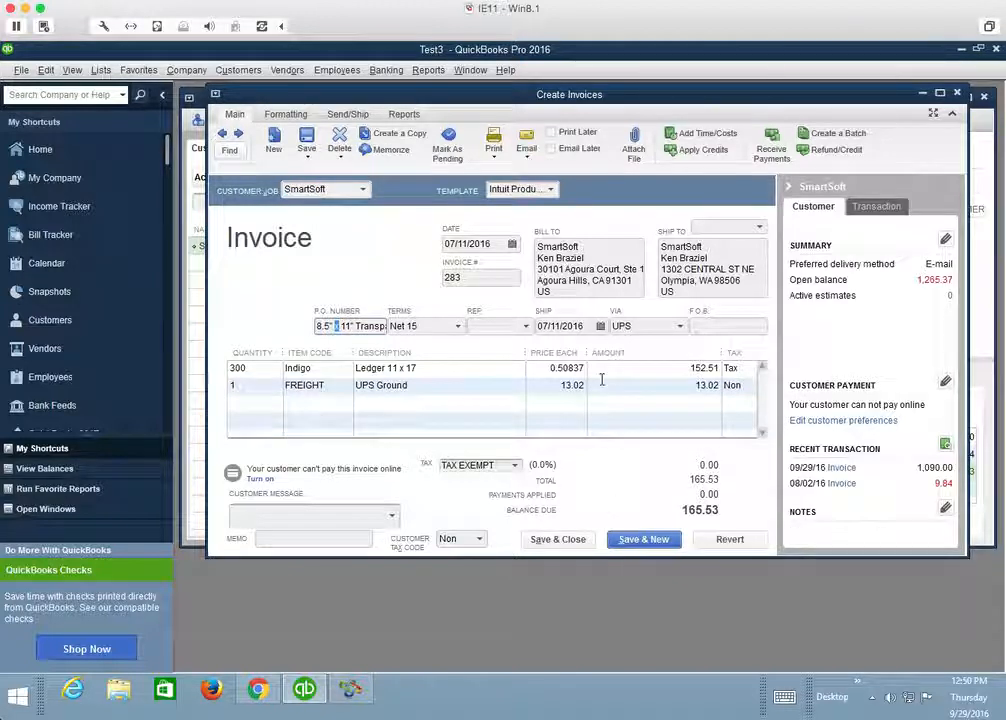
mouse_move(590, 388)
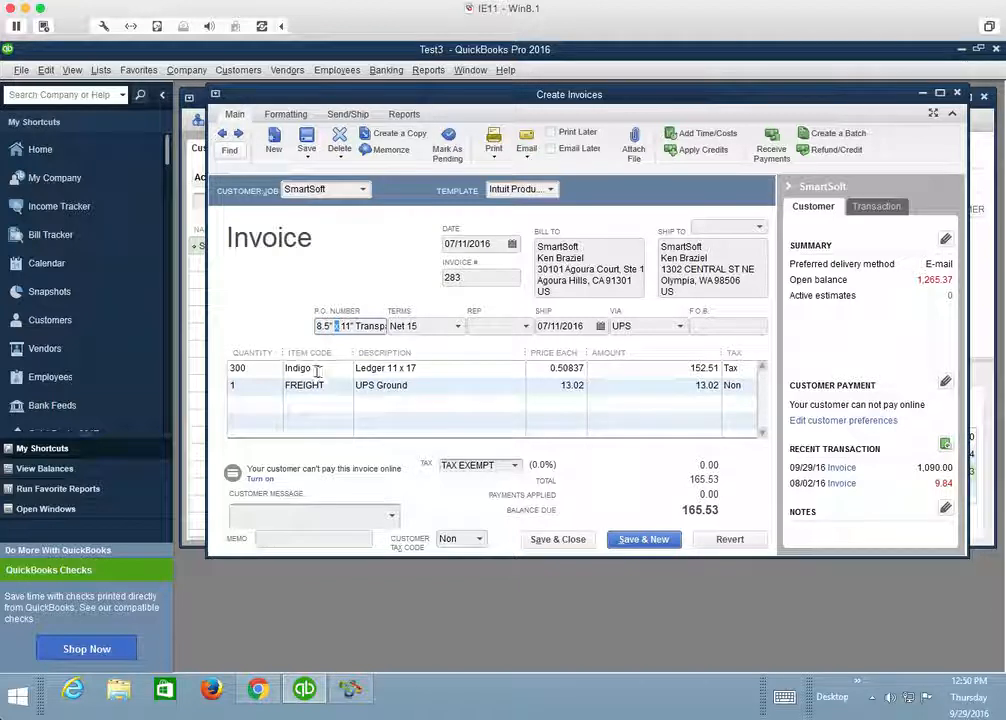
click(310, 368)
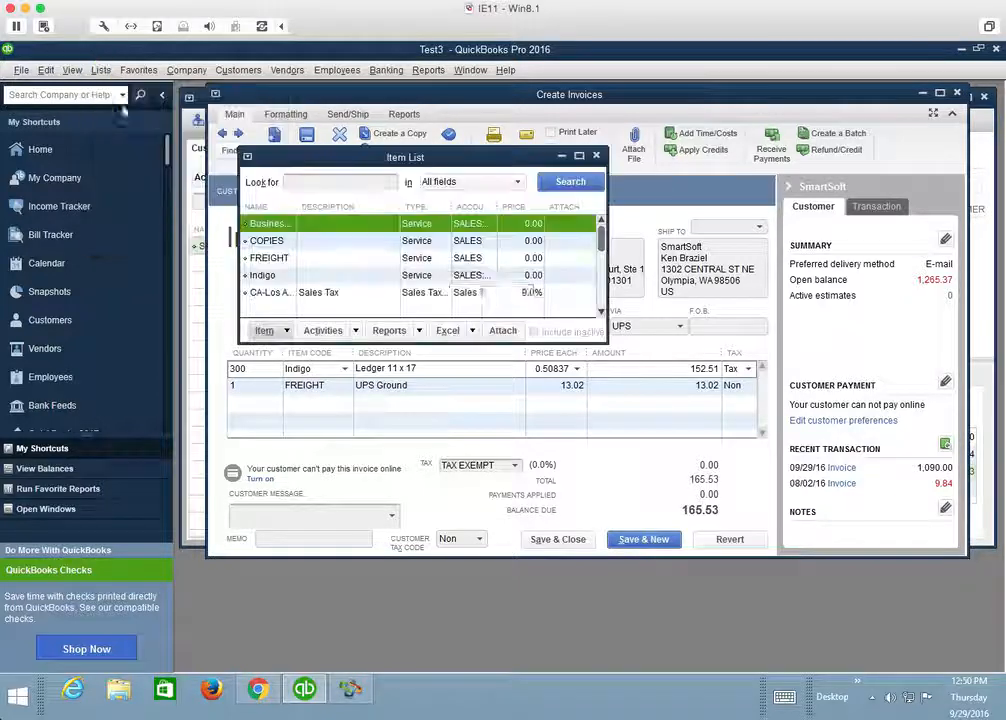
Widen the Item List to see the Indigo item's income account, then view the Chart of Accounts
click(262, 274)
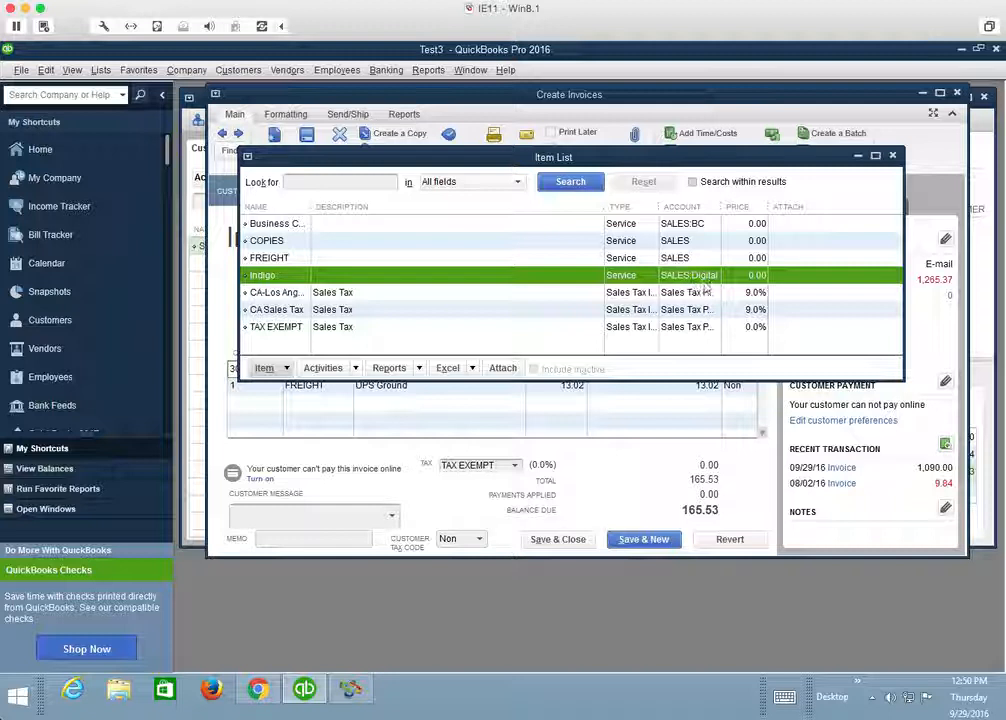
double_click(262, 275)
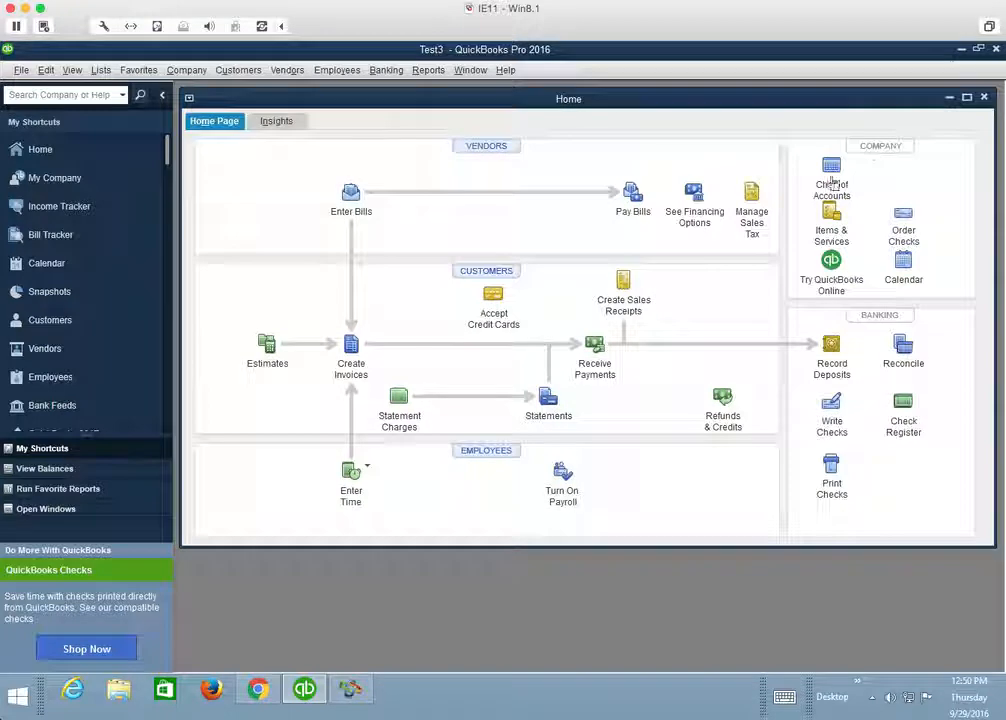
click(831, 178)
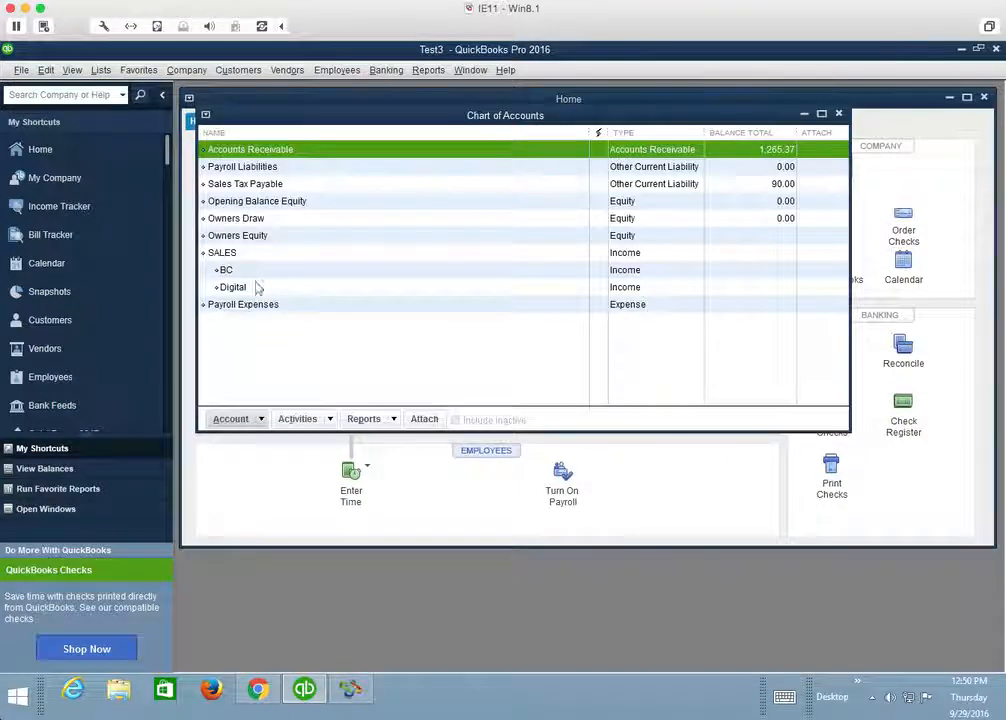
mouse_move(396, 280)
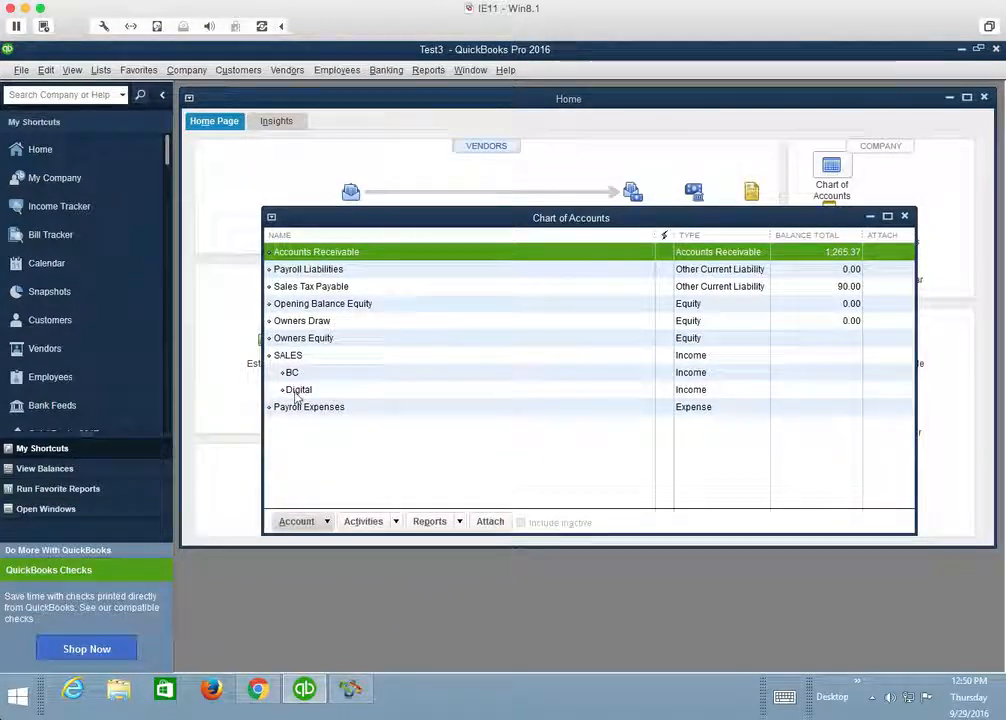
Review the SALES account QuickReport totaling 1,175.37, then close it back to the Chart of Accounts
click(288, 355)
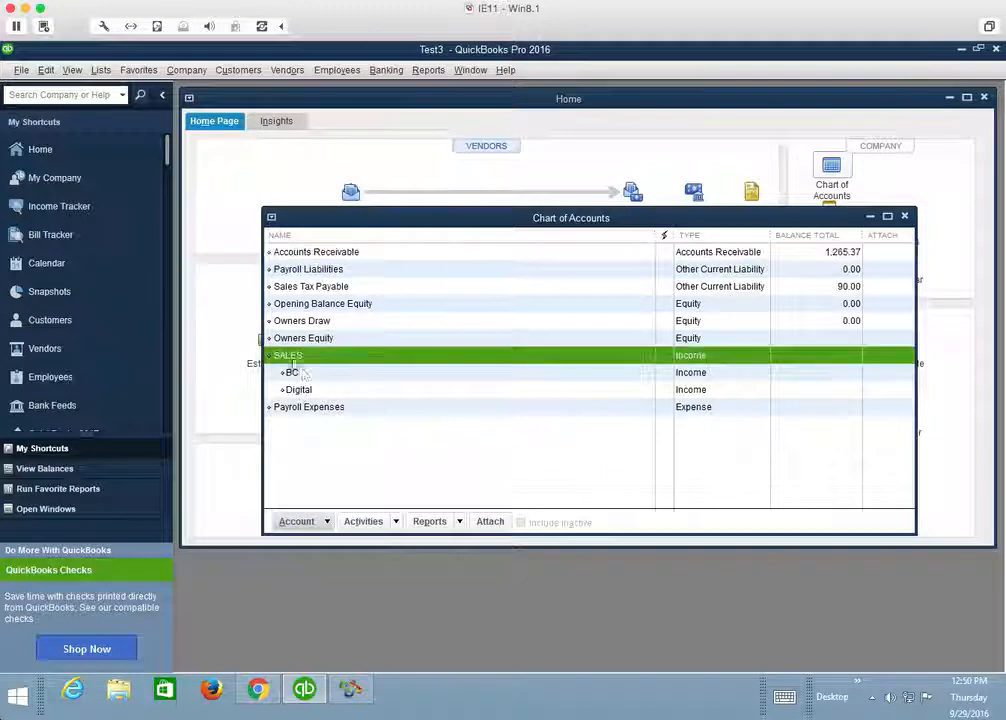
double_click(288, 355)
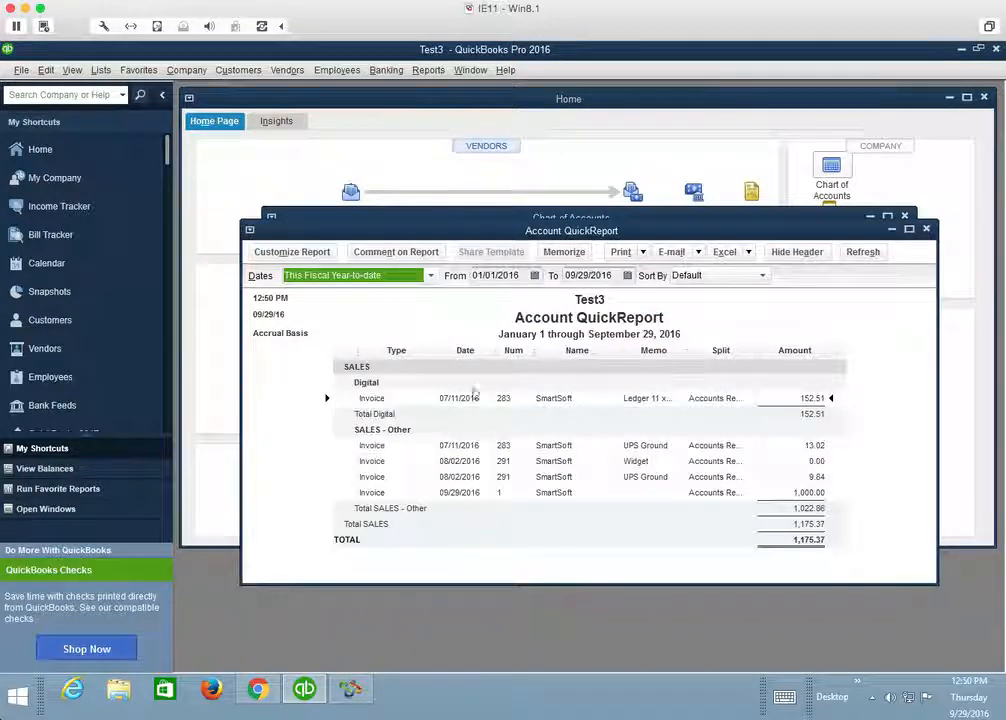
mouse_move(494, 406)
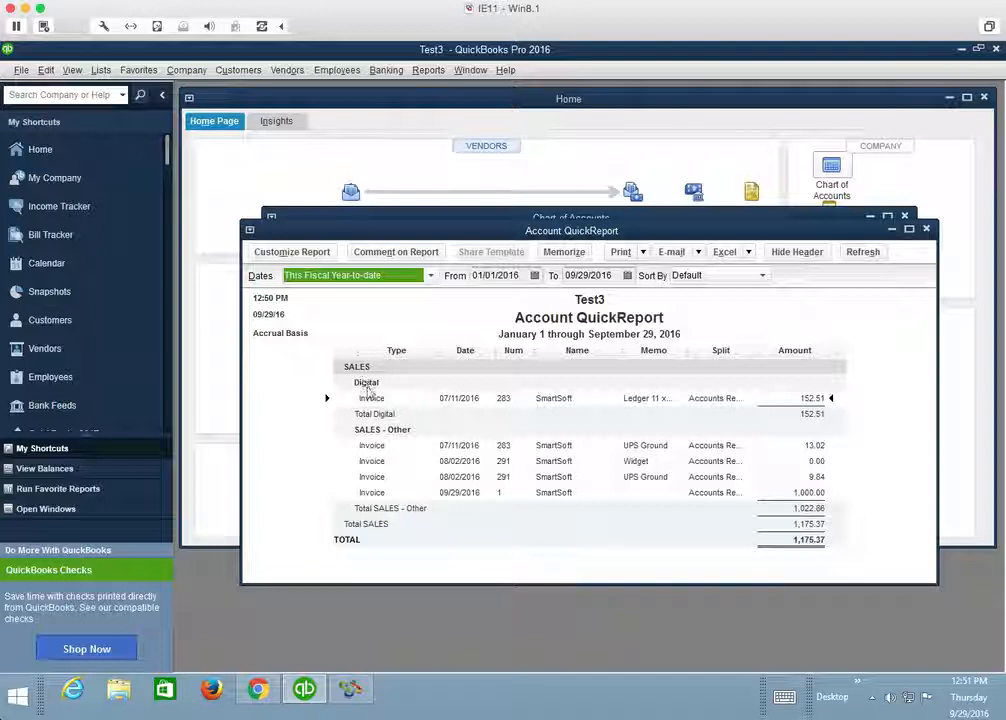
mouse_move(840, 408)
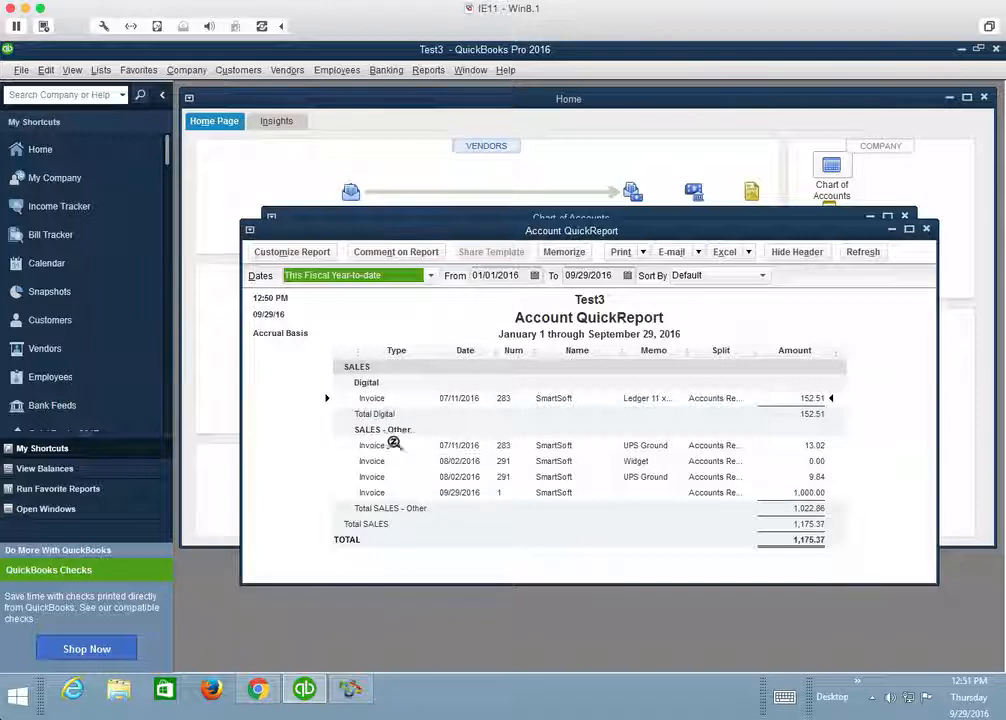
mouse_move(717, 497)
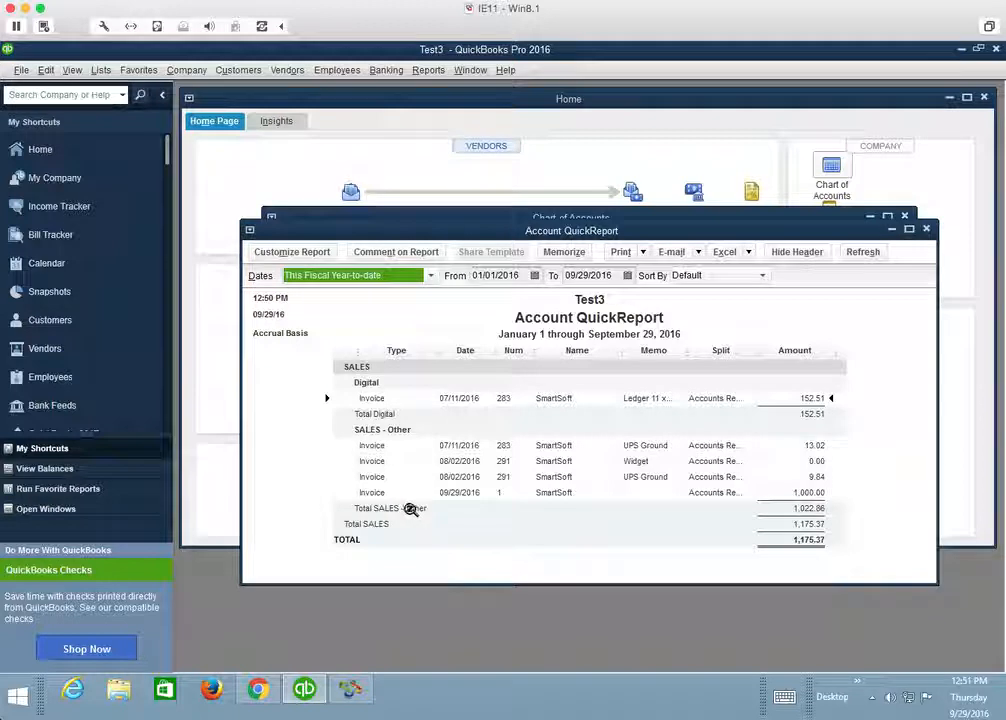
click(925, 228)
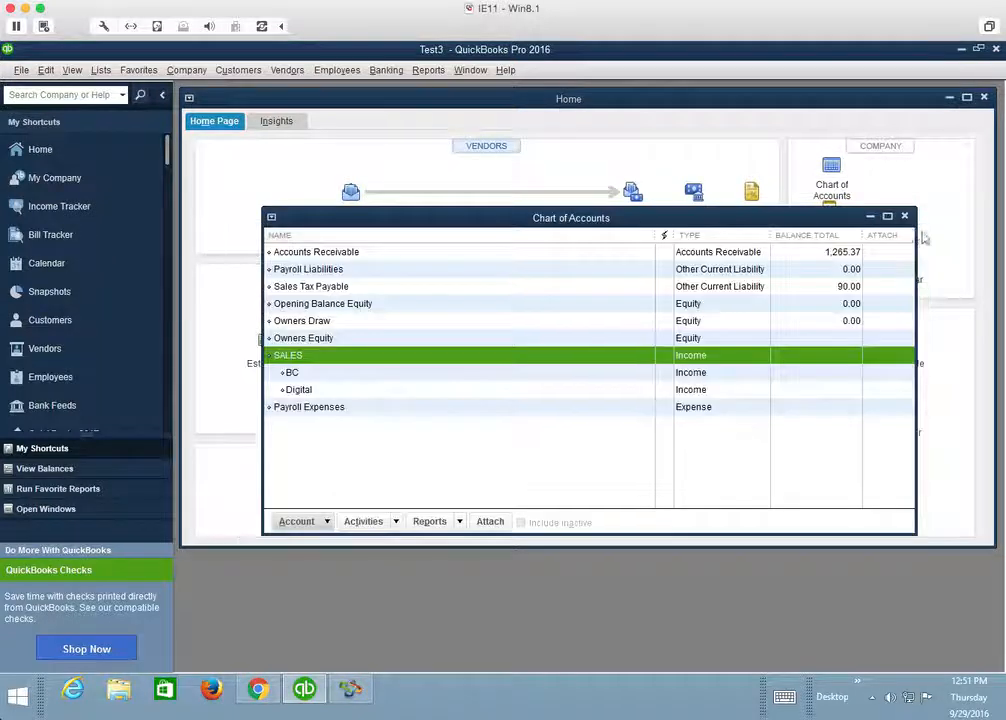
click(904, 216)
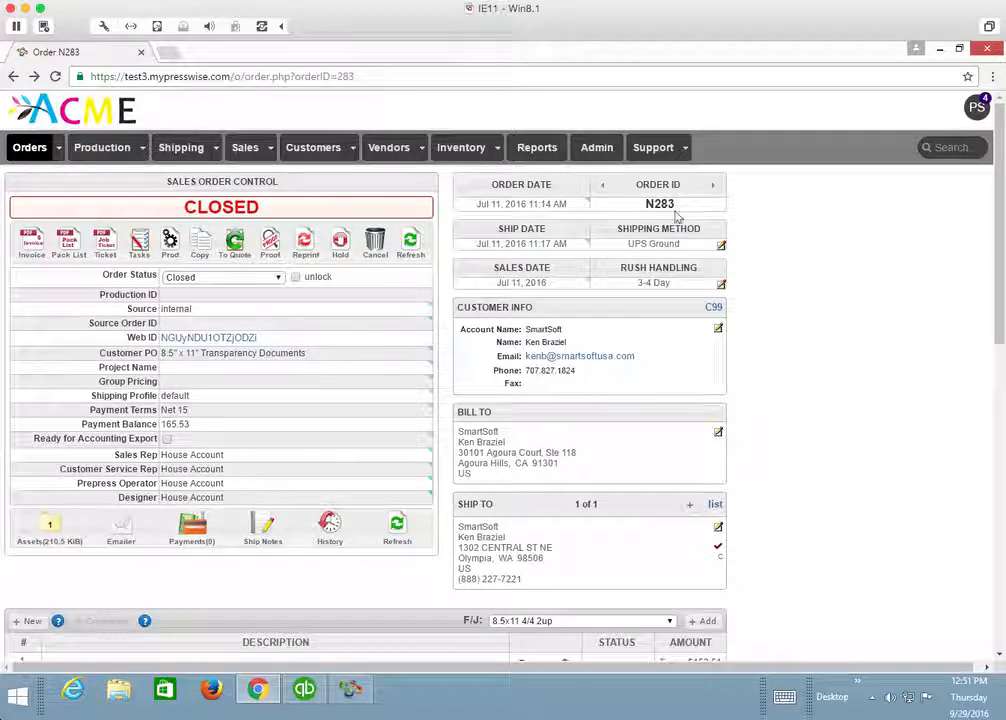
click(191, 527)
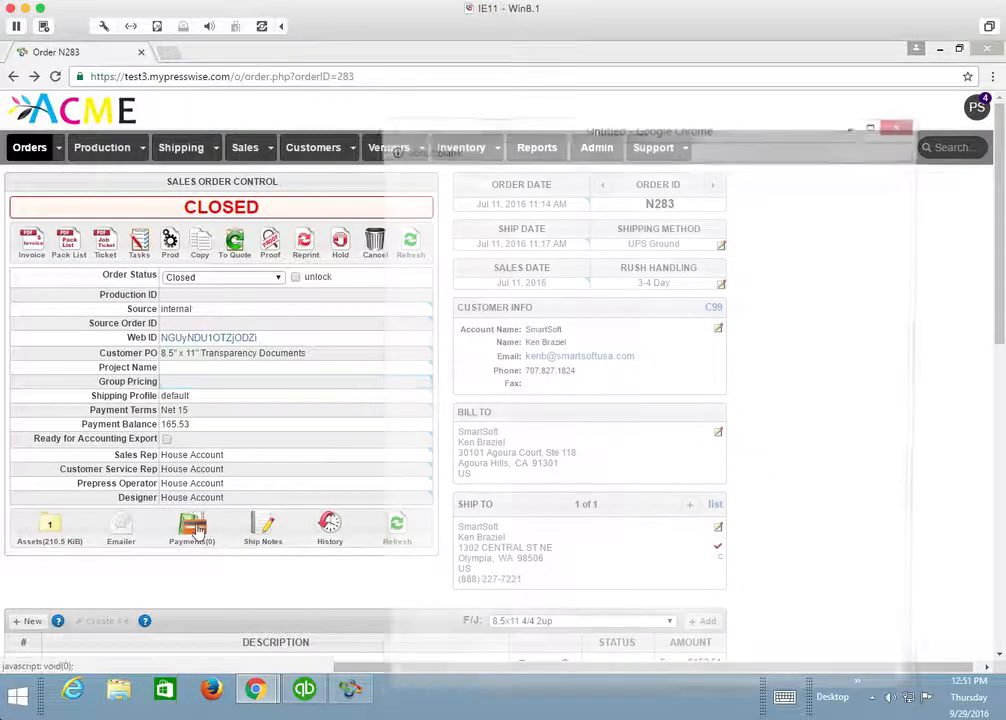
click(191, 525)
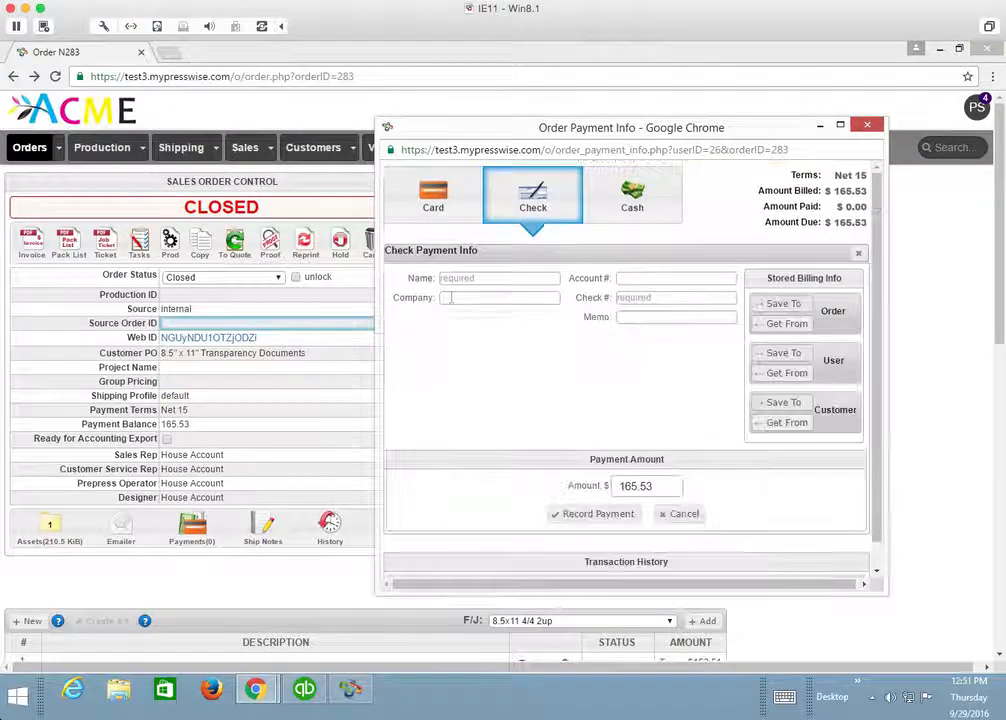
click(498, 278)
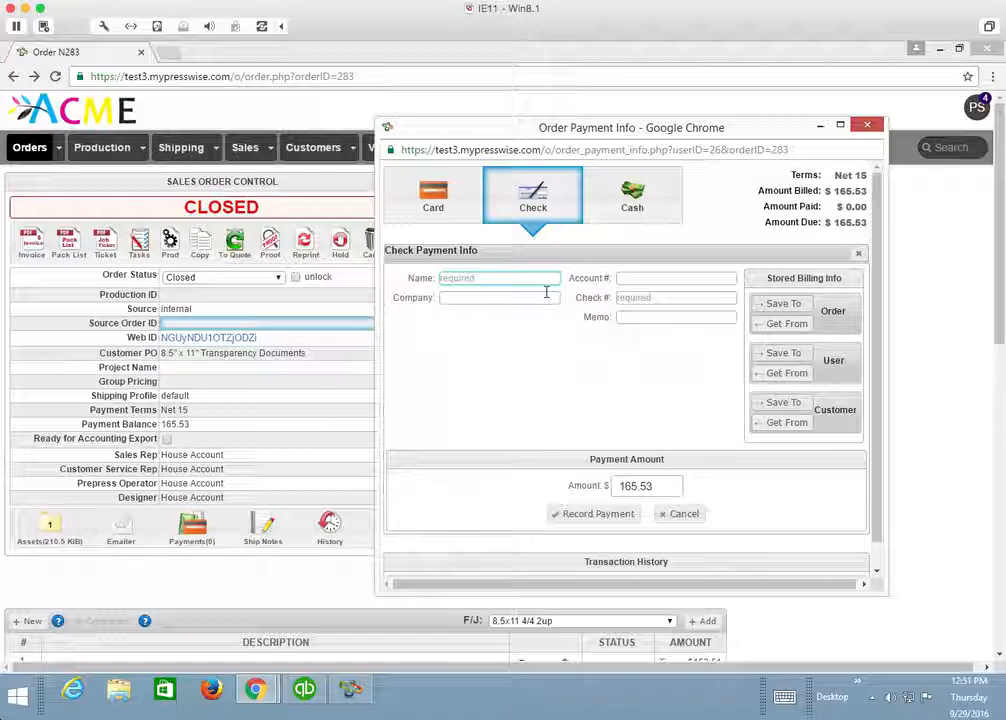
text(Raul)
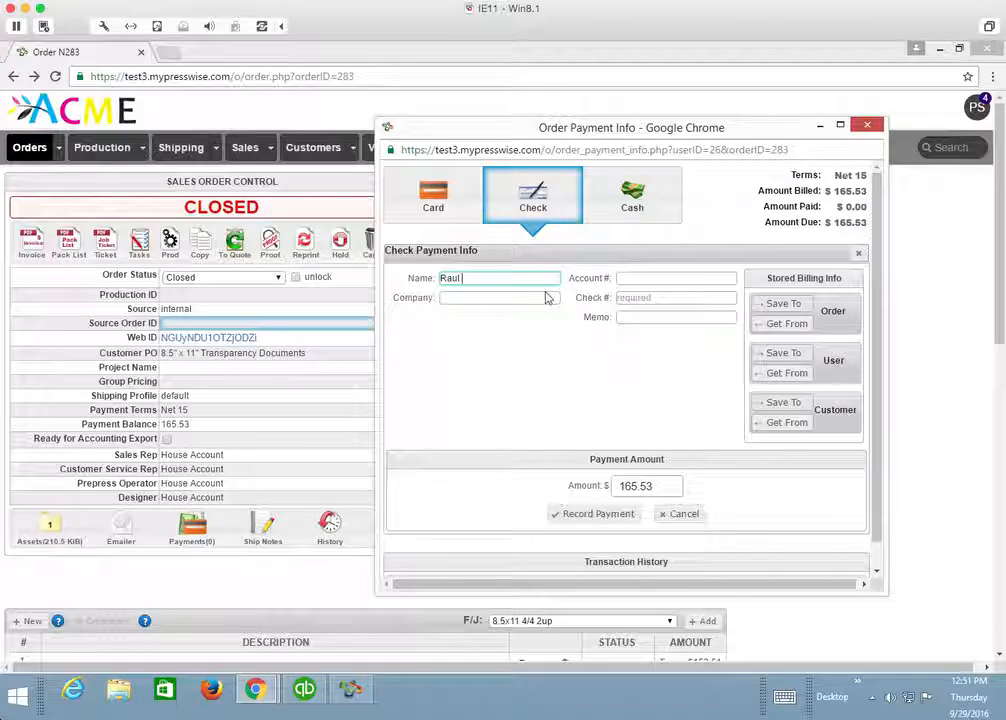
text(Garcia)
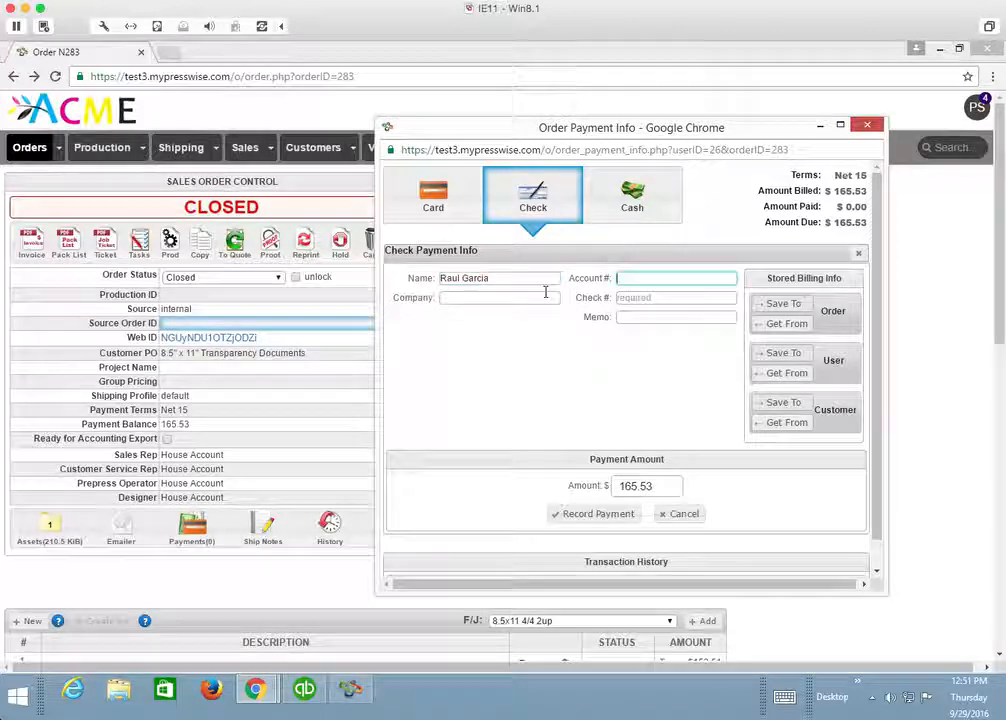
text(7777)
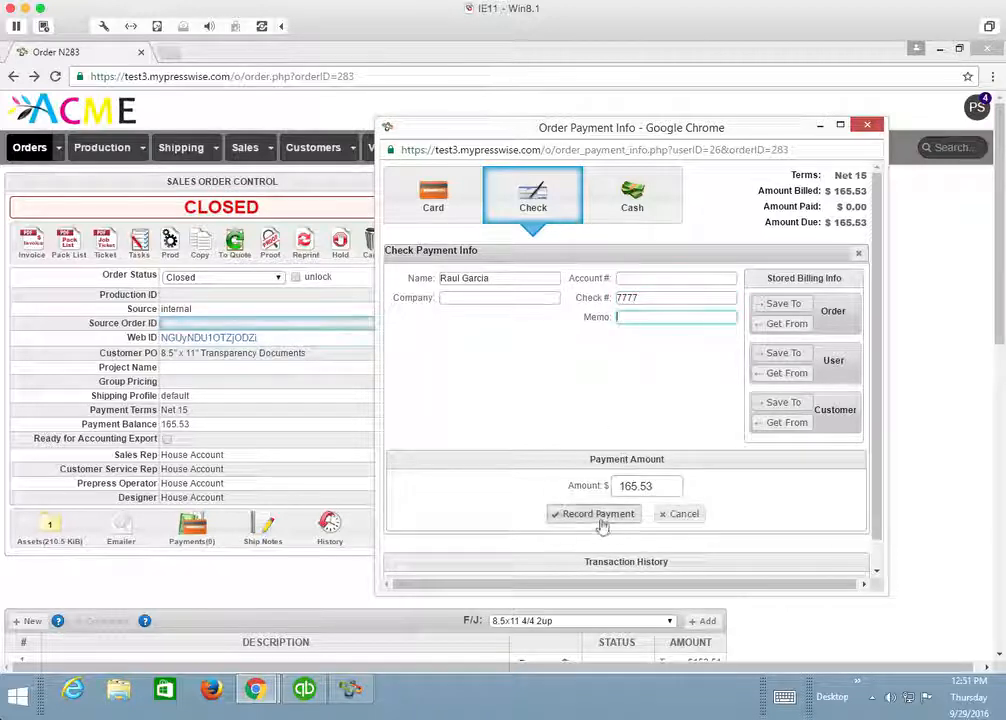
click(594, 513)
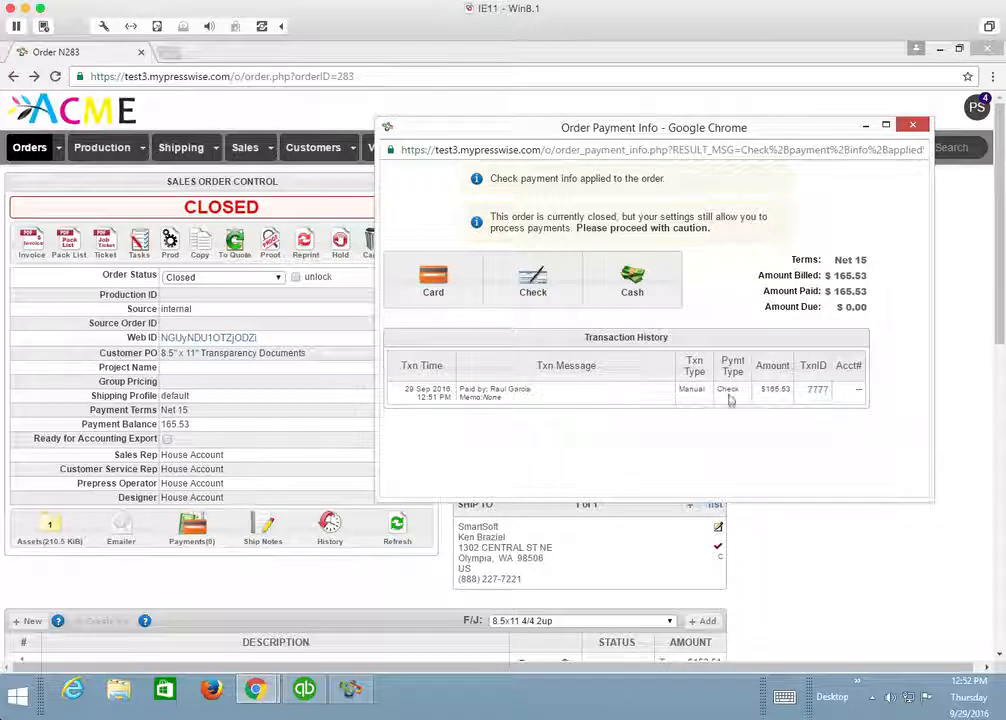
click(911, 124)
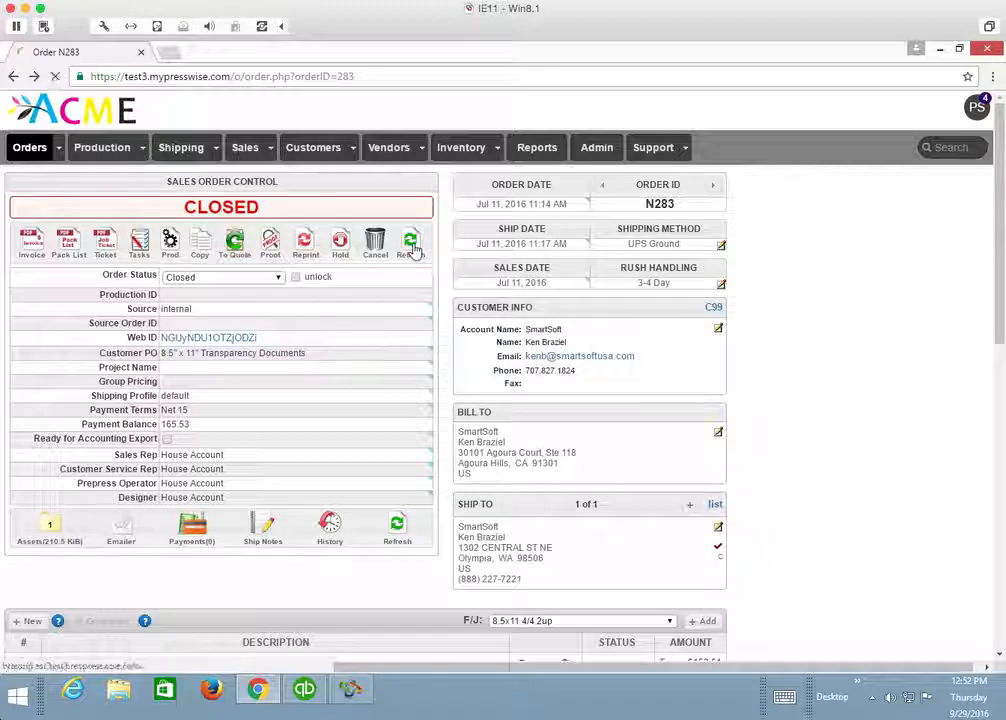
Refresh order N283 and open the Accounting Queue via Order Home's Quick Links, showing 000283 paid
click(410, 242)
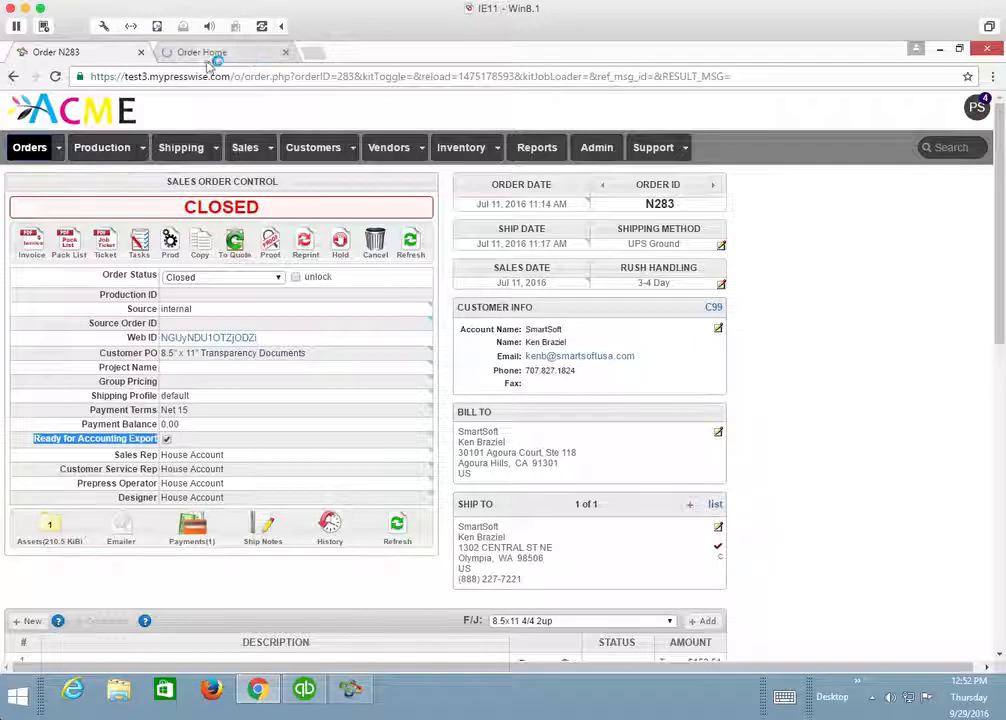
click(200, 52)
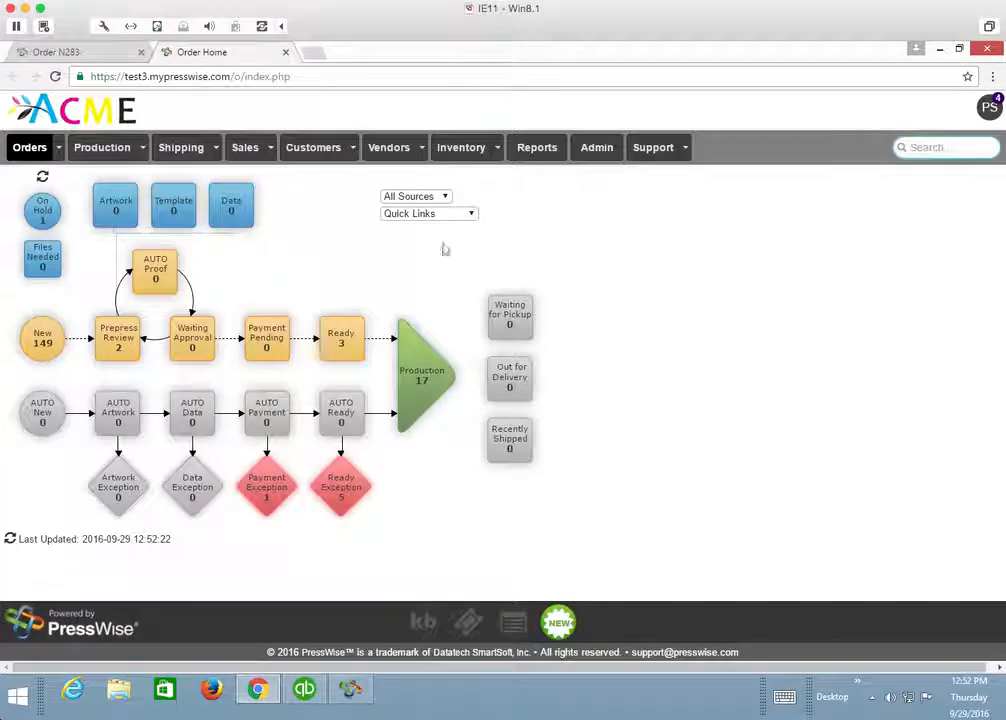
click(428, 213)
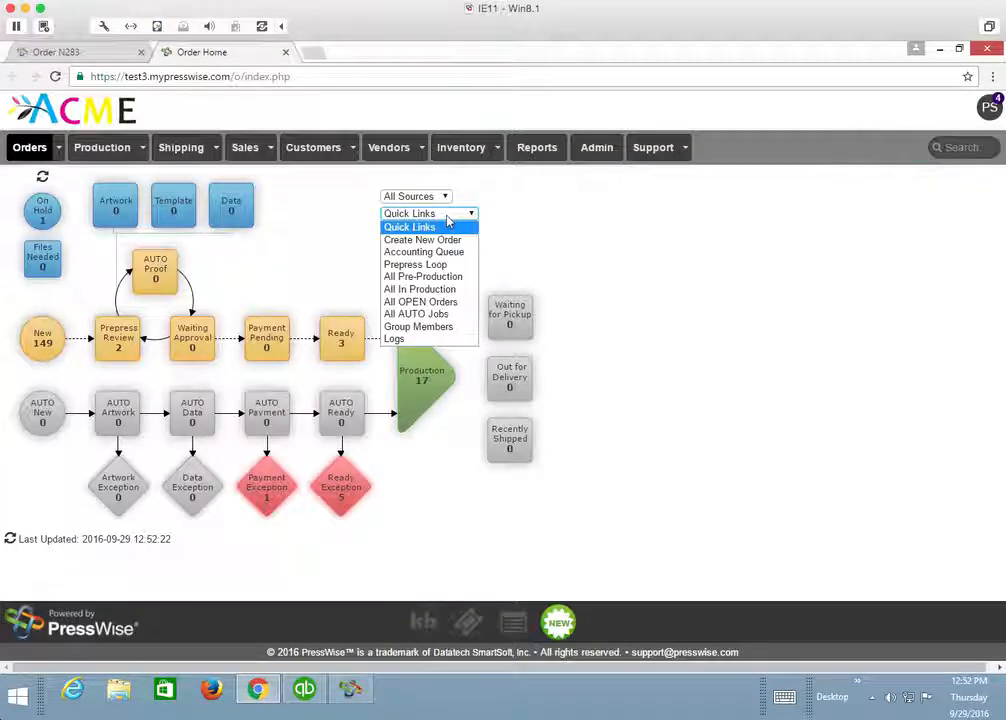
click(423, 251)
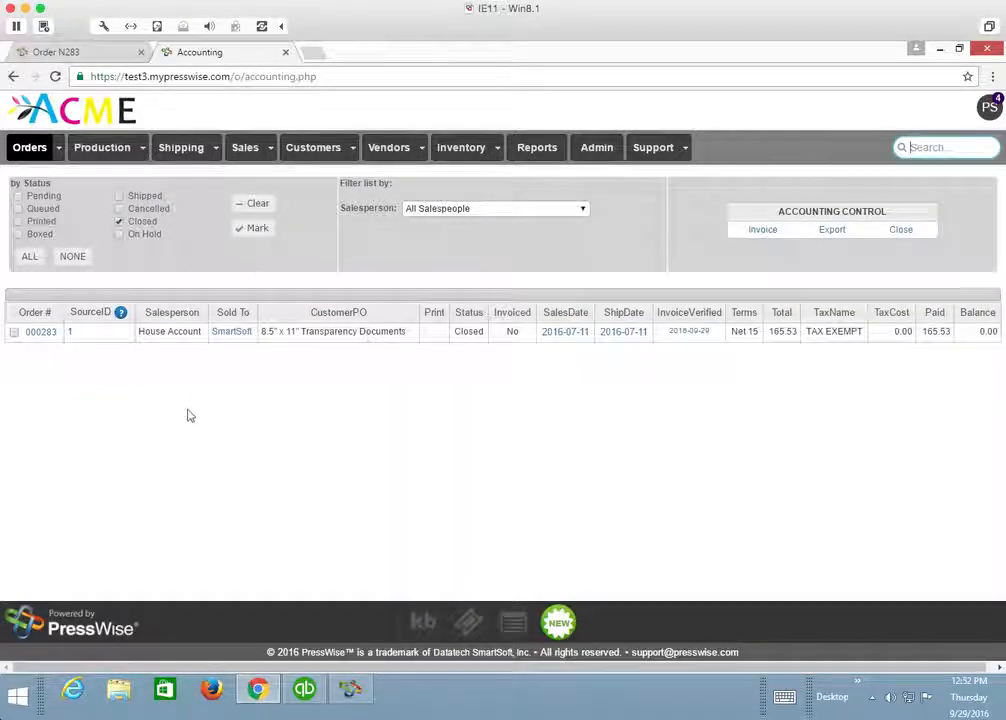
mouse_move(461, 344)
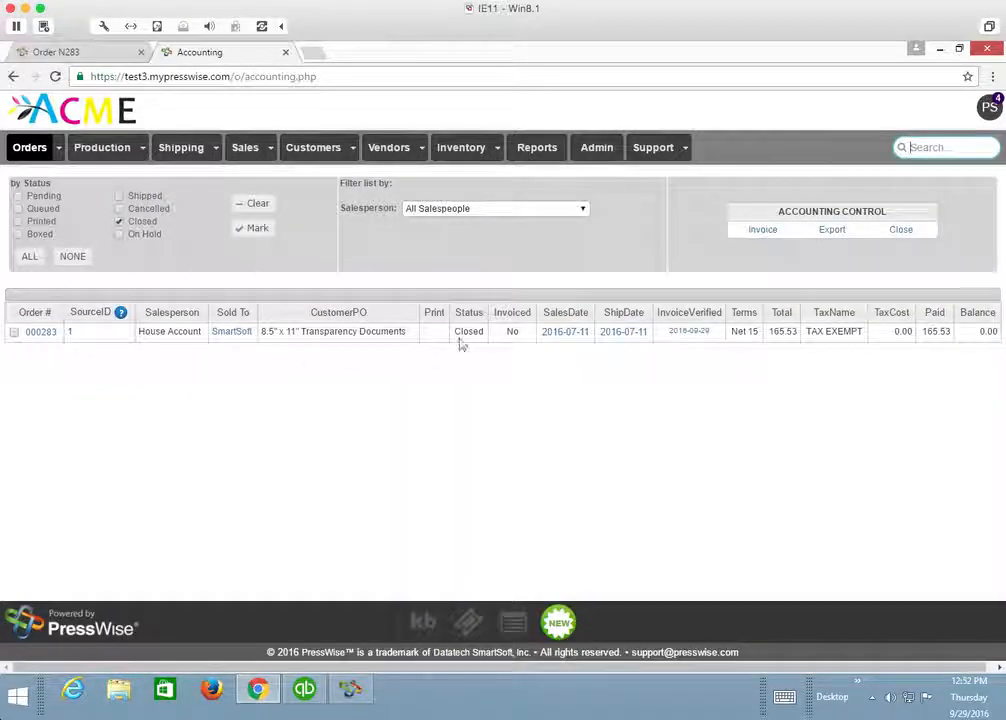
double_click(468, 331)
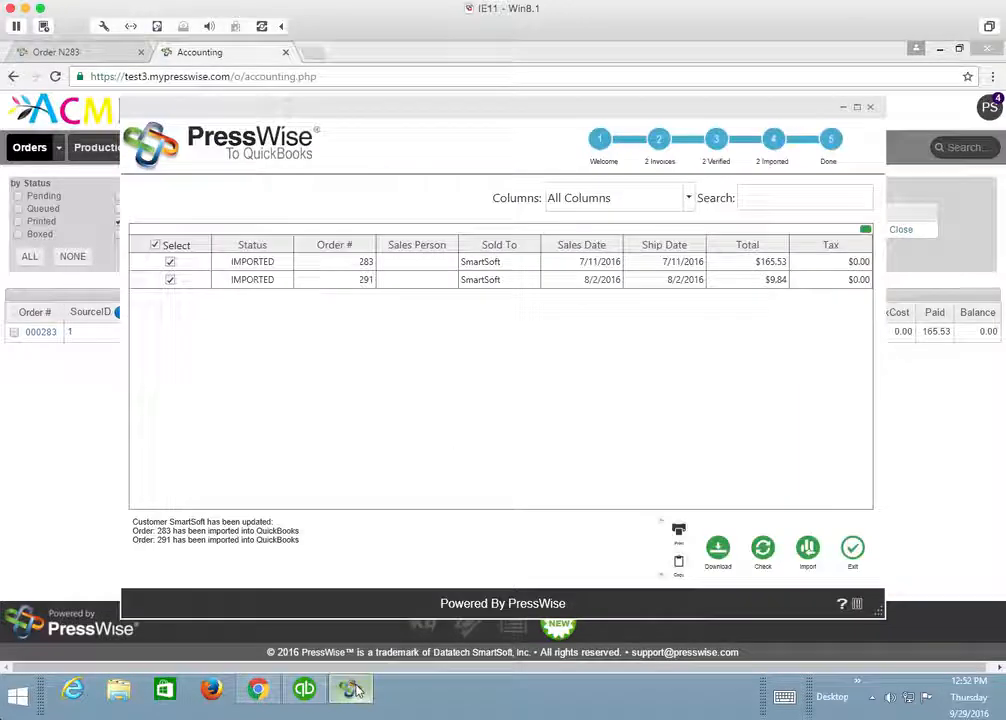
Download order 283's $165.53 payment in the connector and import it into QuickBooks
click(718, 550)
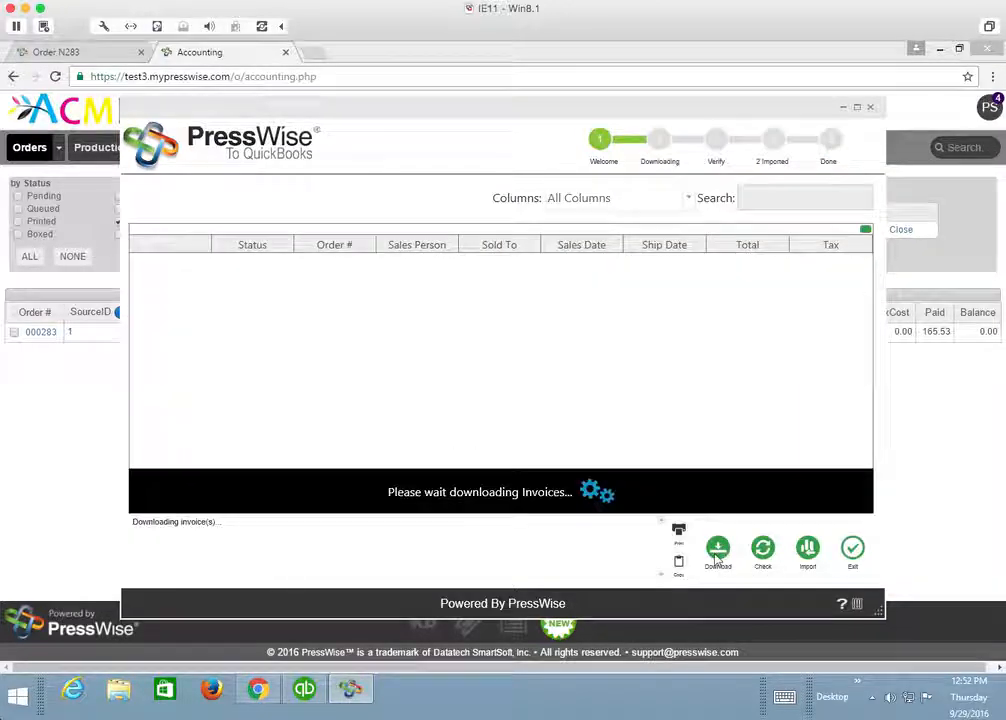
click(718, 550)
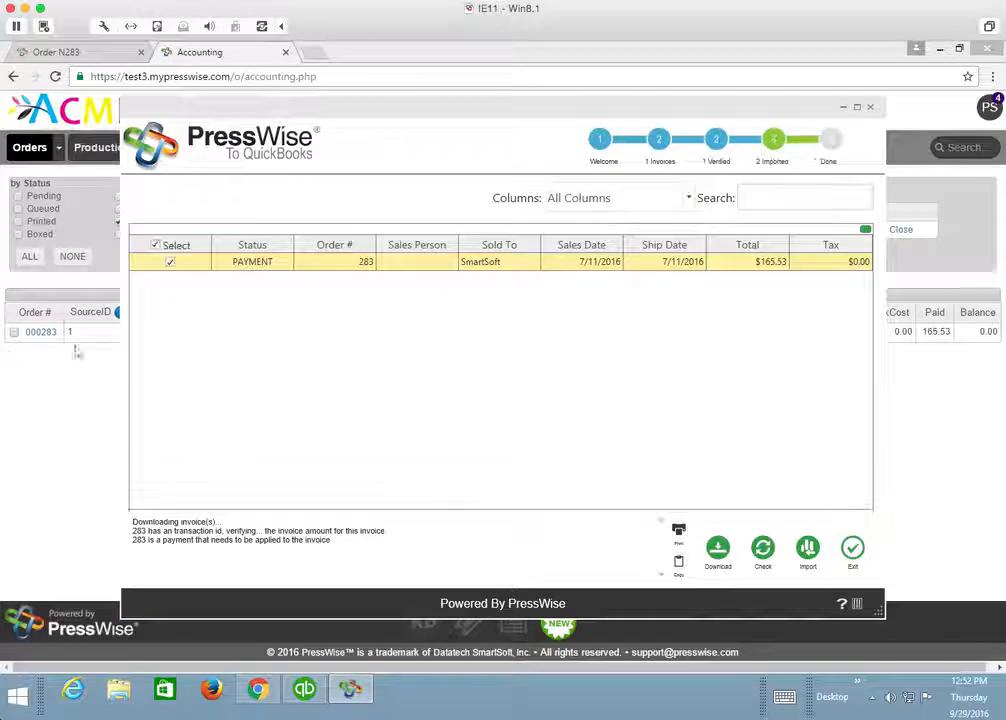
mouse_move(252, 261)
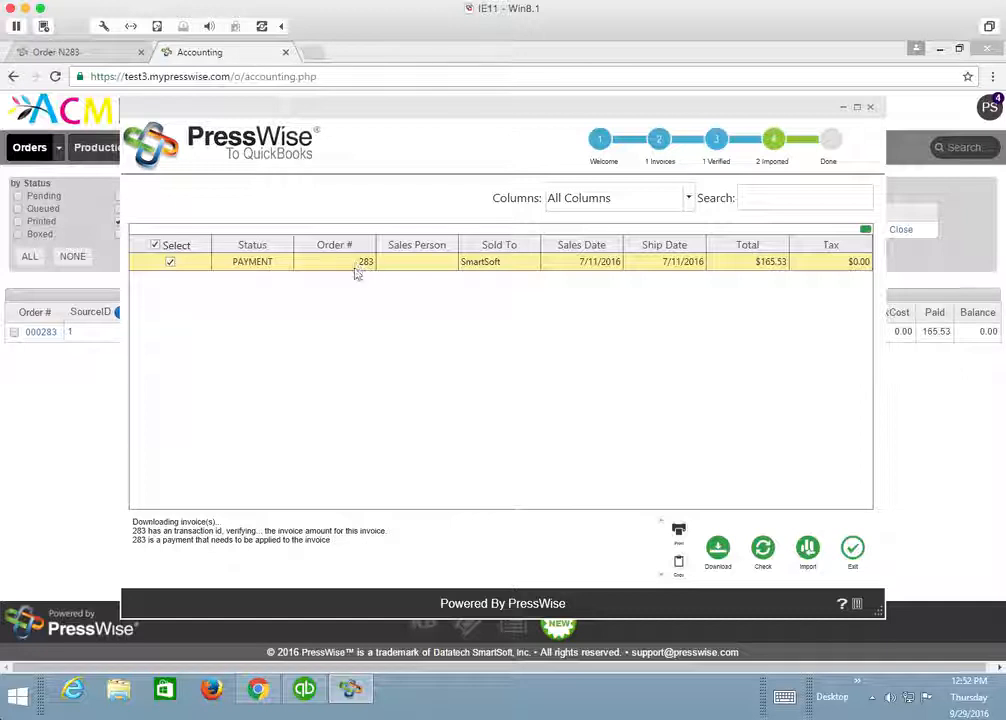
mouse_move(362, 272)
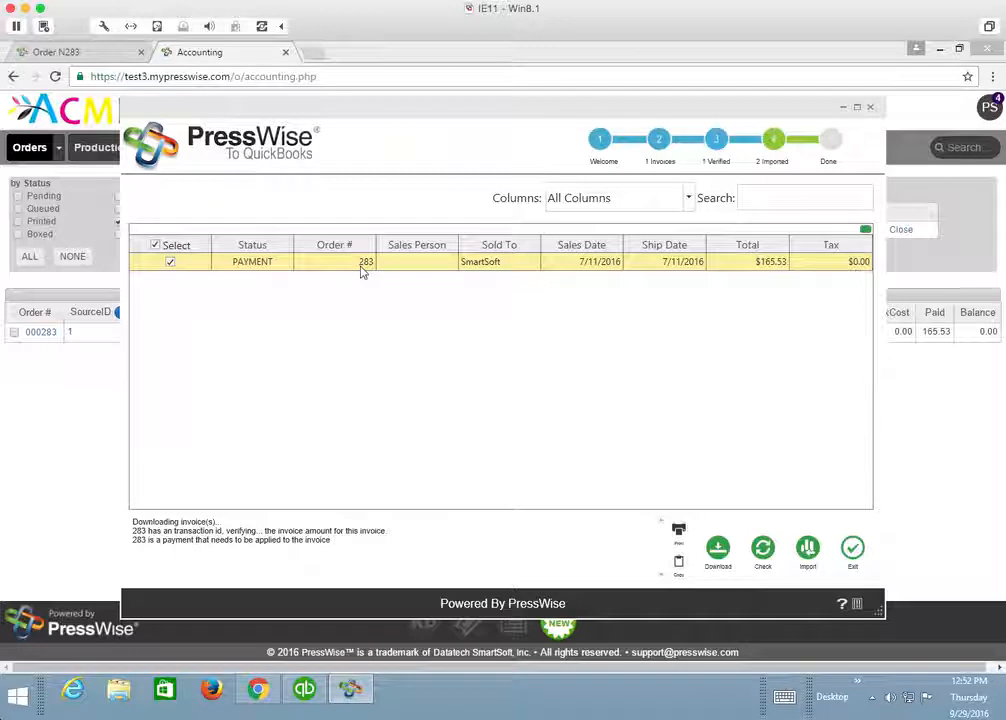
mouse_move(458, 340)
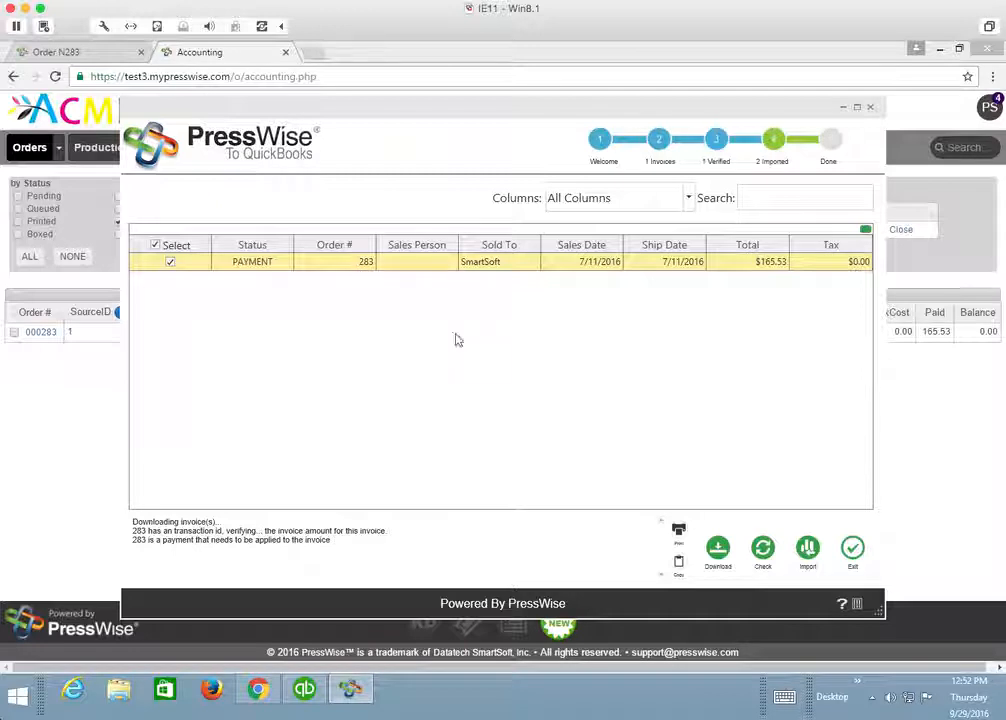
mouse_move(648, 447)
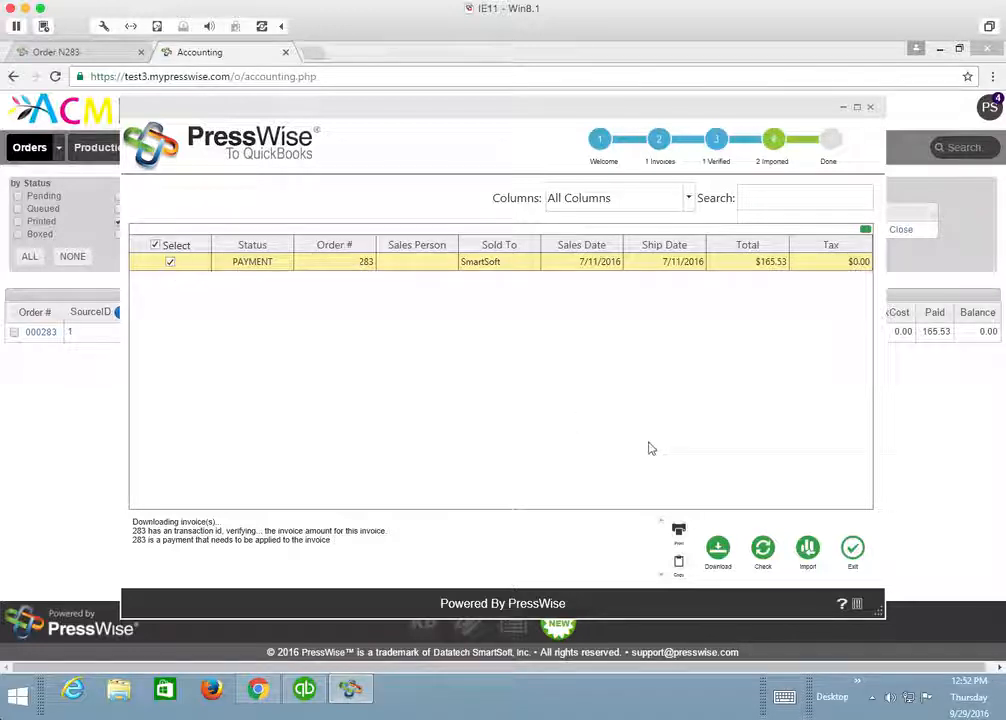
click(807, 548)
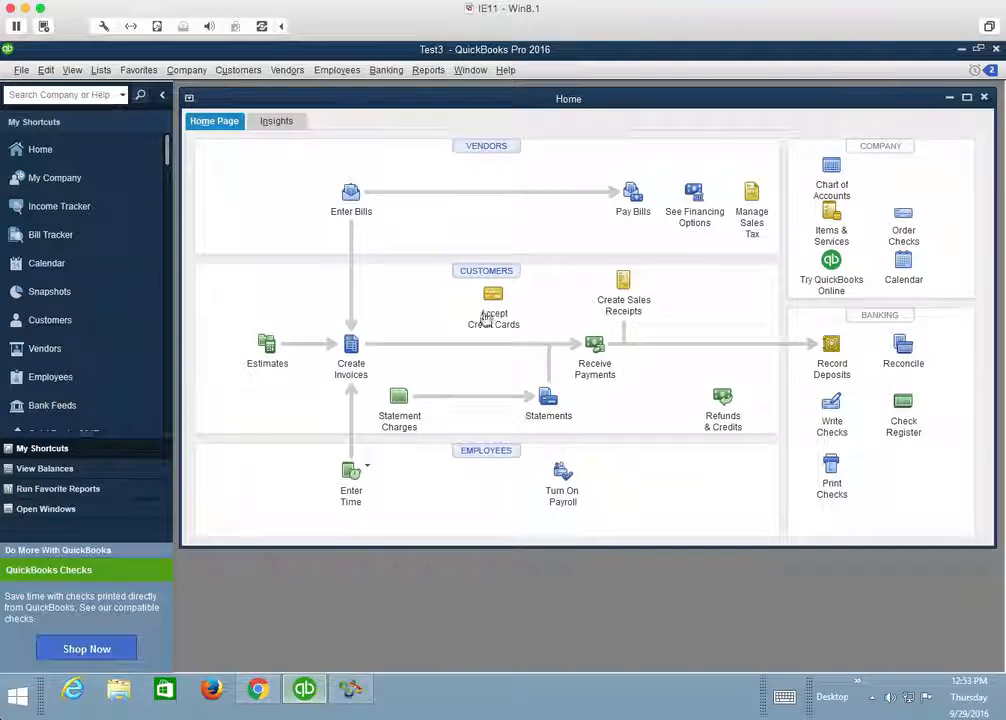
Review SmartSoft's $165.53 payment 283, then confirm invoice 283 shows PAID with 0.00 due
click(49, 320)
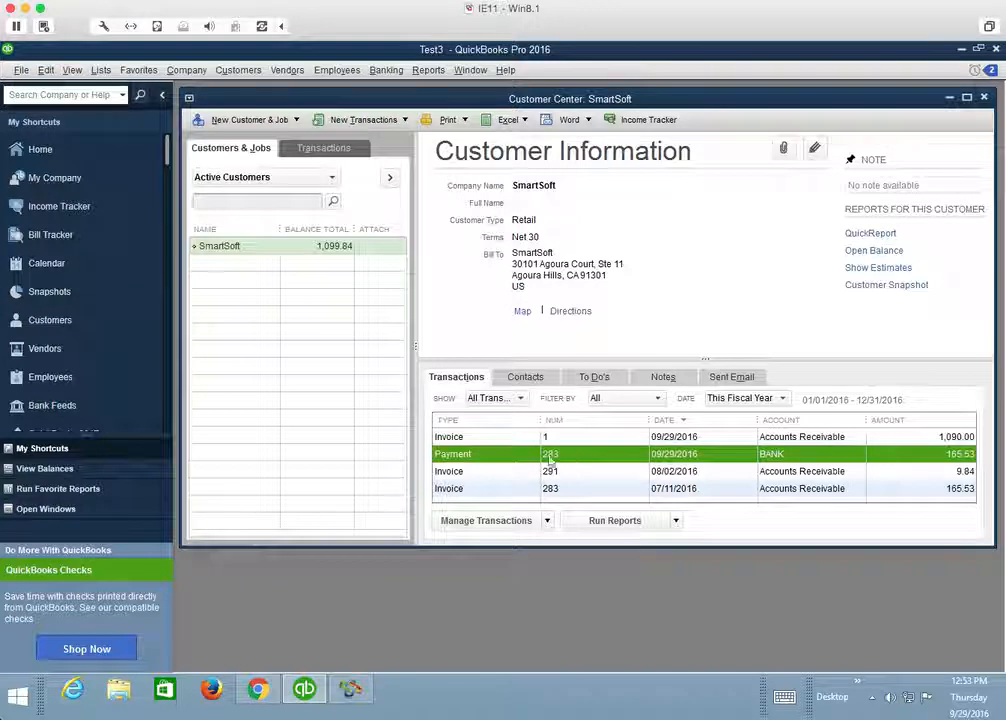
double_click(550, 454)
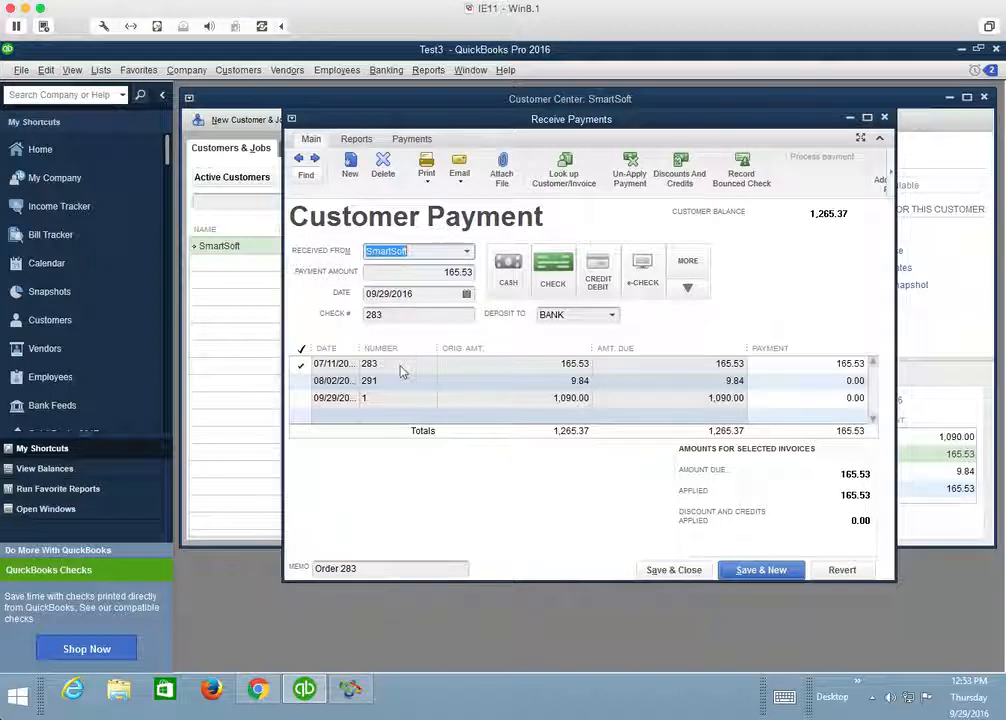
mouse_move(912, 69)
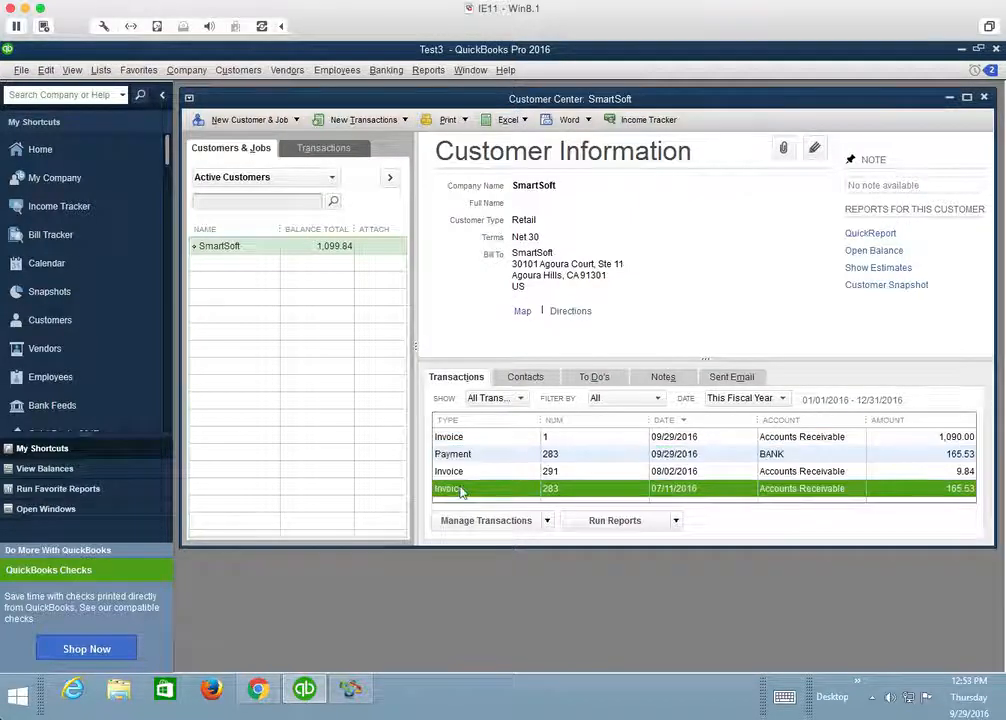
double_click(460, 488)
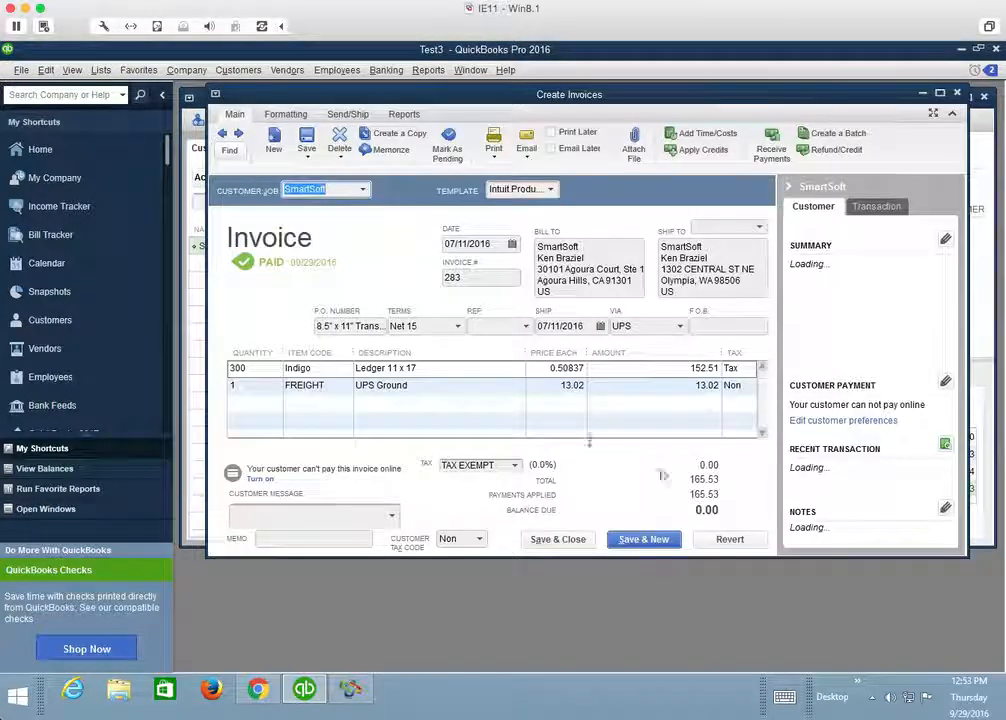